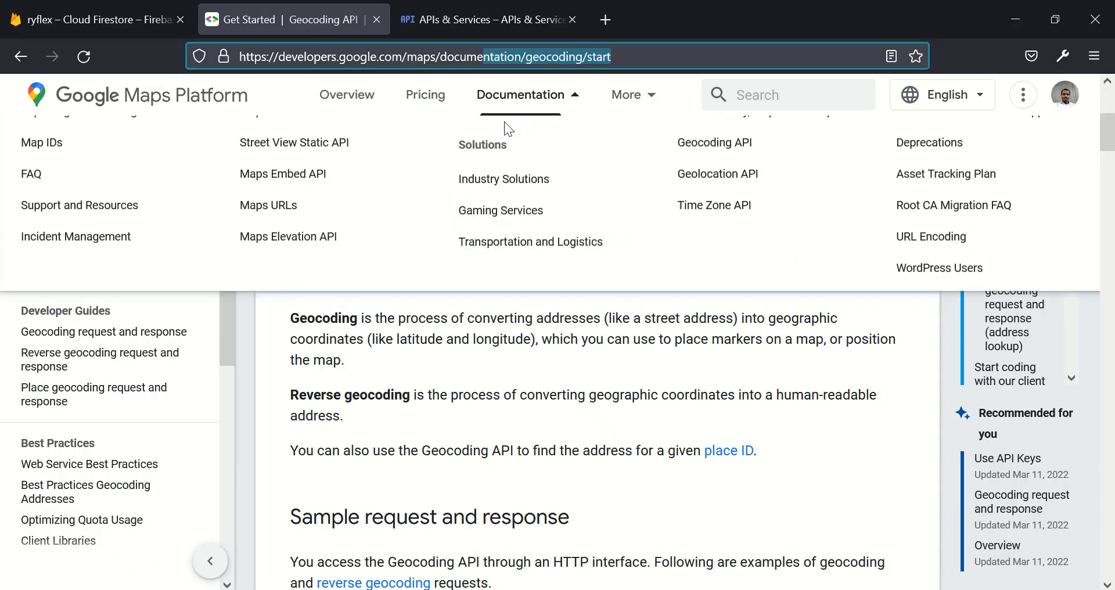
Close the documentation overview and scroll the Get Started page to the geocoding and reverse-geocoding definitions
click(427, 57)
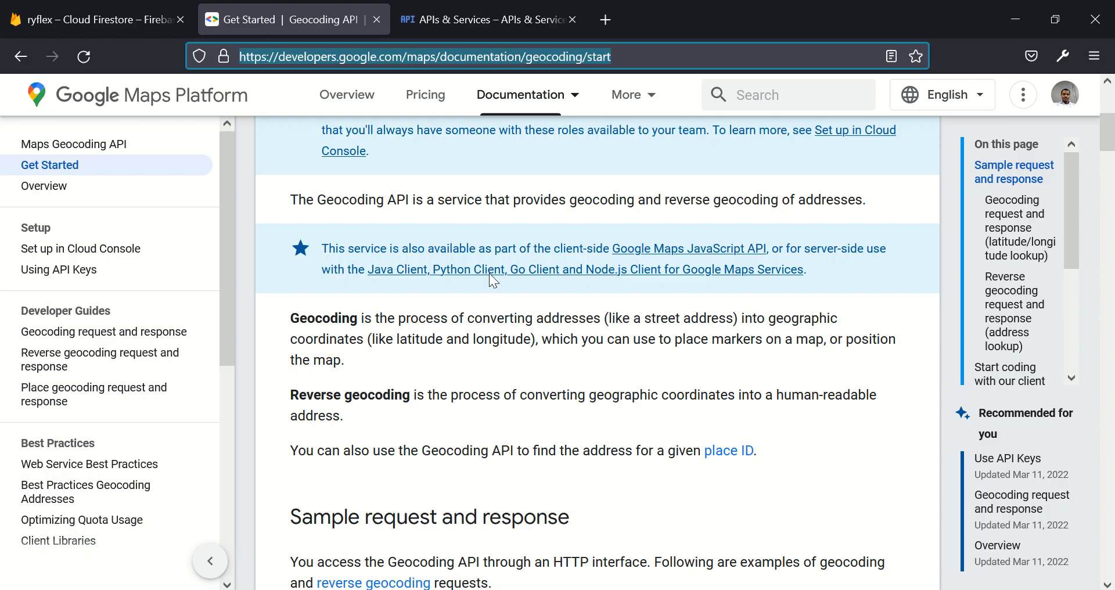
click(521, 95)
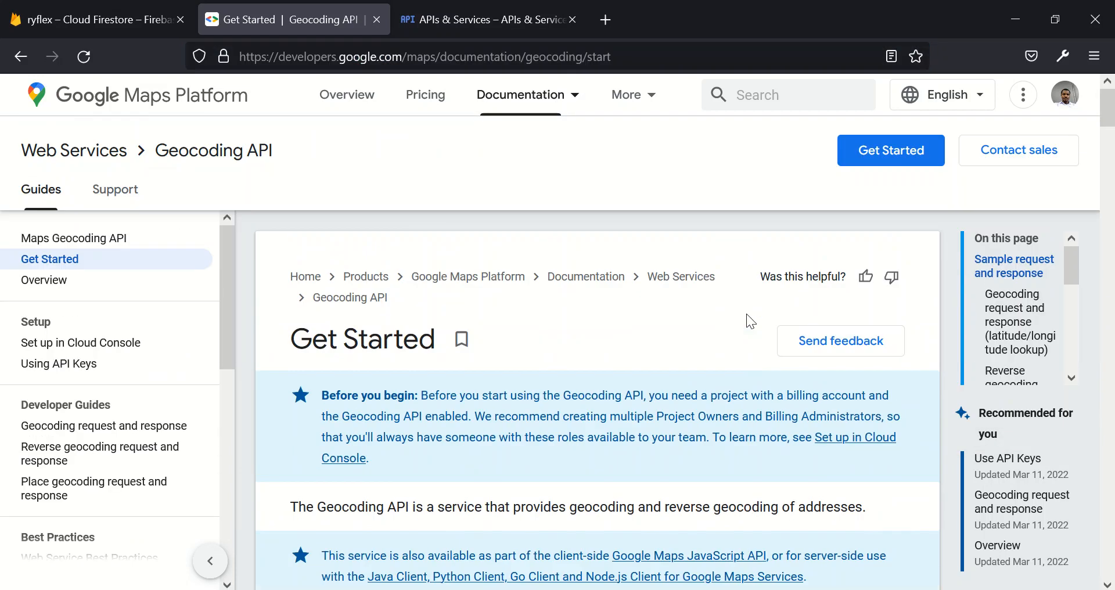
scroll(down, 3)
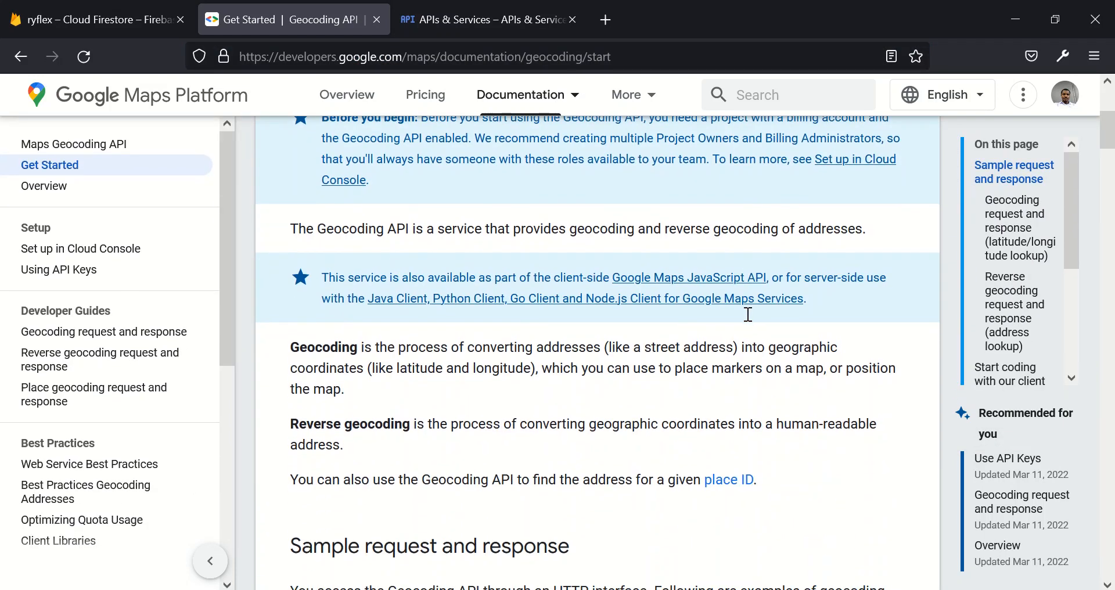
scroll(down, 3)
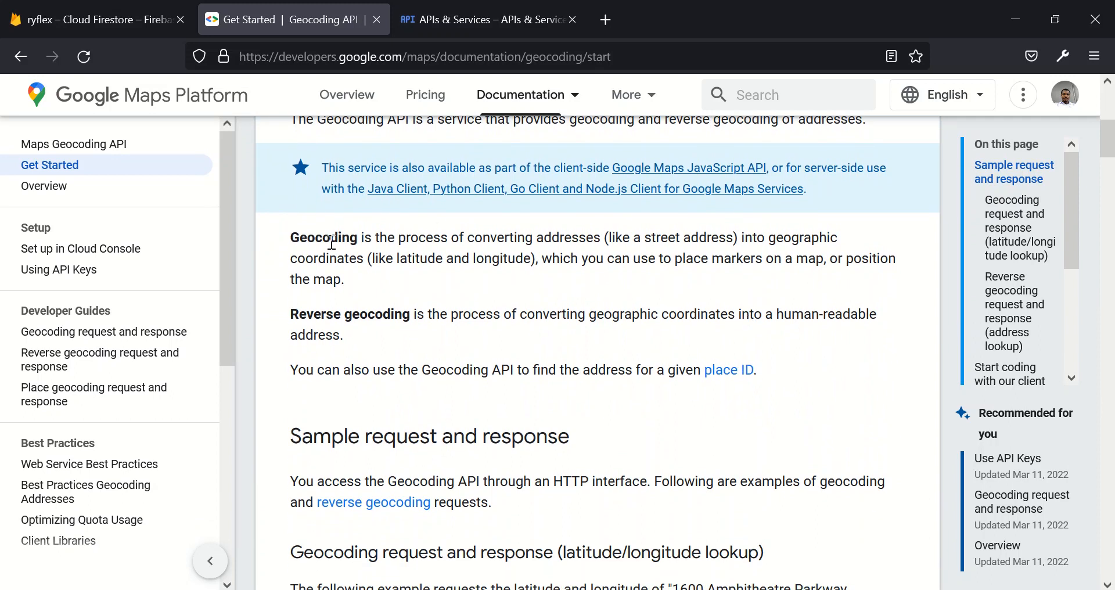
mouse_move(585, 240)
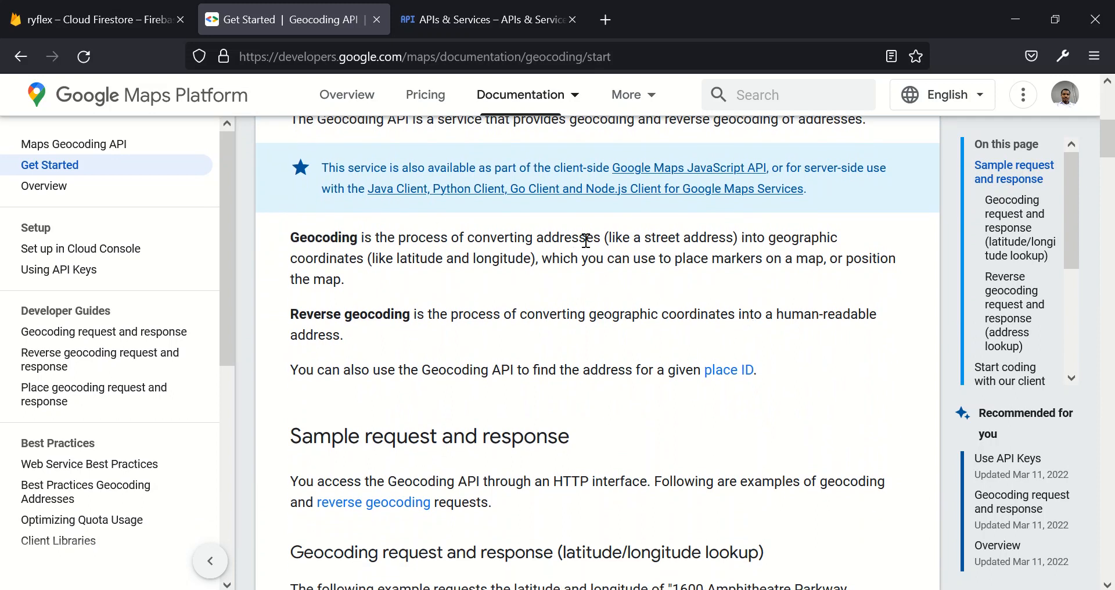
mouse_move(751, 240)
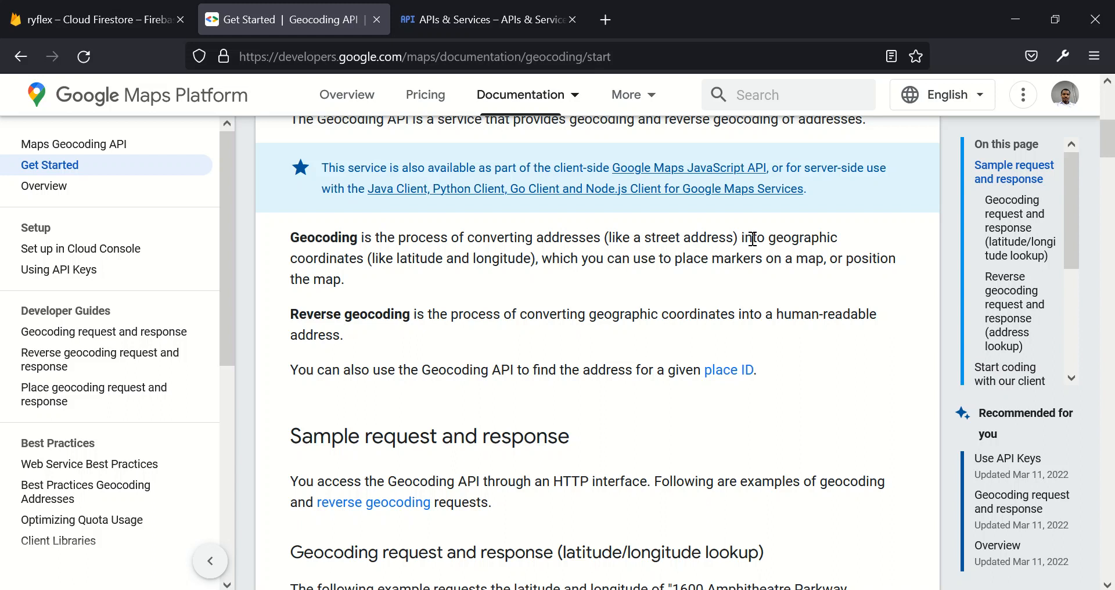
mouse_move(397, 261)
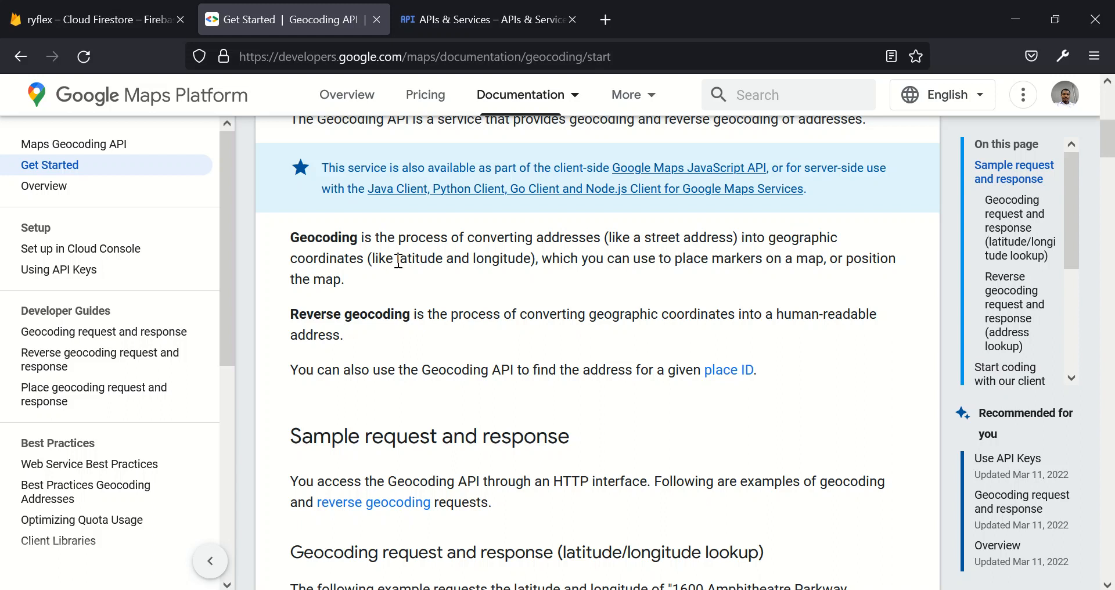
mouse_move(605, 295)
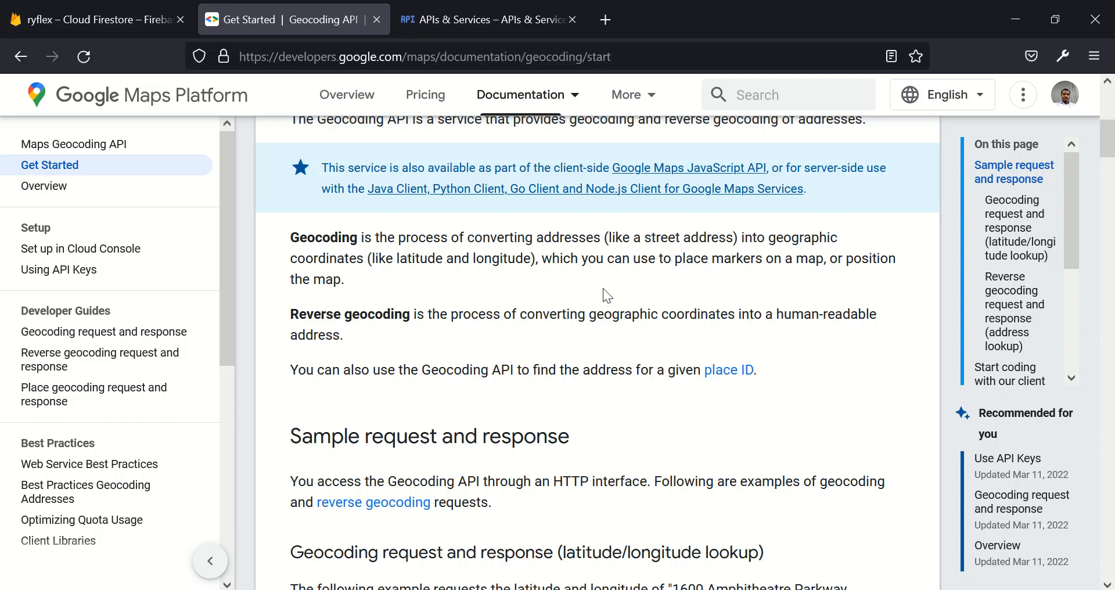
mouse_move(450, 288)
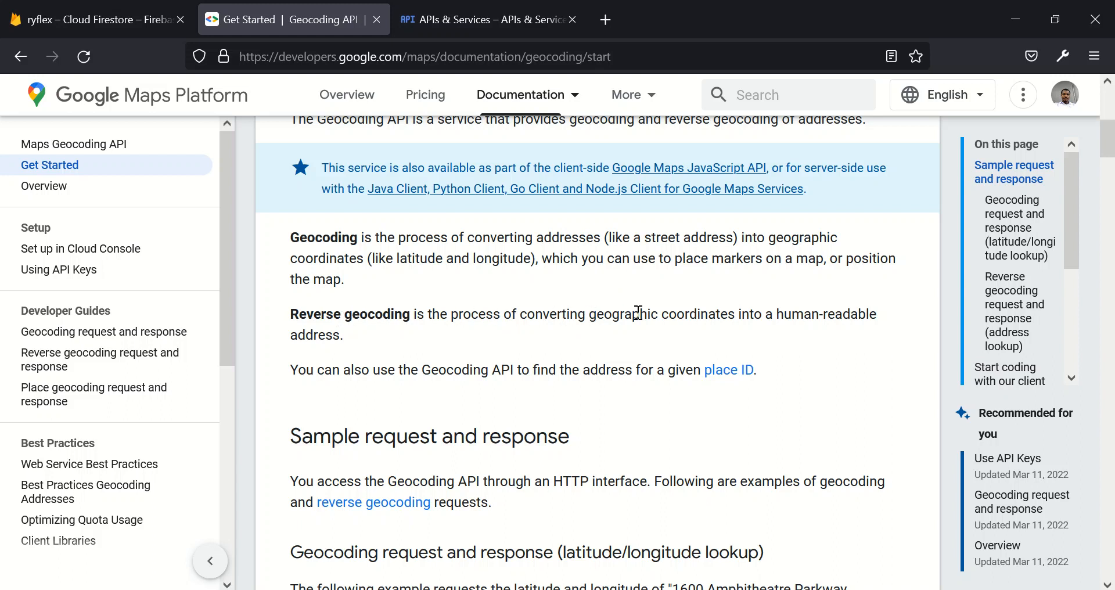
mouse_move(714, 295)
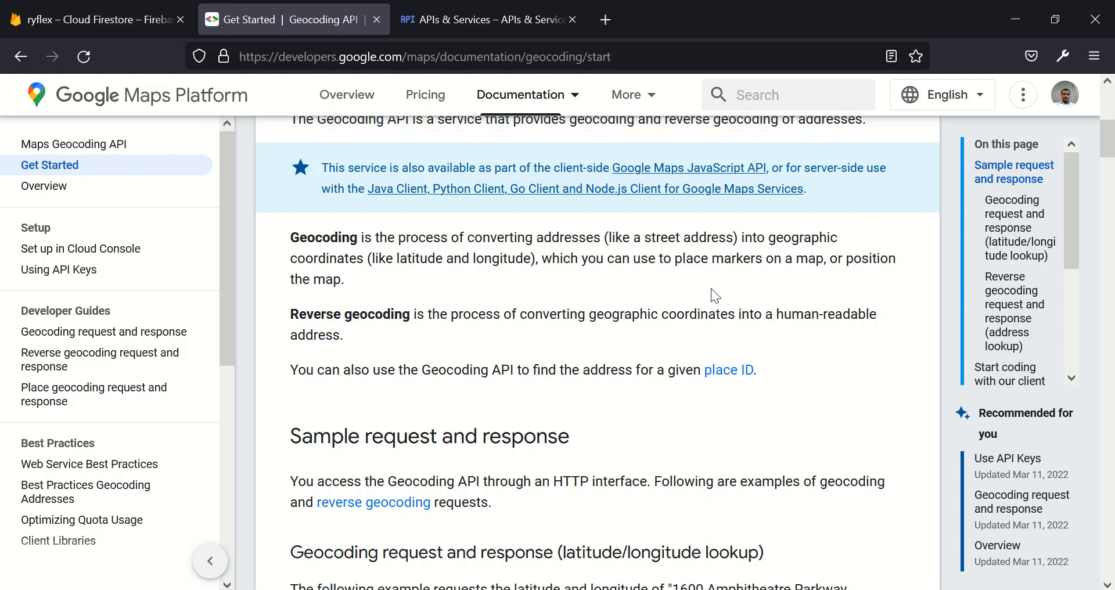
mouse_move(724, 267)
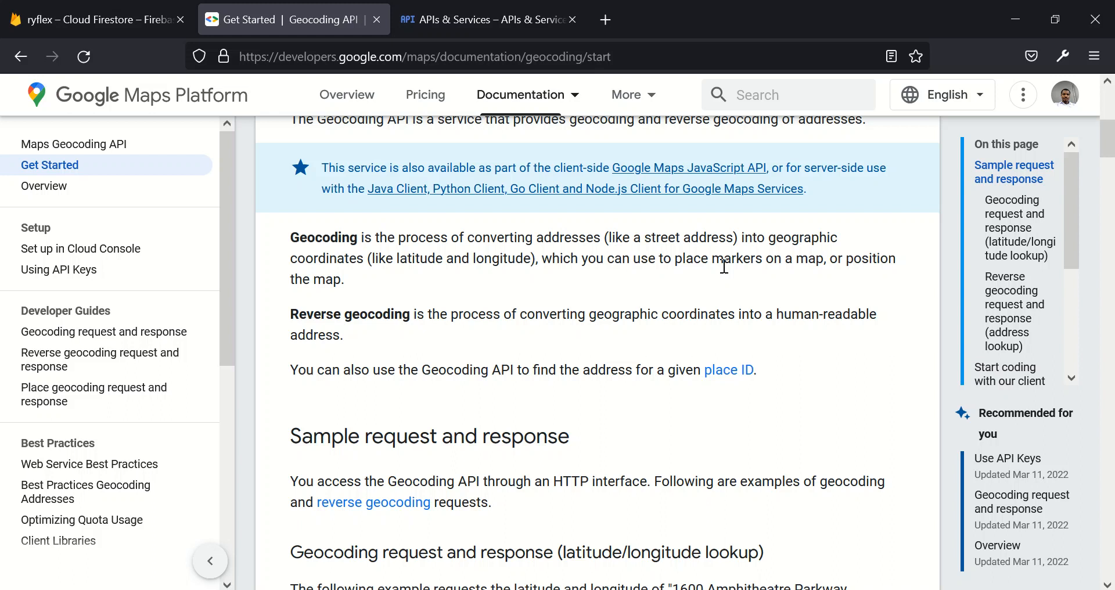
mouse_move(823, 337)
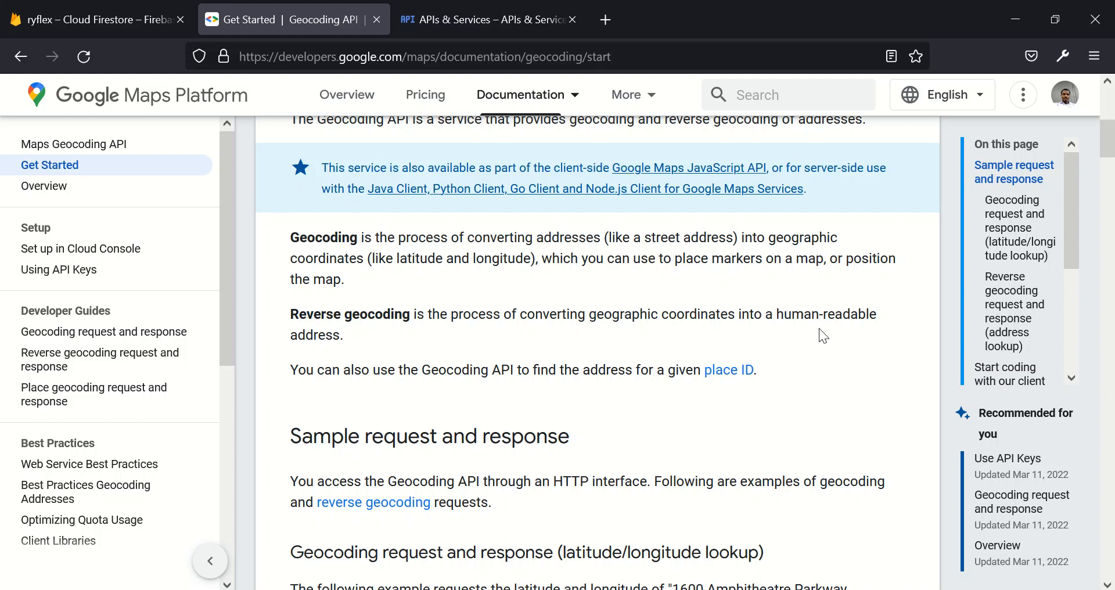
mouse_move(823, 320)
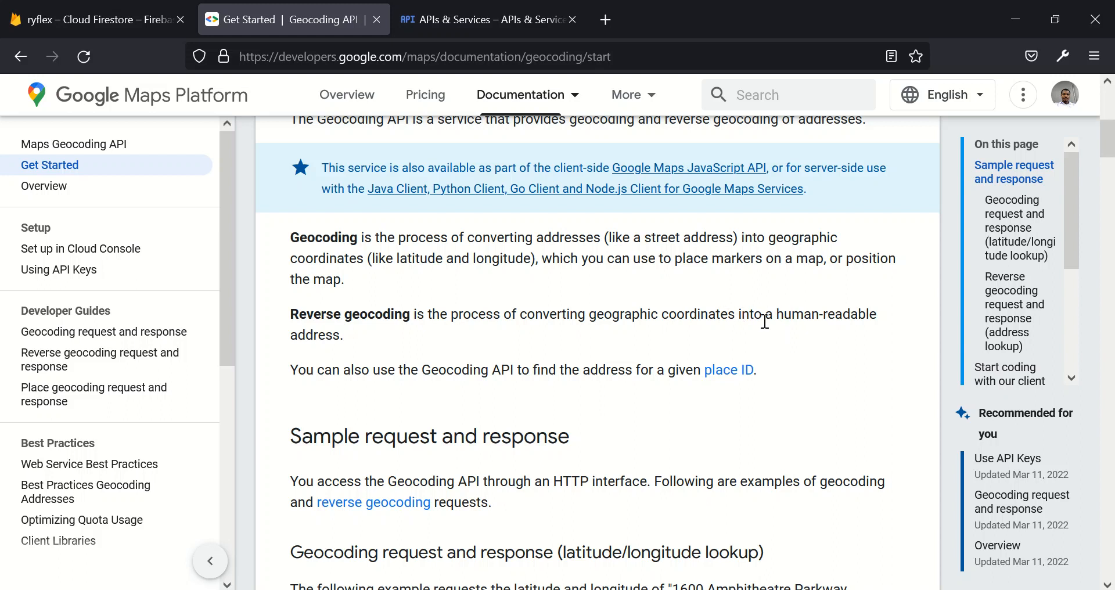
mouse_move(429, 361)
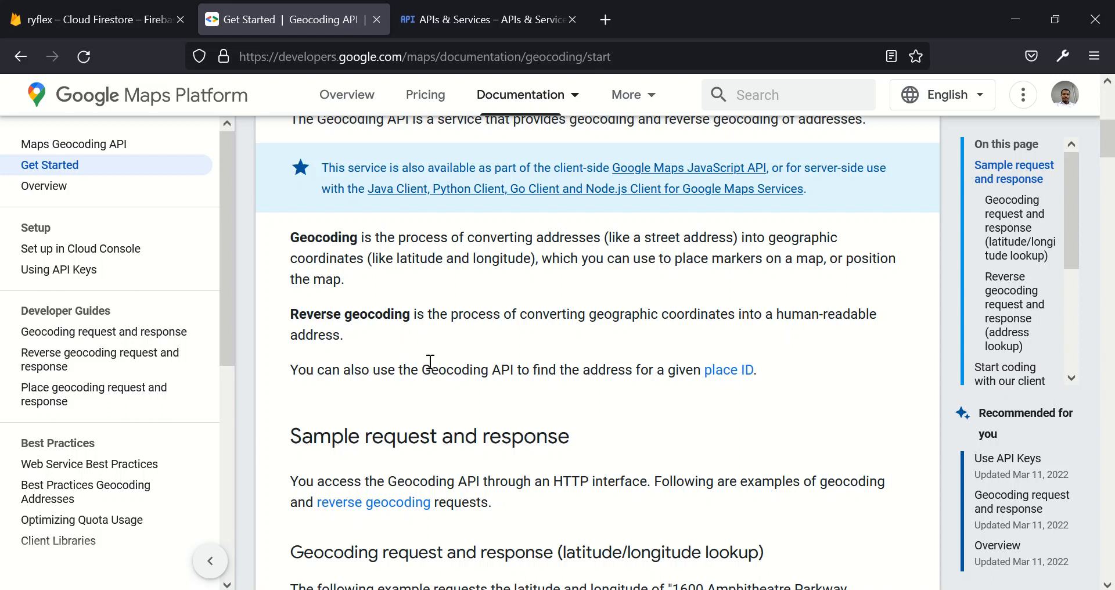
mouse_move(389, 307)
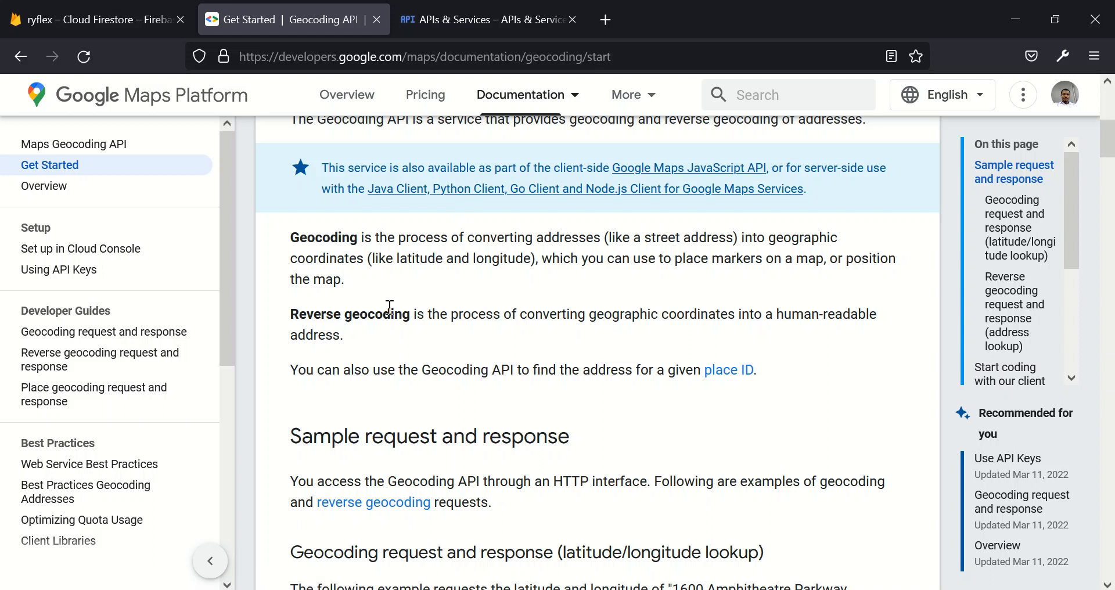
mouse_move(484, 156)
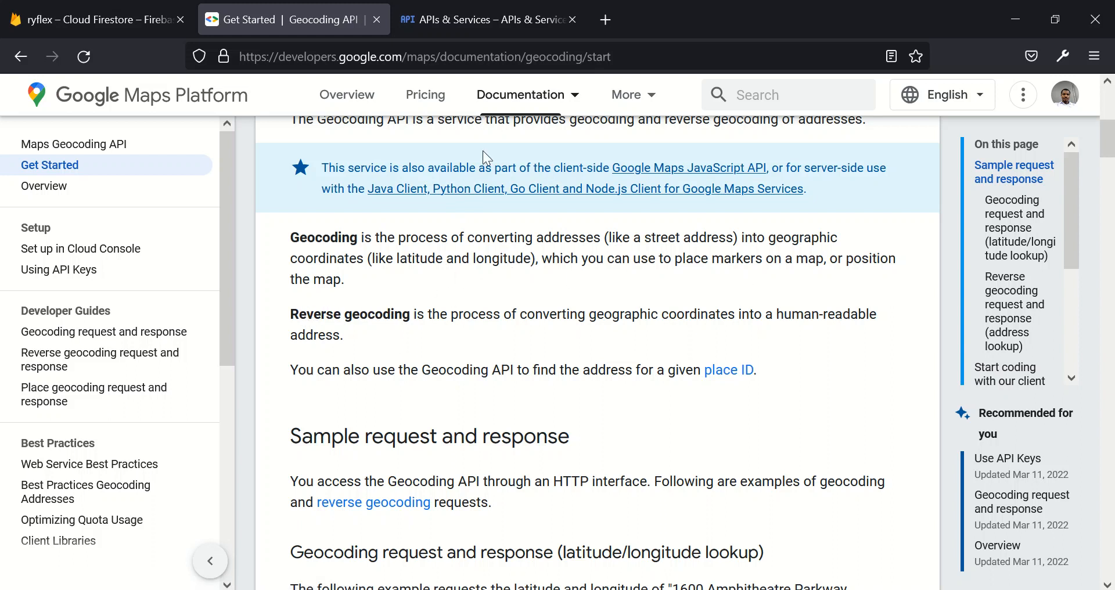
click(489, 19)
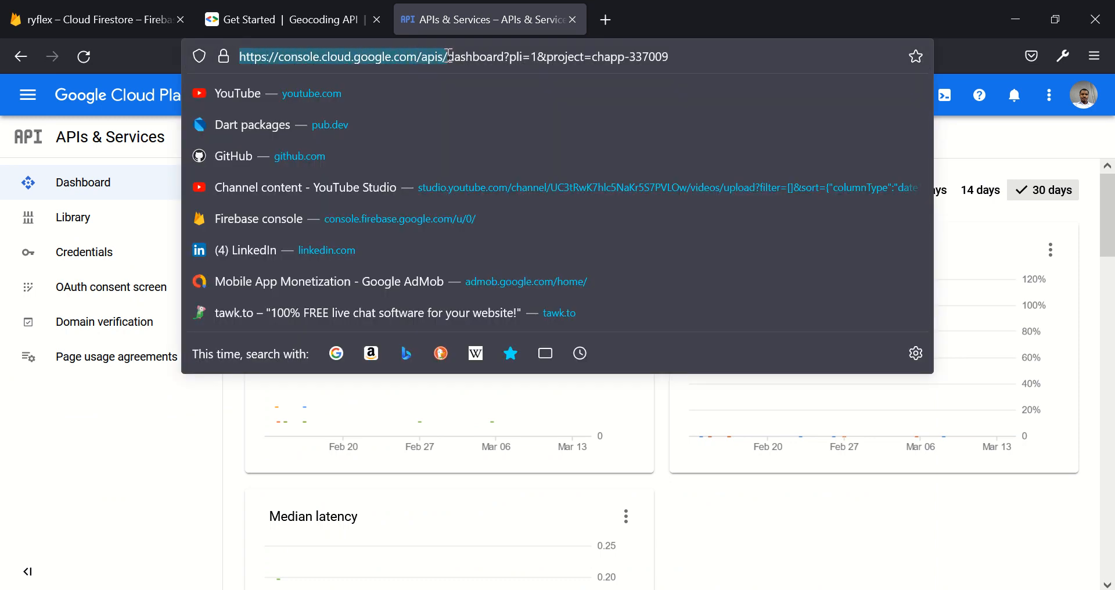
right_click(406, 57)
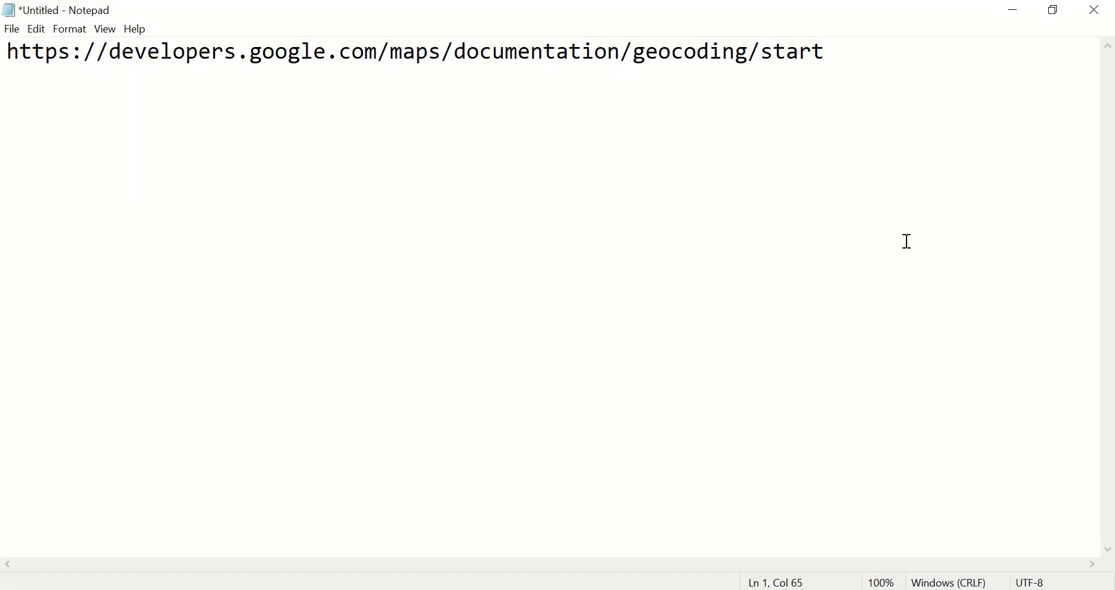
text(https://console.cloud.google.com/apis)
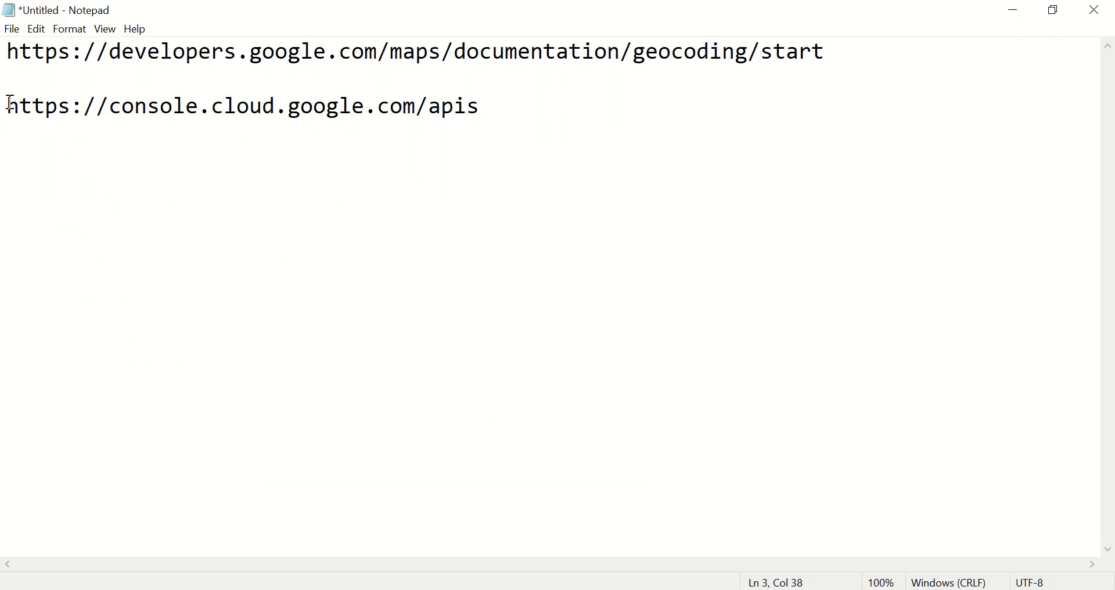
triple_click(242, 105)
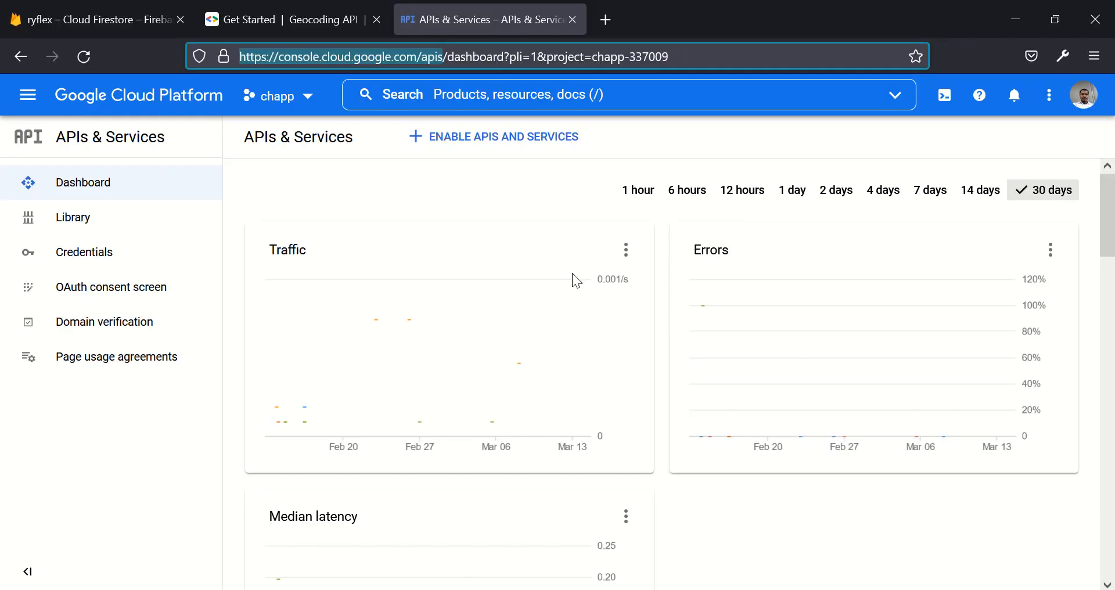
mouse_move(437, 286)
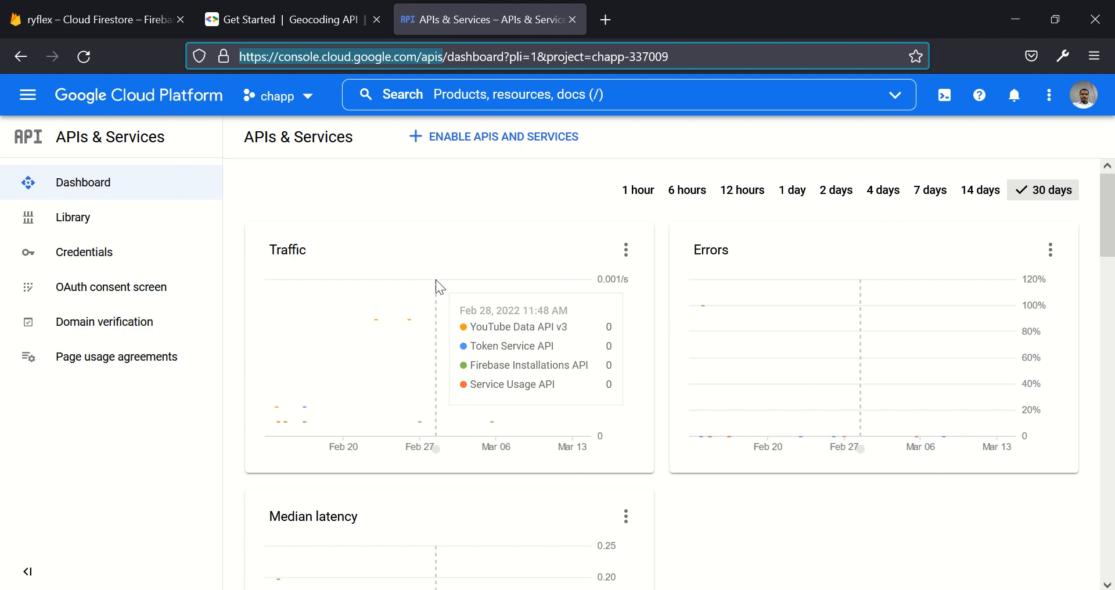
mouse_move(816, 242)
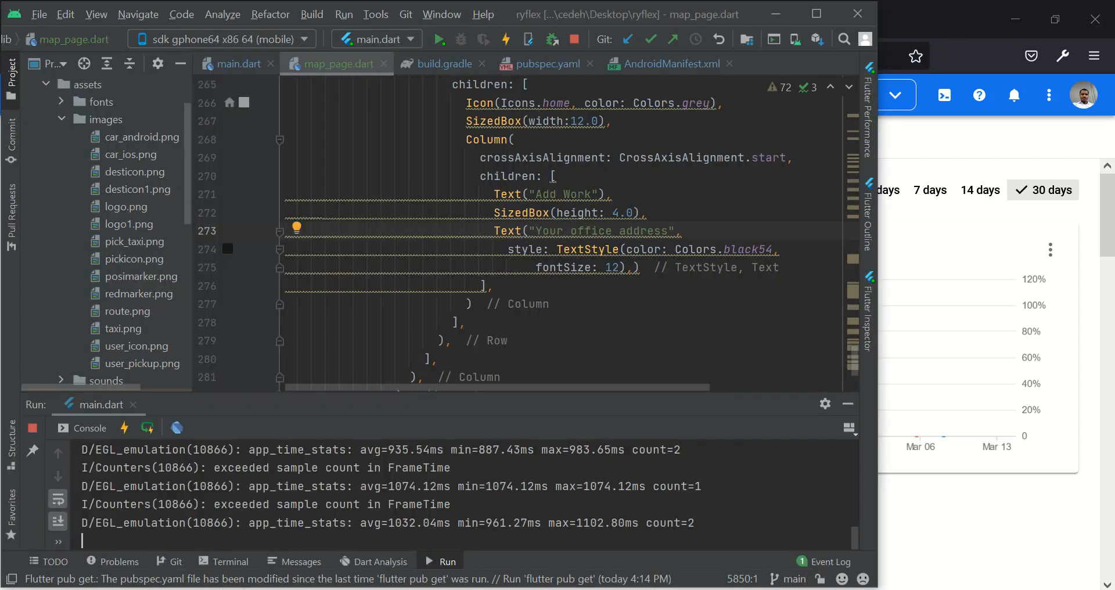
mouse_move(523, 21)
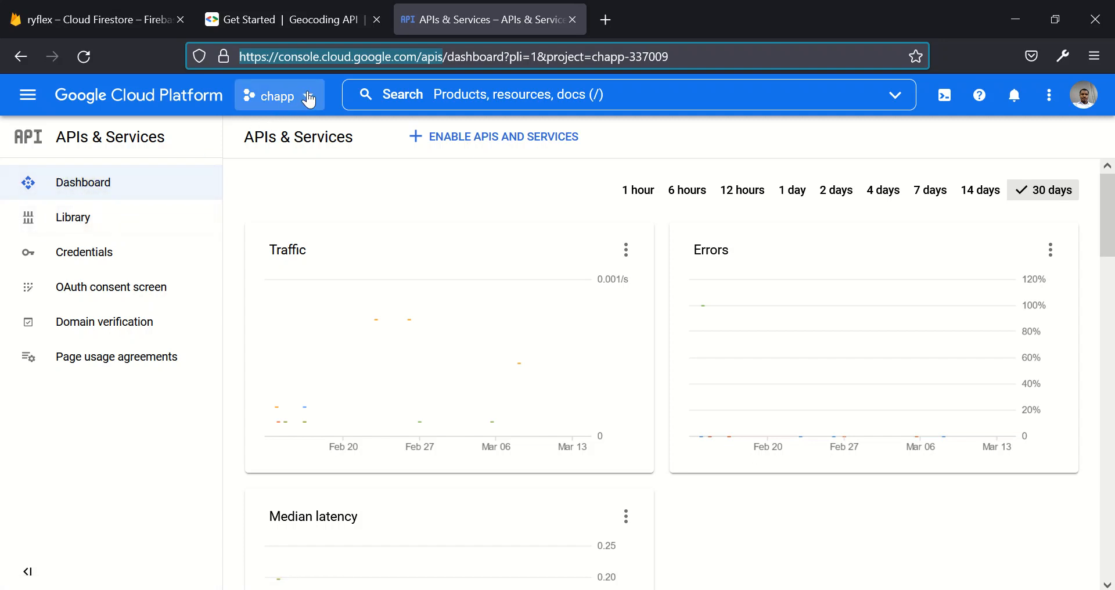
Make ryflex the active project instead of chapp, picking it from the ALL projects list
click(279, 95)
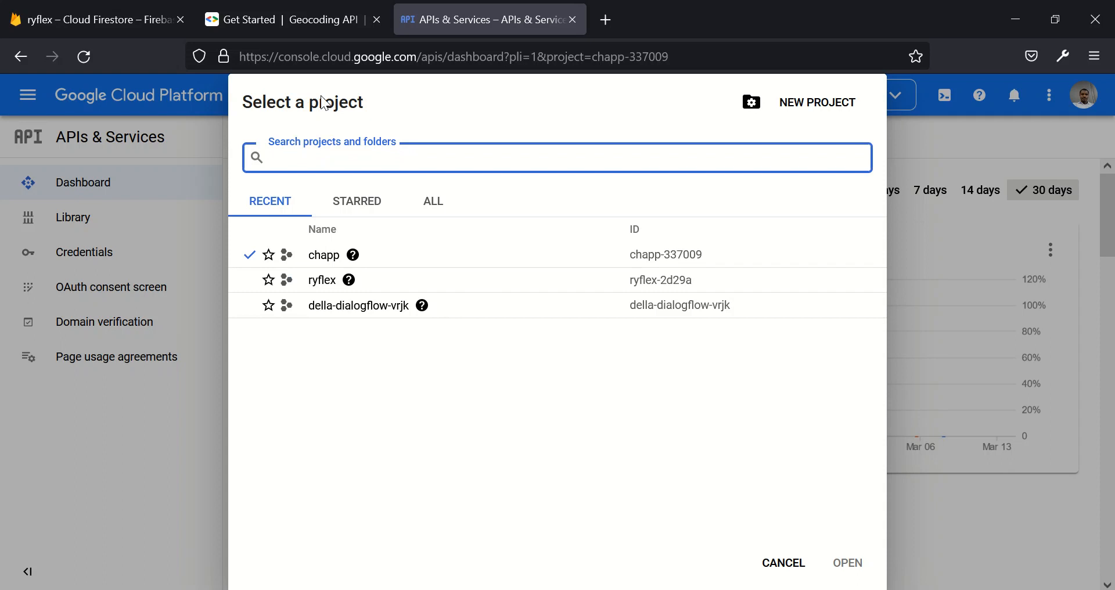
mouse_move(321, 279)
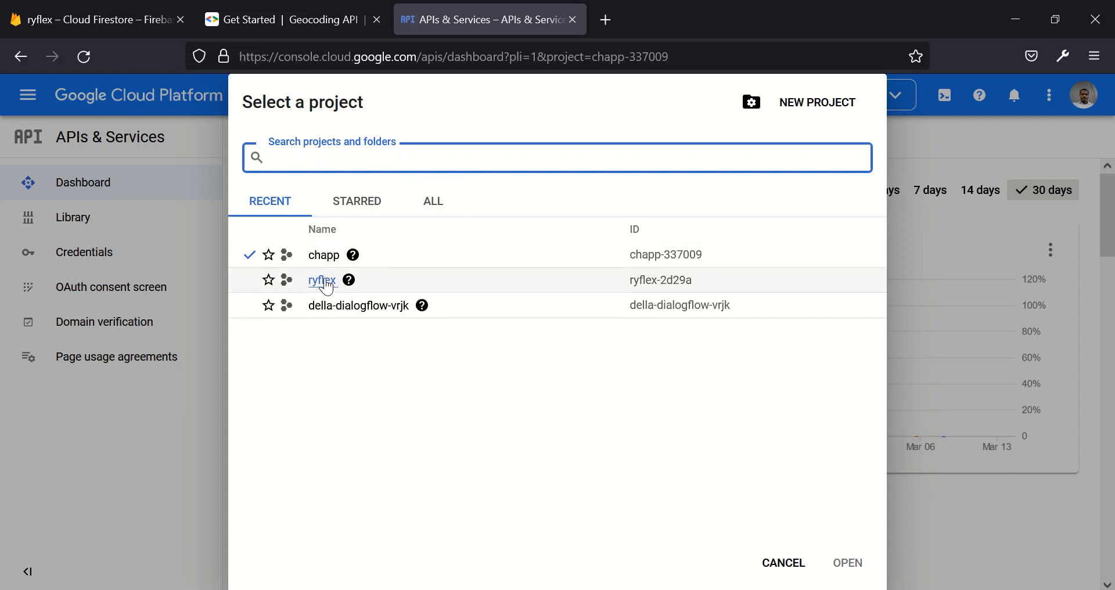
click(356, 200)
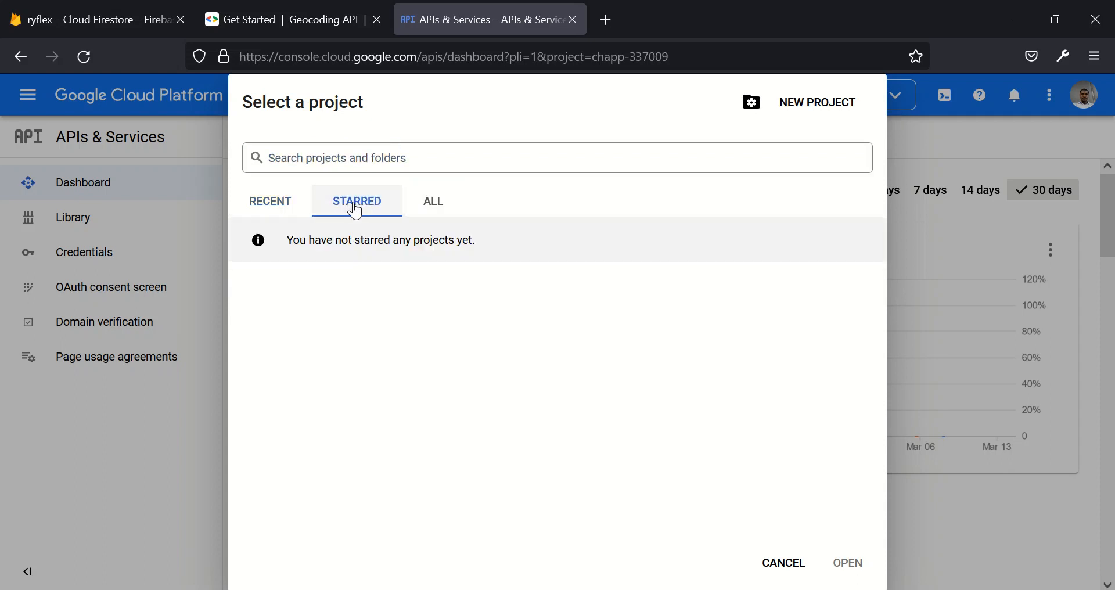
click(432, 201)
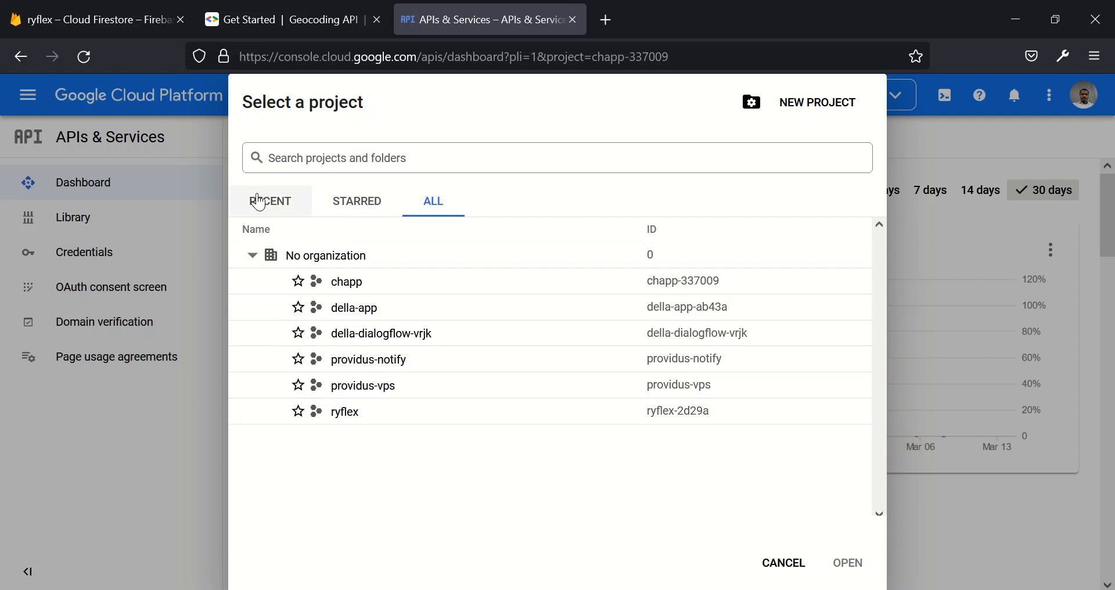
click(269, 201)
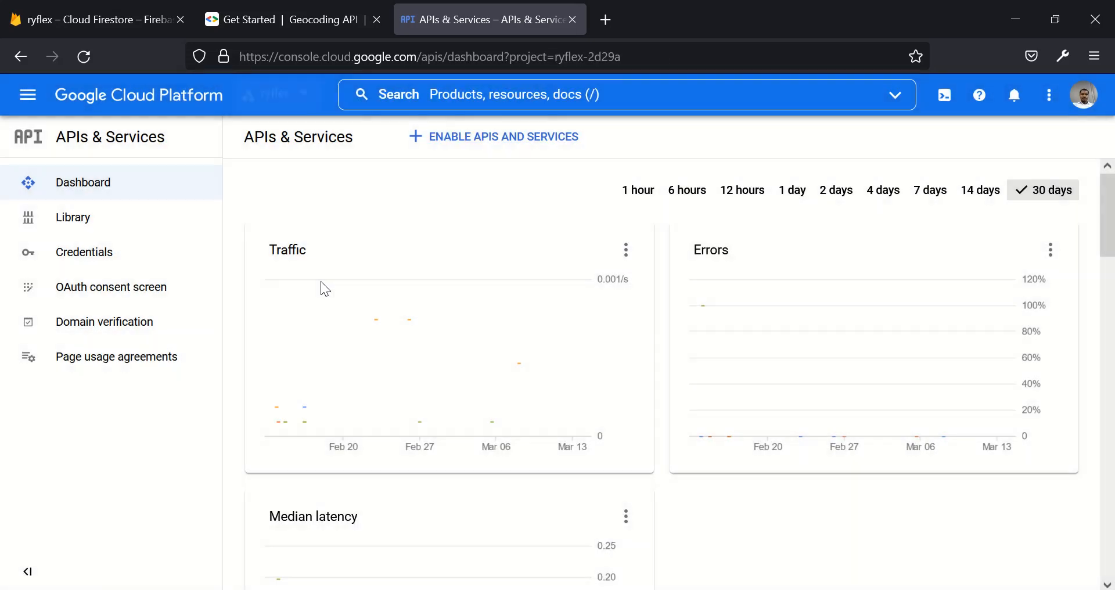
click(92, 20)
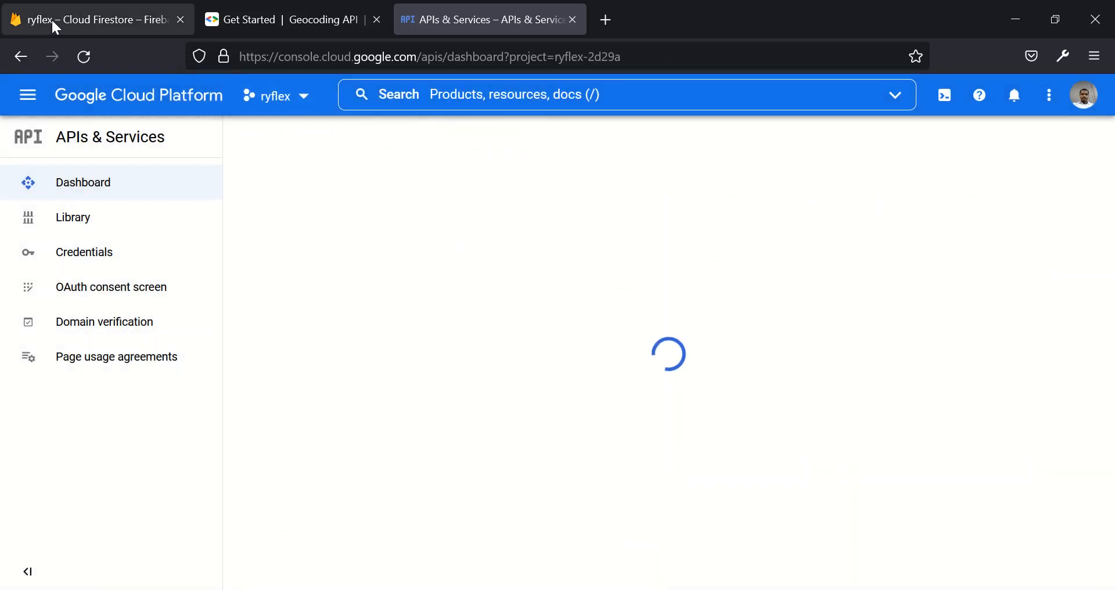
click(93, 20)
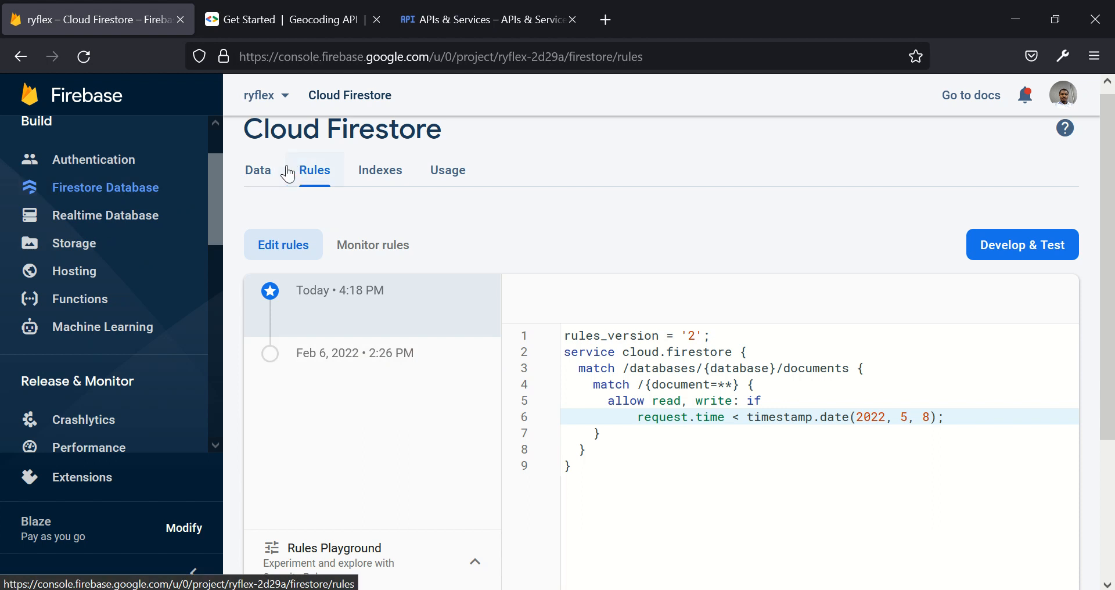
click(257, 171)
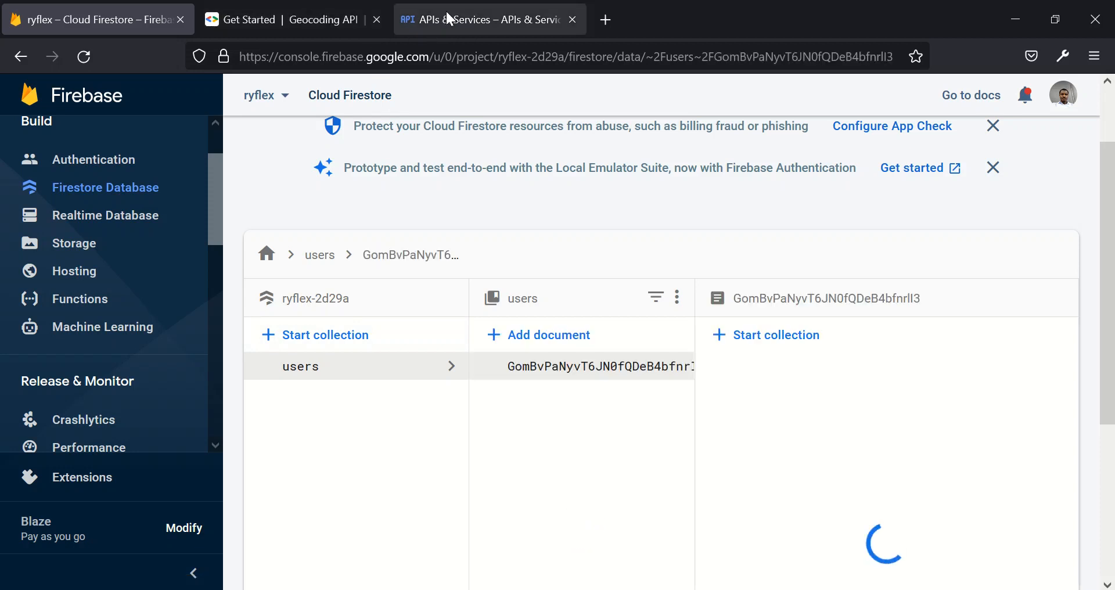
click(489, 19)
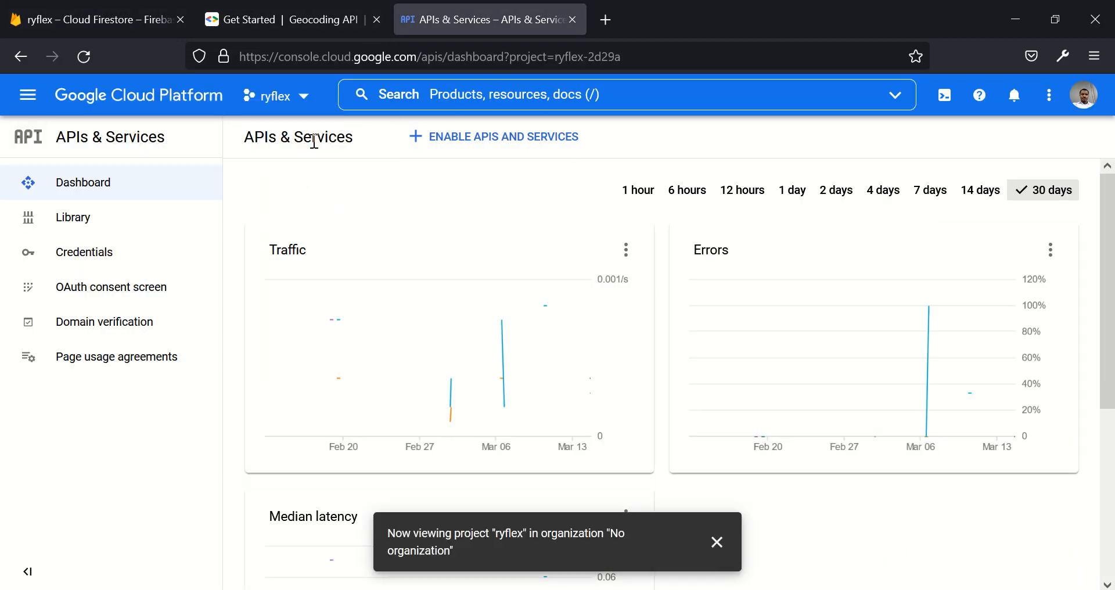
mouse_move(263, 146)
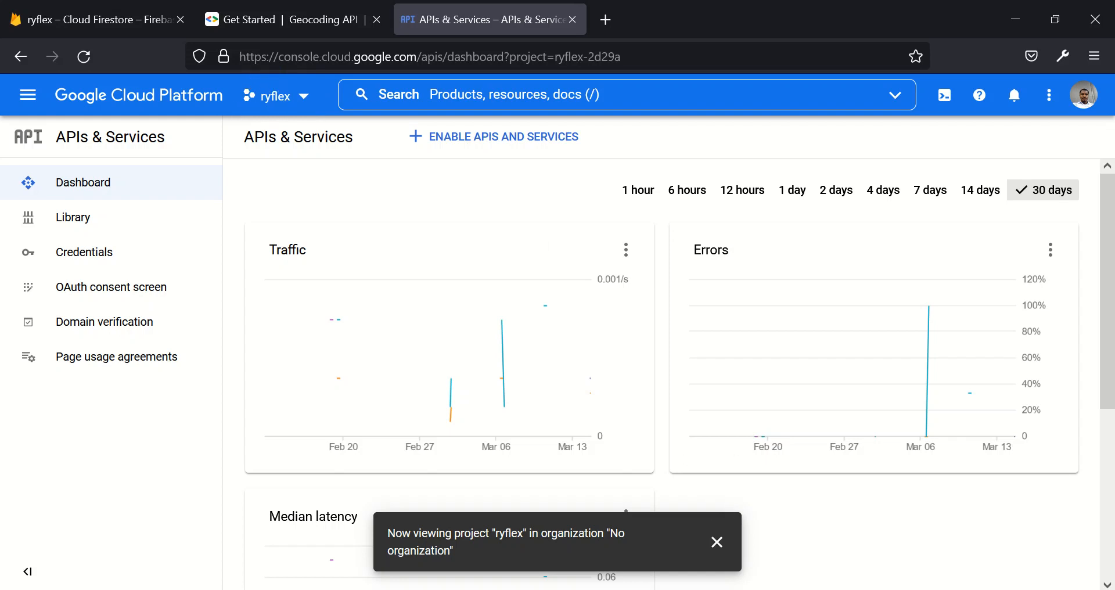
click(292, 19)
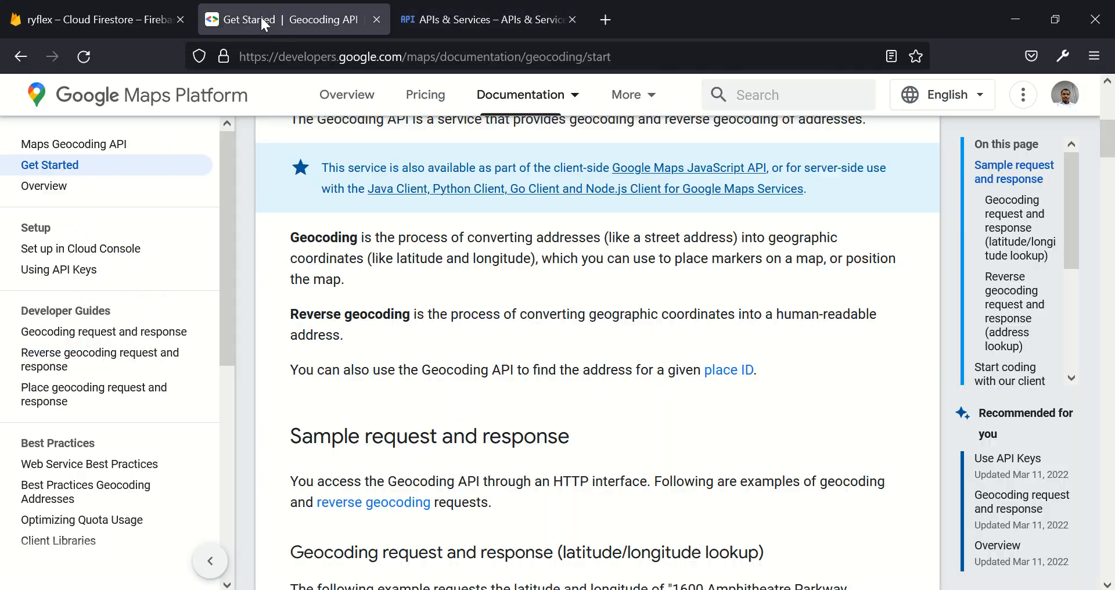
click(488, 20)
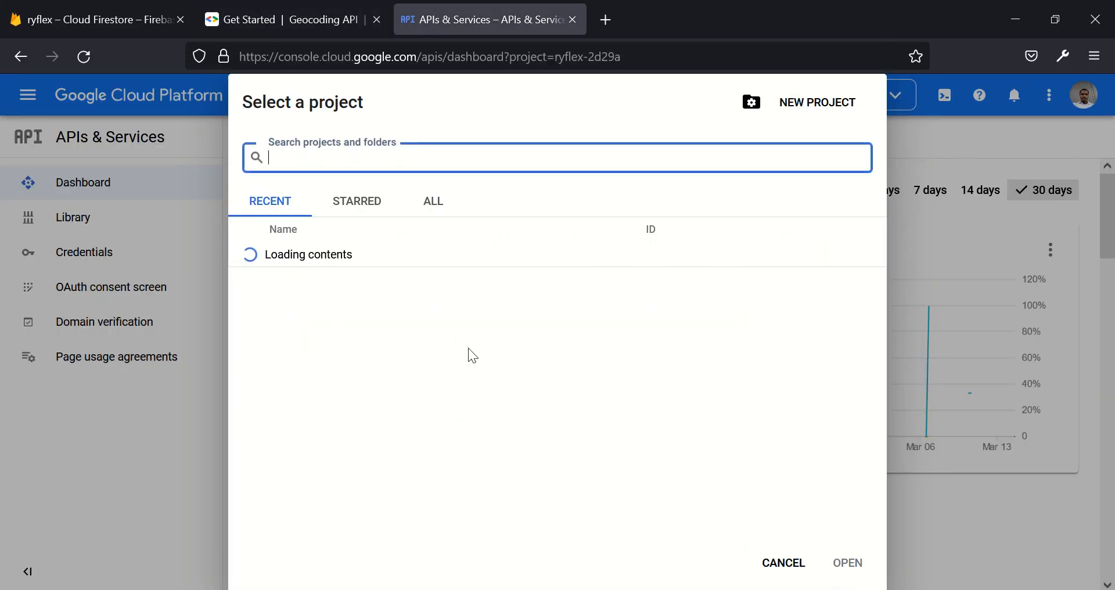
mouse_move(345, 318)
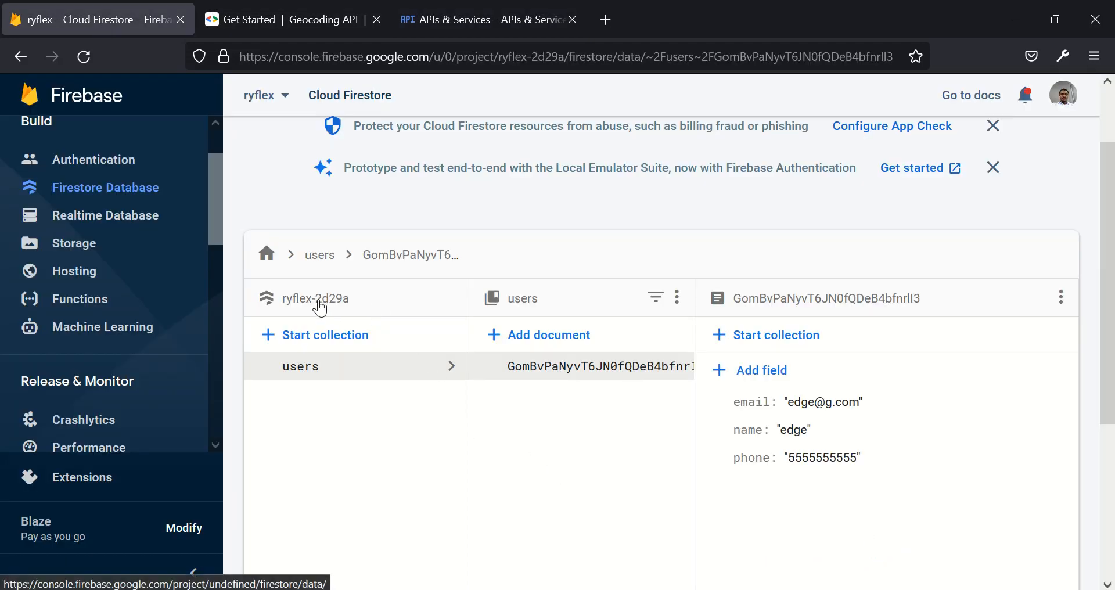
mouse_move(336, 308)
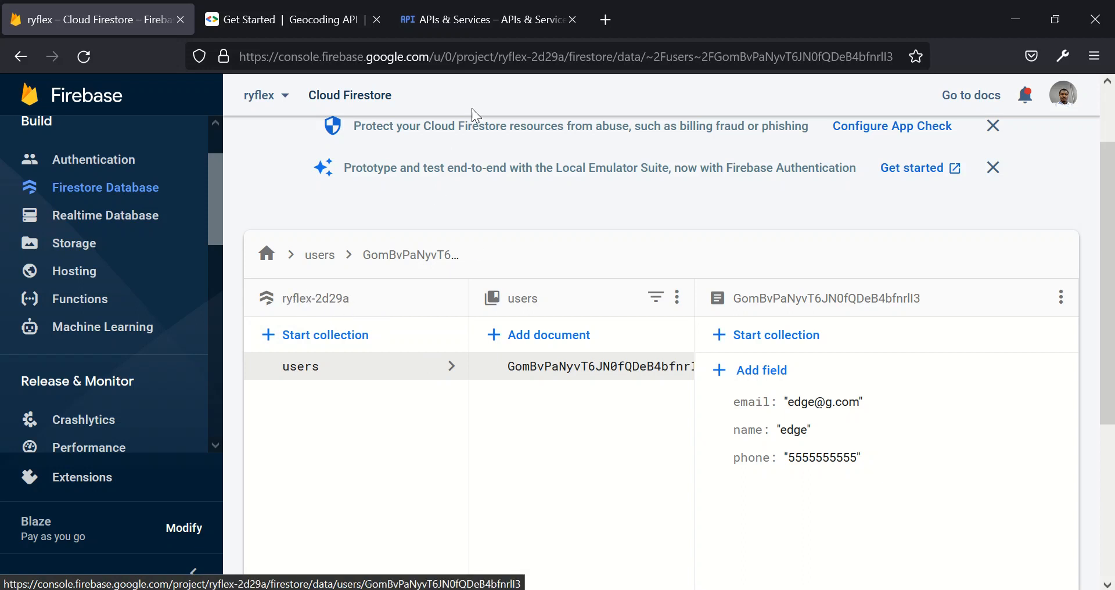
click(488, 19)
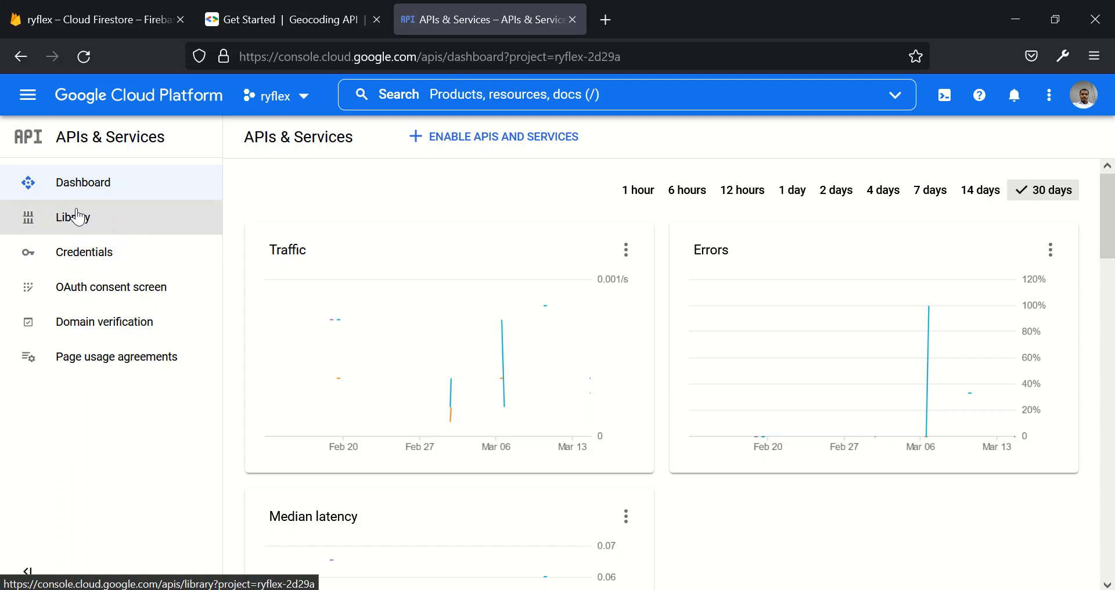
mouse_move(108, 222)
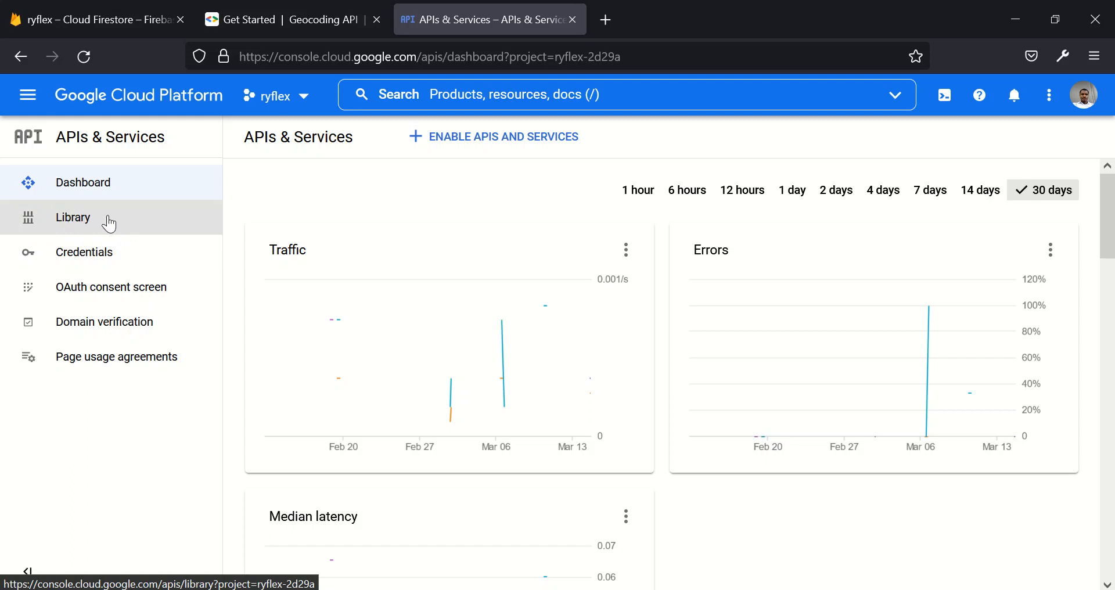
Search the API Library for 'Geocoding' and open the Geocoding API details page
click(72, 218)
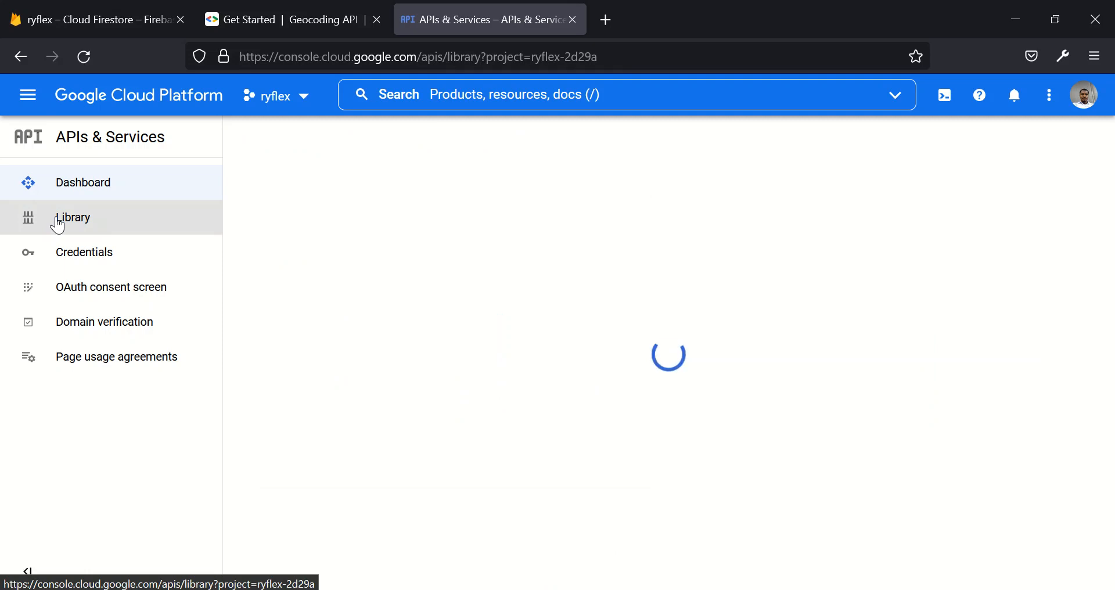
click(73, 218)
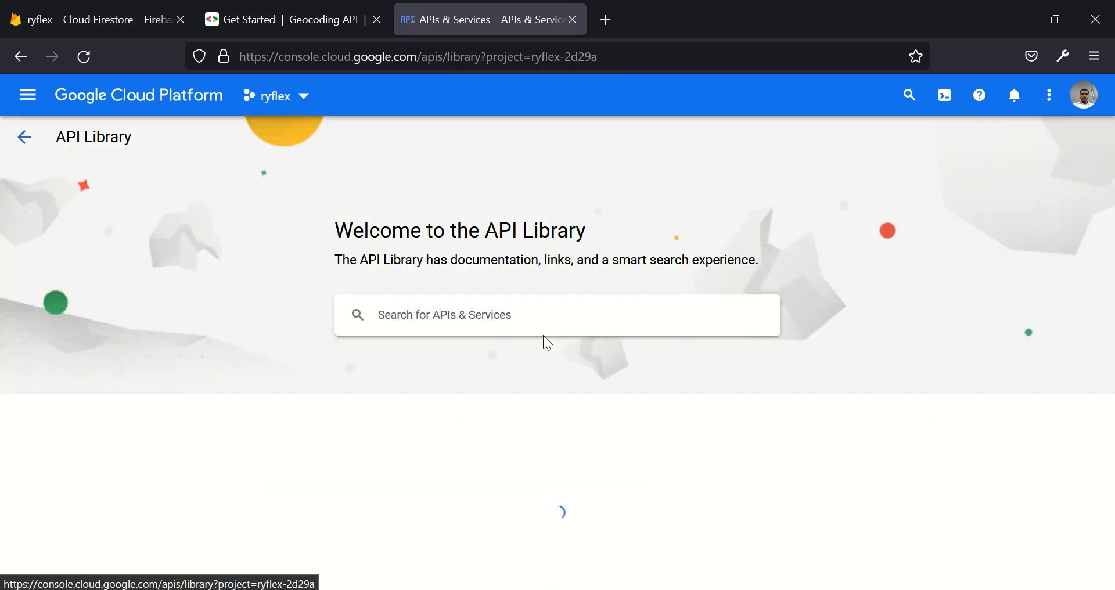
text(G)
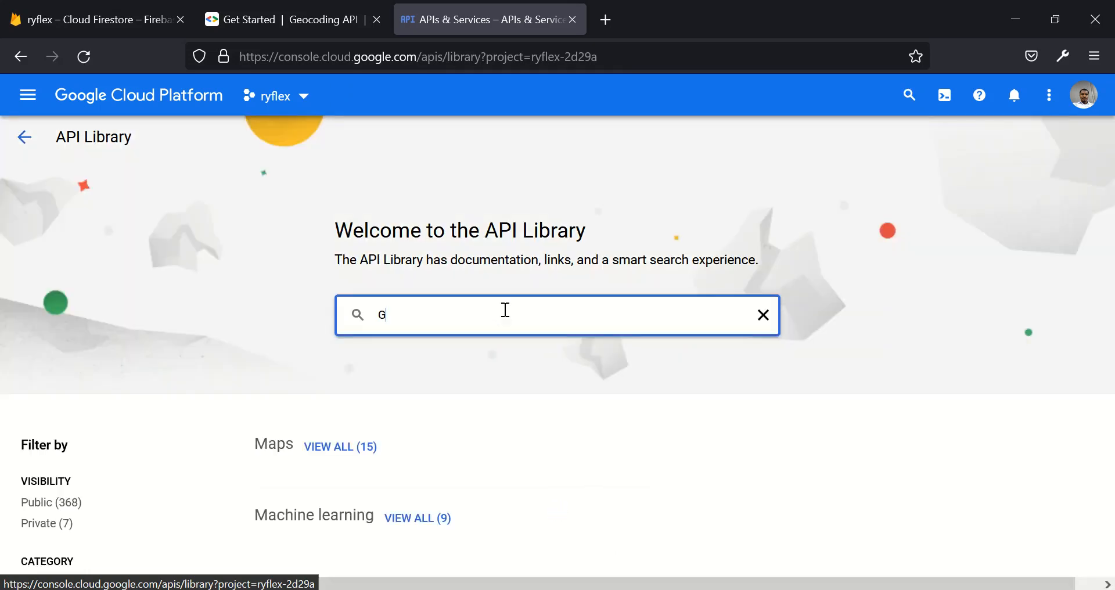
text(eocoding)
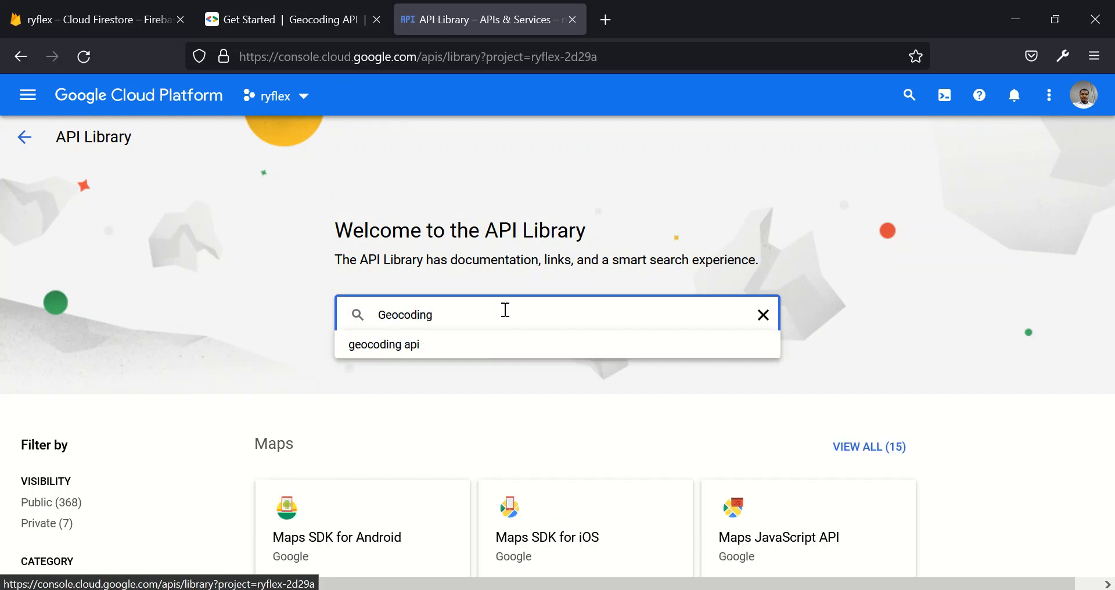
click(384, 345)
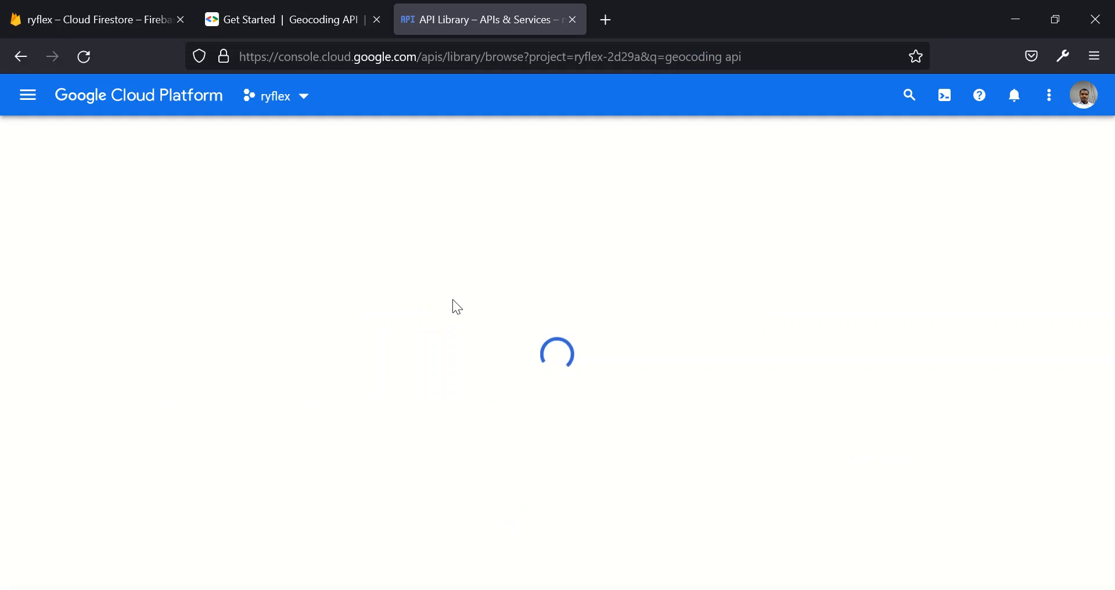
mouse_move(534, 253)
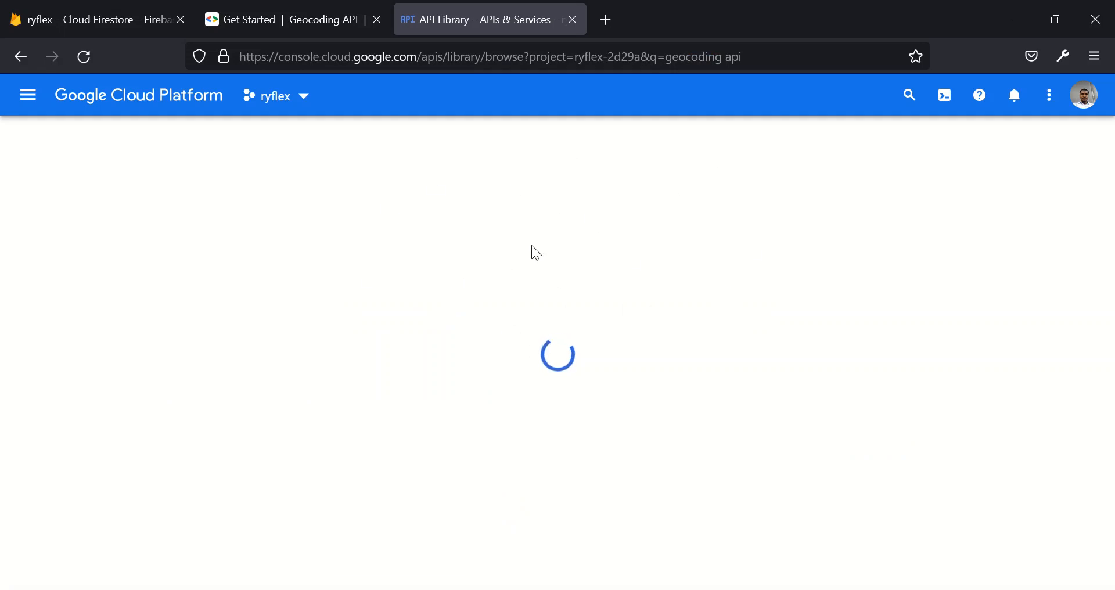
mouse_move(564, 282)
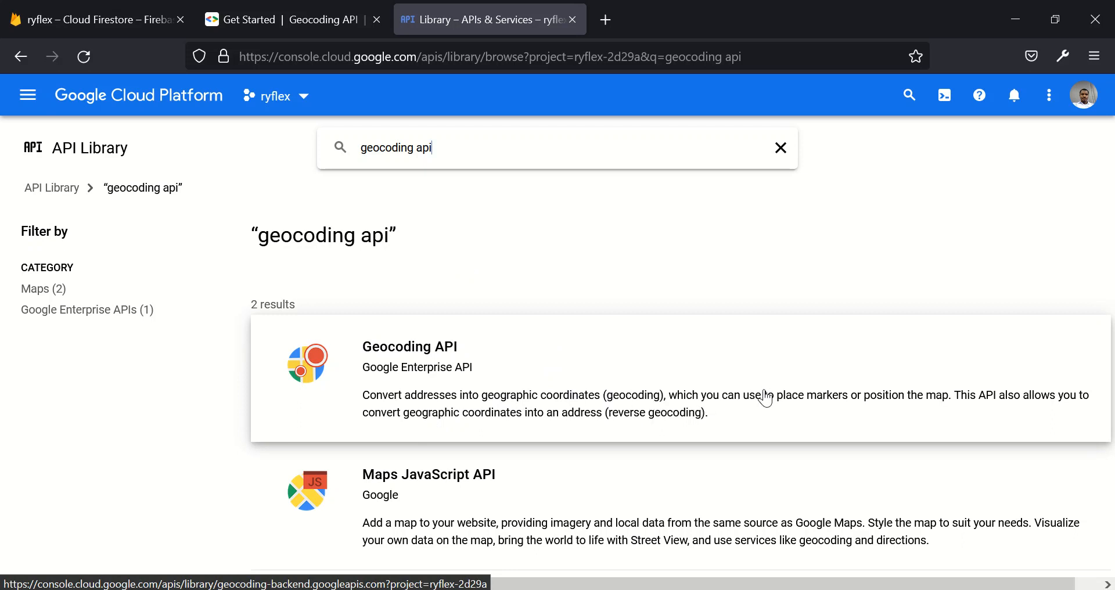
mouse_move(920, 409)
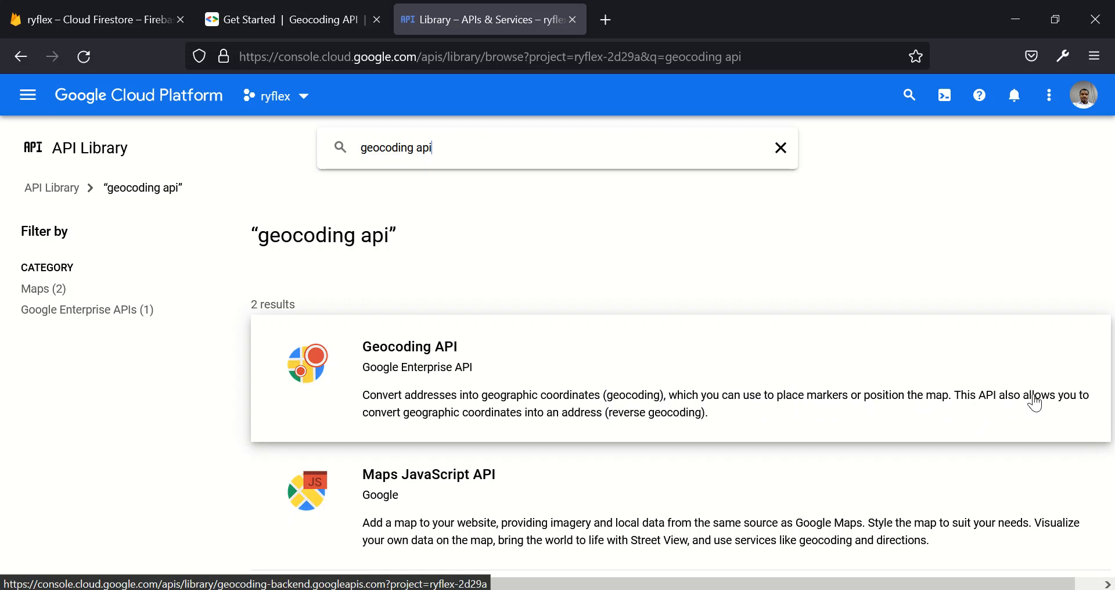
mouse_move(495, 419)
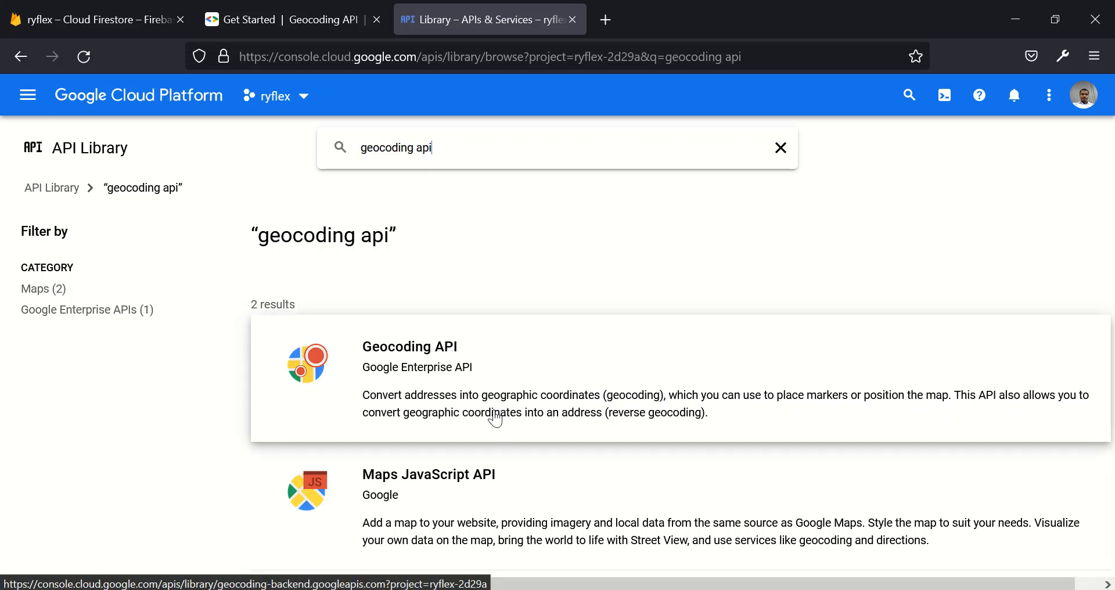
mouse_move(659, 415)
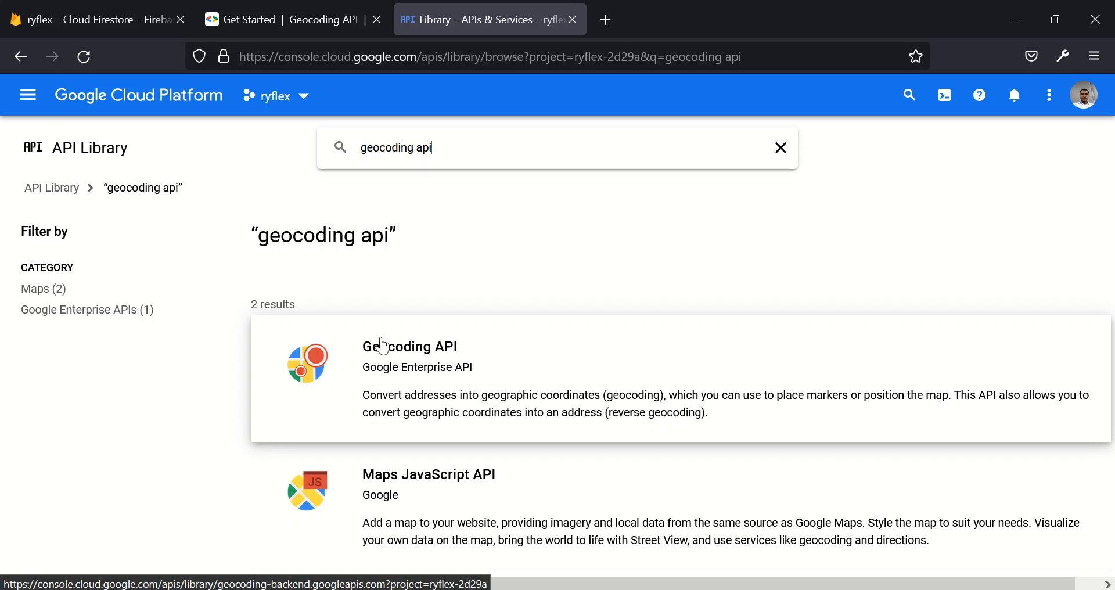
mouse_move(411, 362)
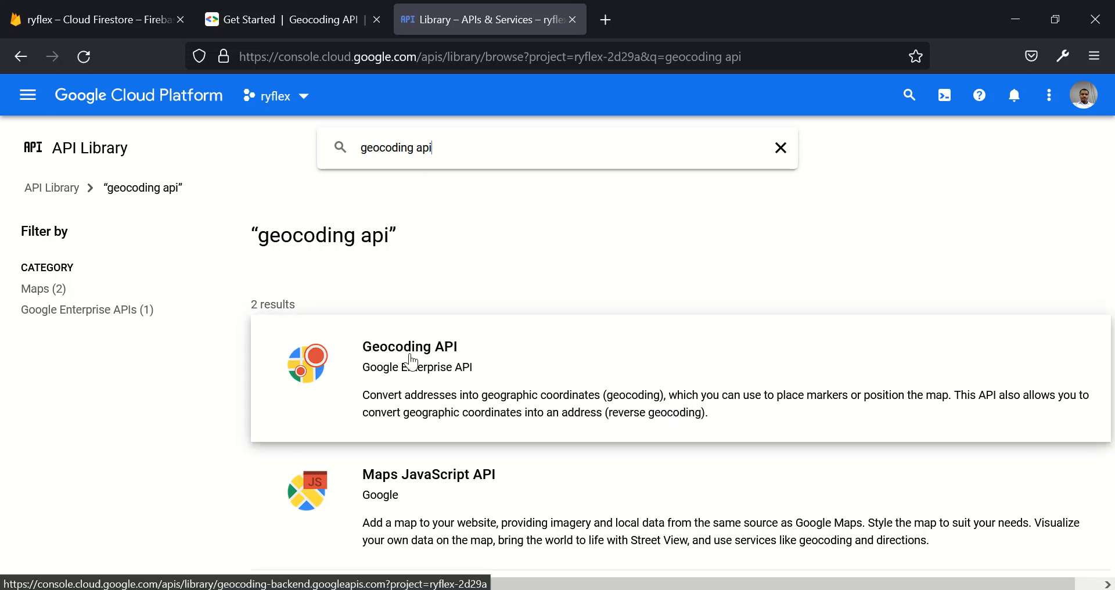
click(409, 346)
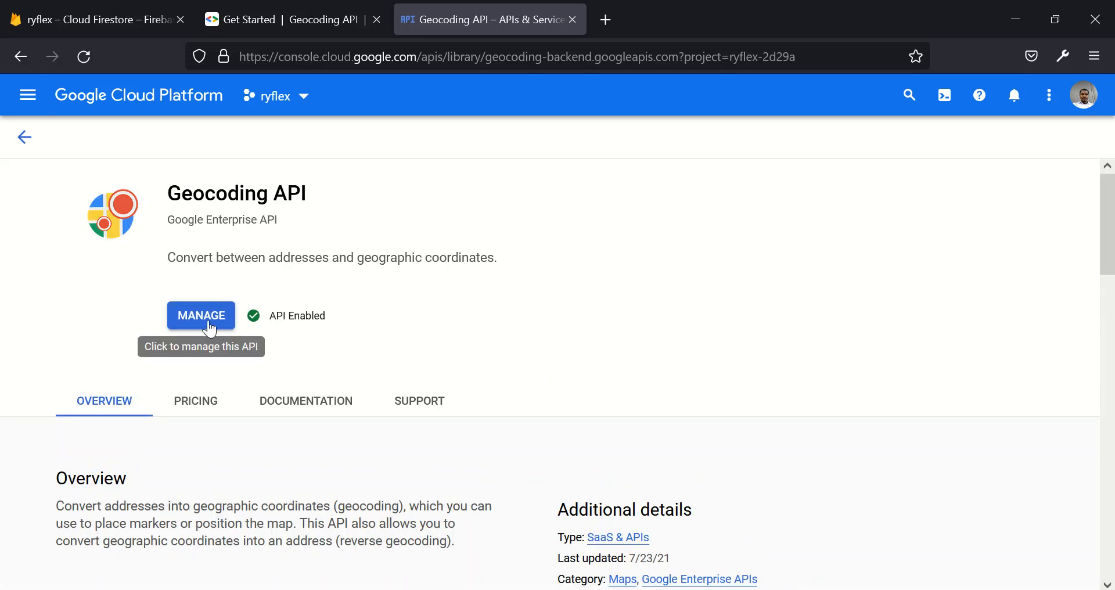
Use MANAGE on the enabled Geocoding API to reach the ryflex Enabled APIs table
click(201, 315)
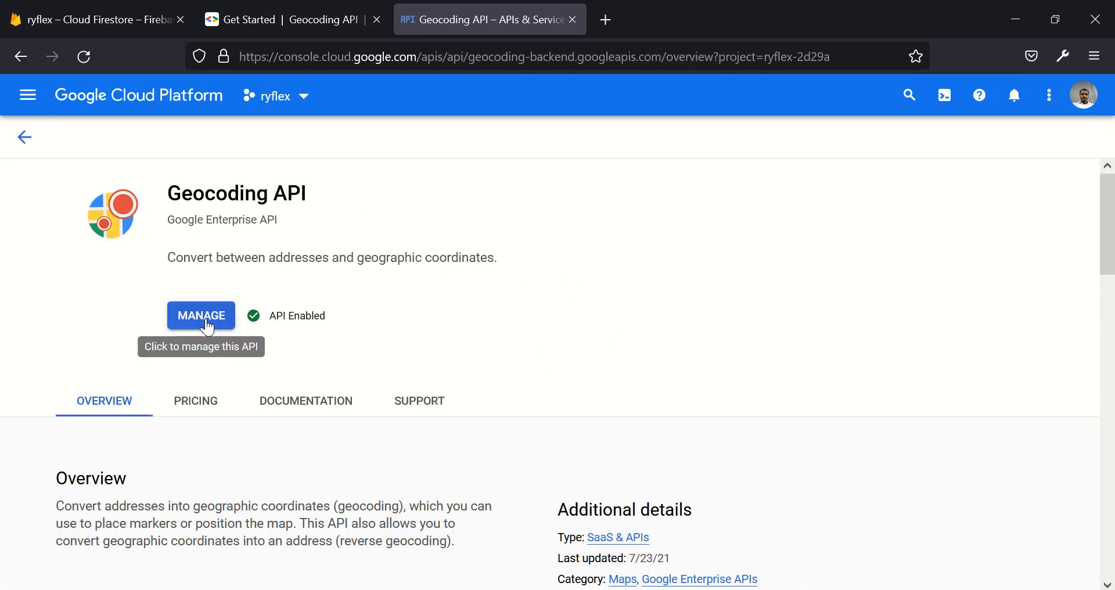
click(201, 315)
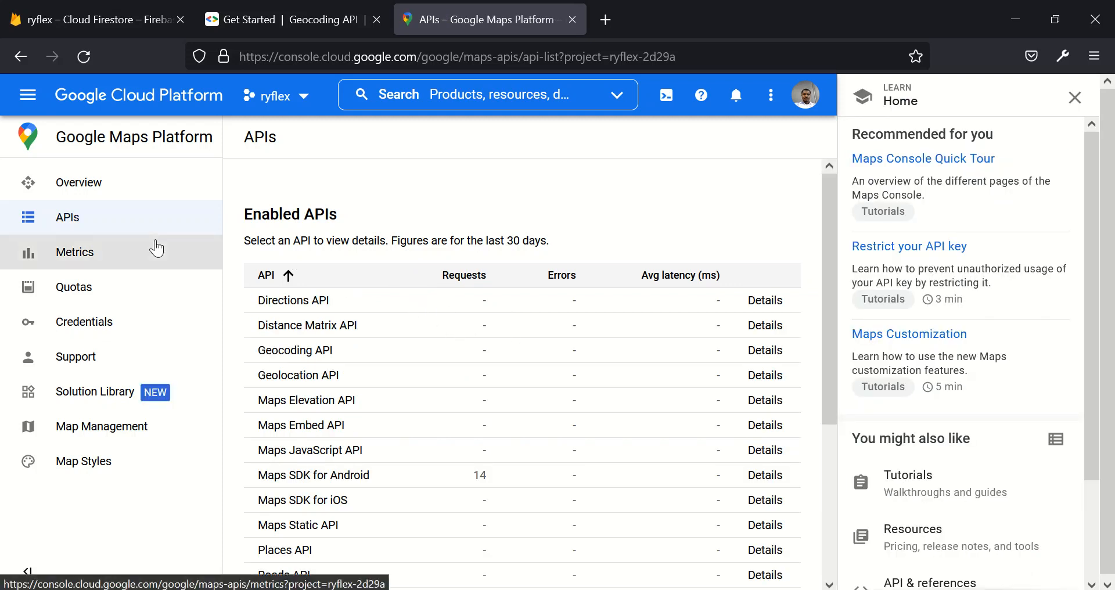
mouse_move(522, 219)
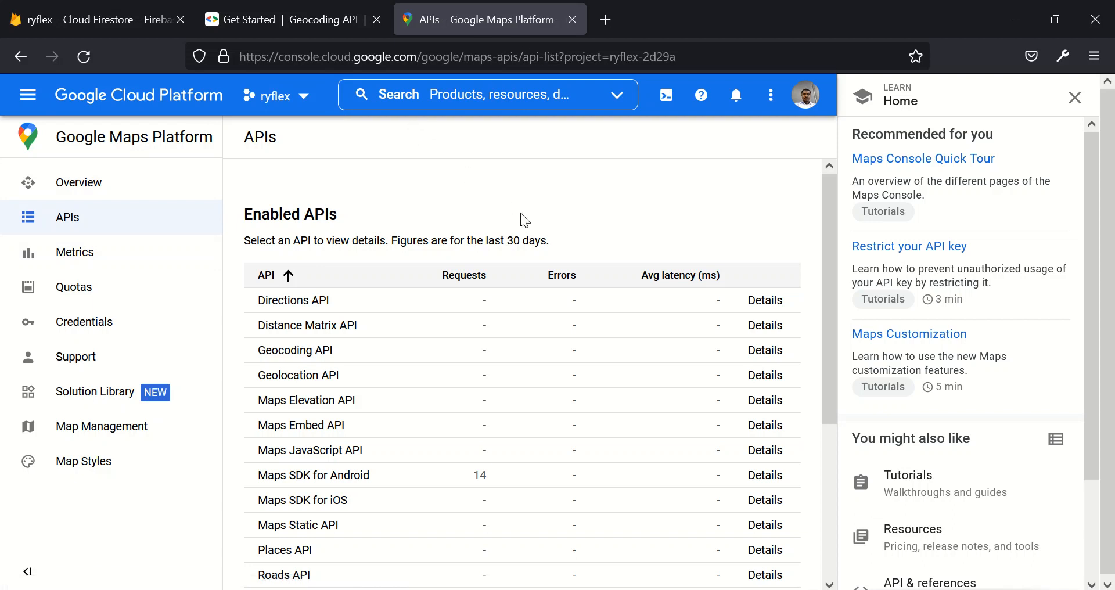
mouse_move(472, 193)
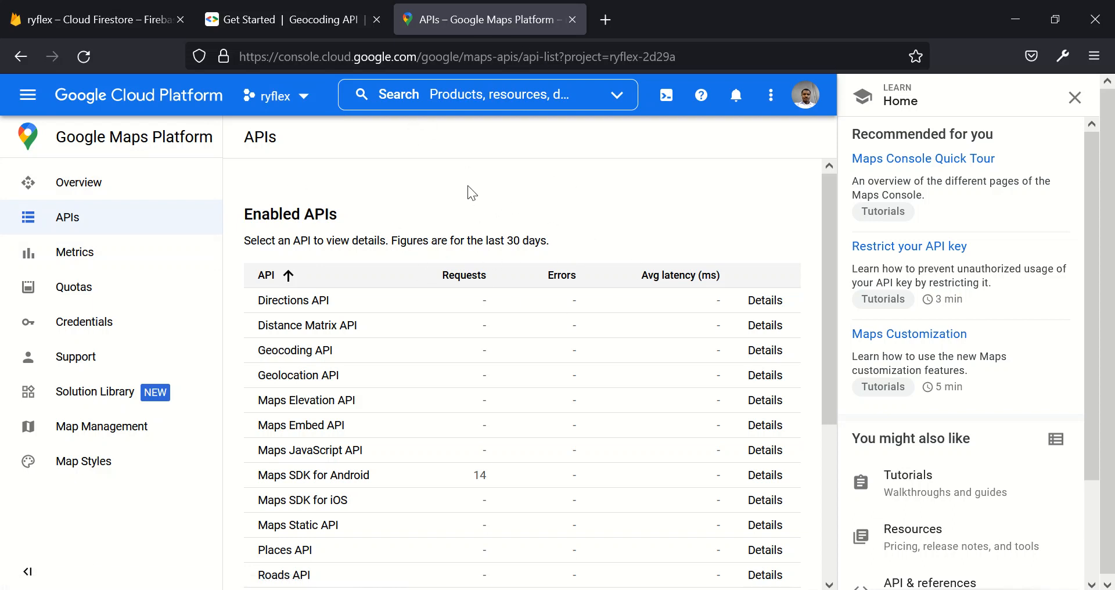
mouse_move(110, 219)
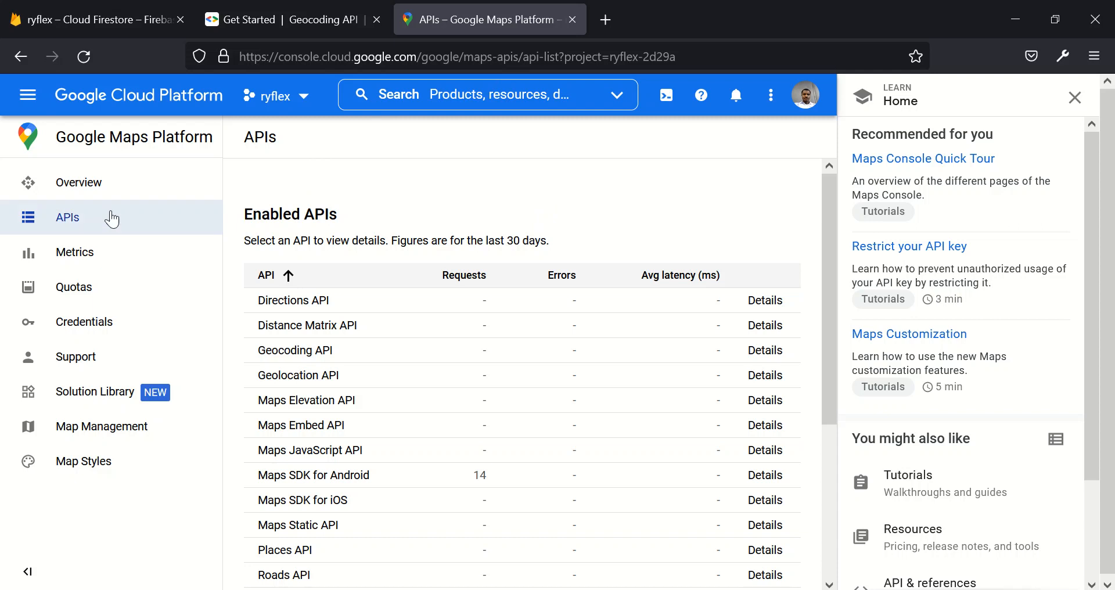
click(292, 19)
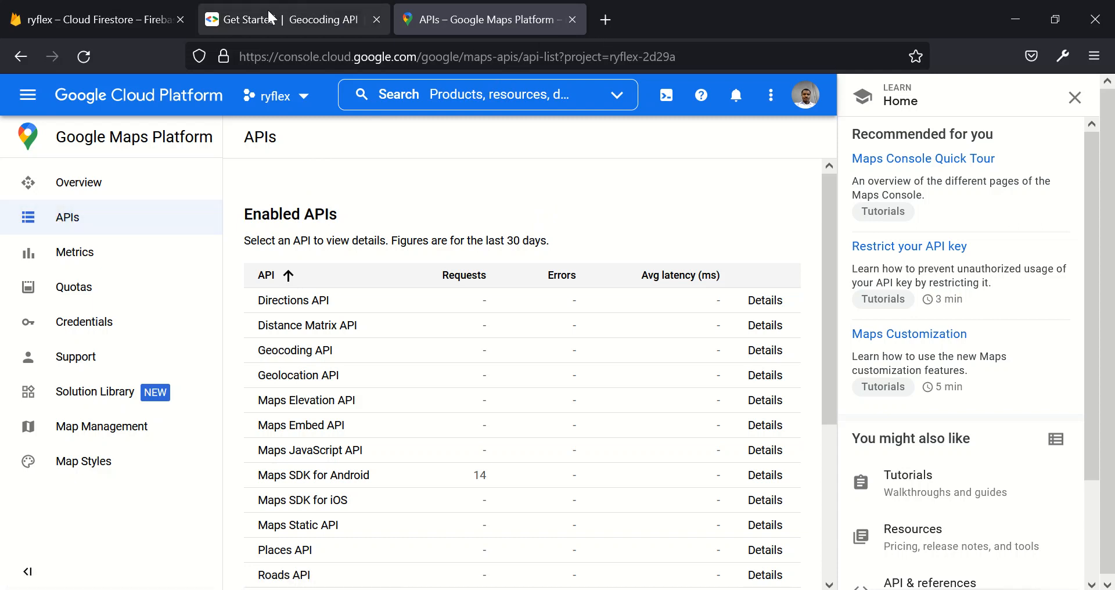
Copy the Brooklyn sample URL from 'Reverse geocoding request and response' in the Get Started guide
click(282, 19)
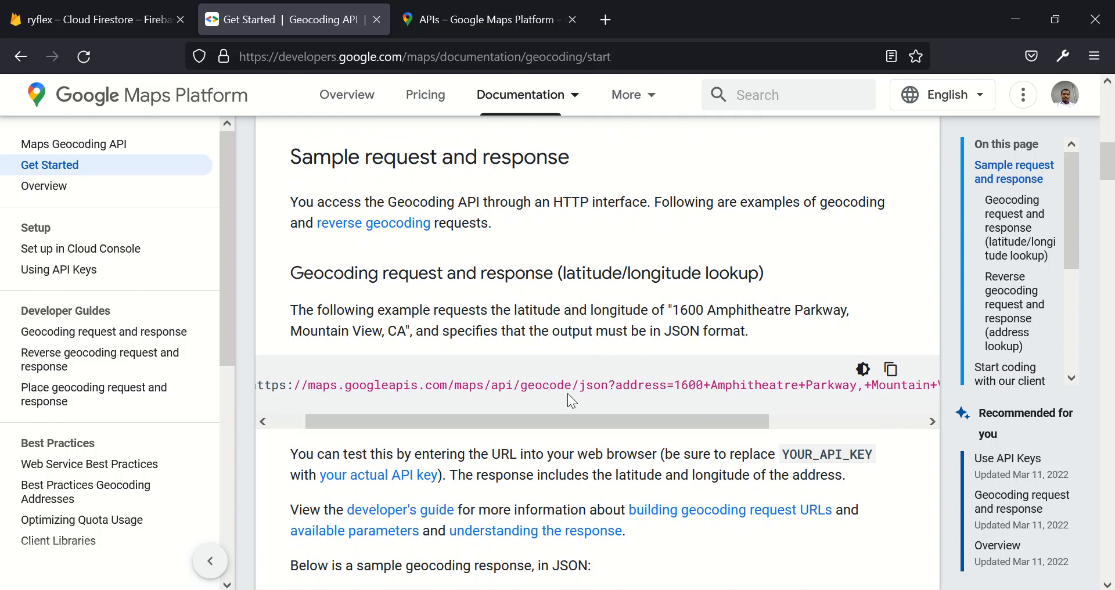
scroll(down, 3)
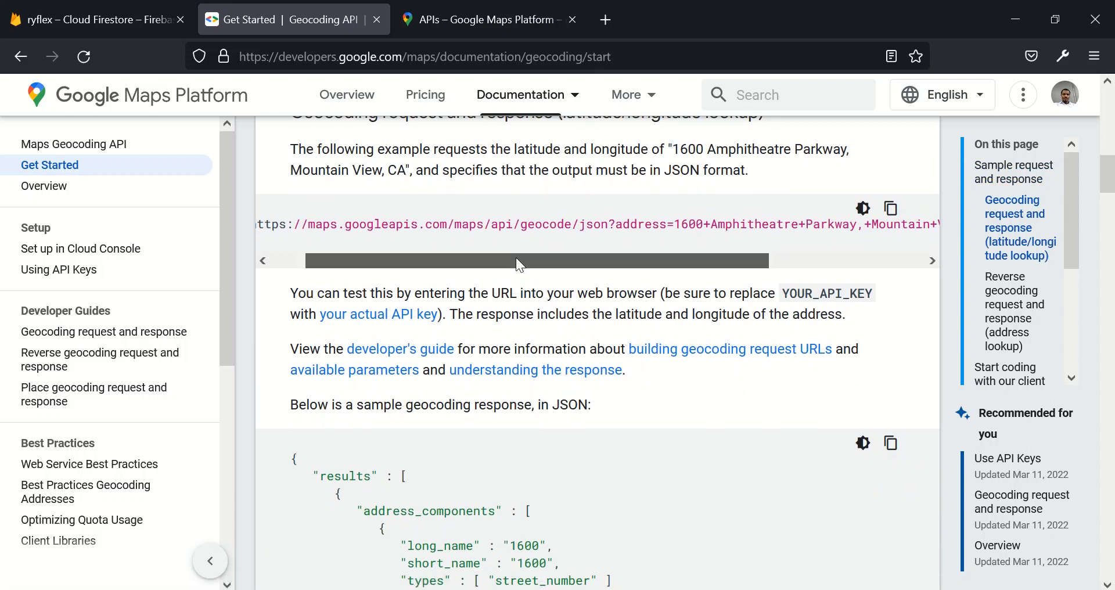
drag(518, 260, 377, 261)
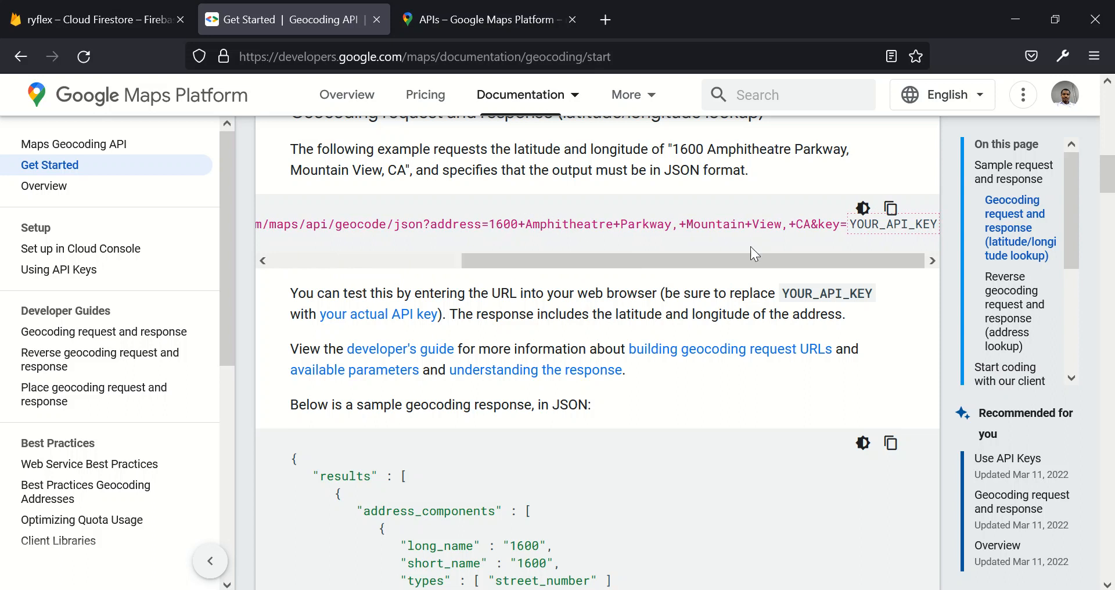
scroll(down, 3)
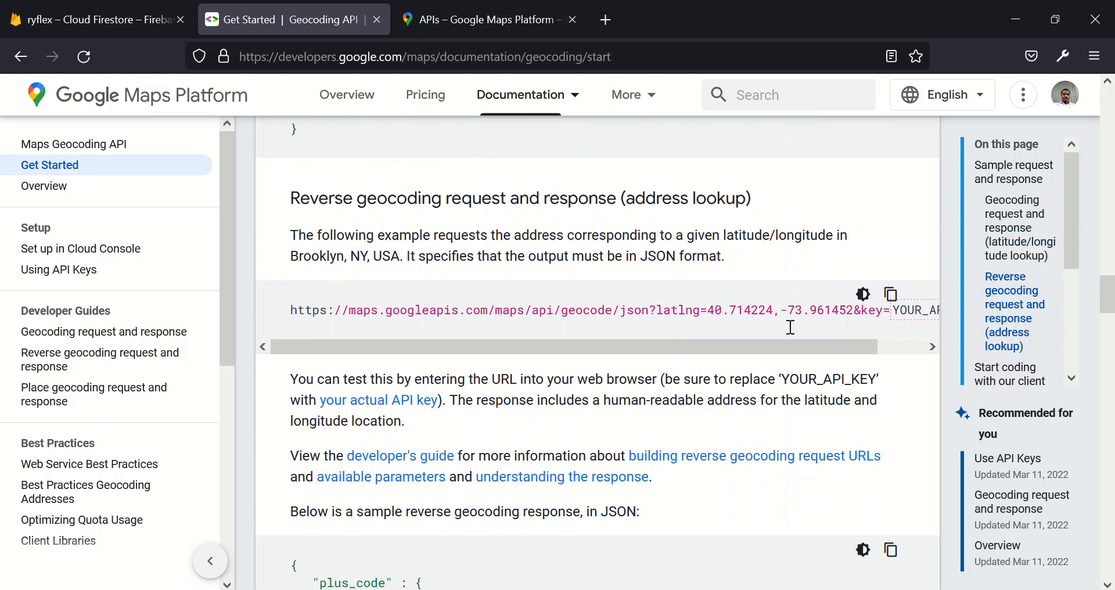
scroll(down, 3)
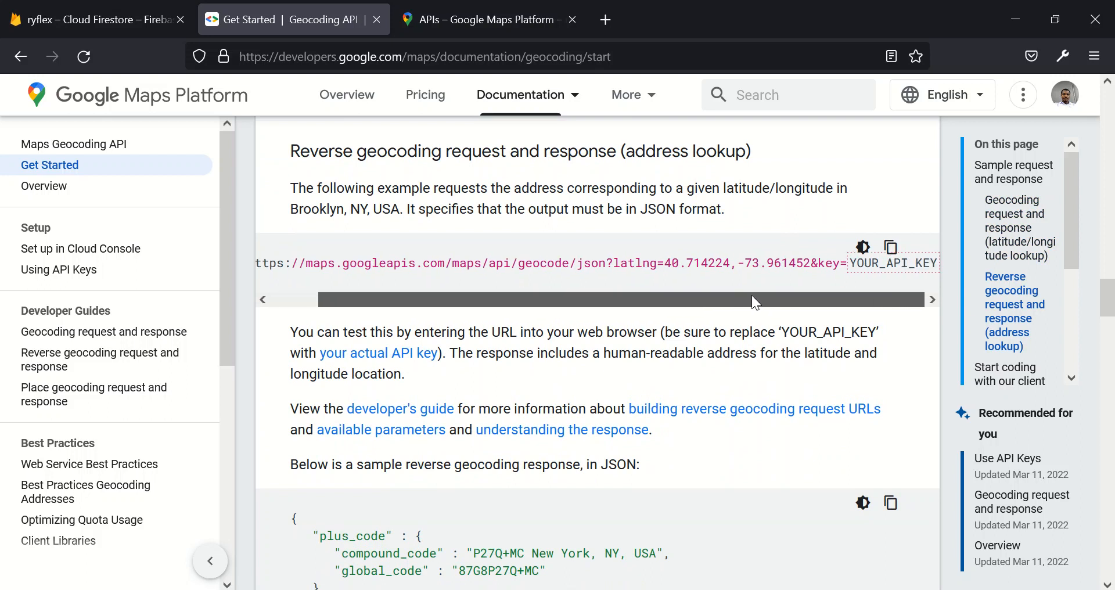
mouse_move(522, 302)
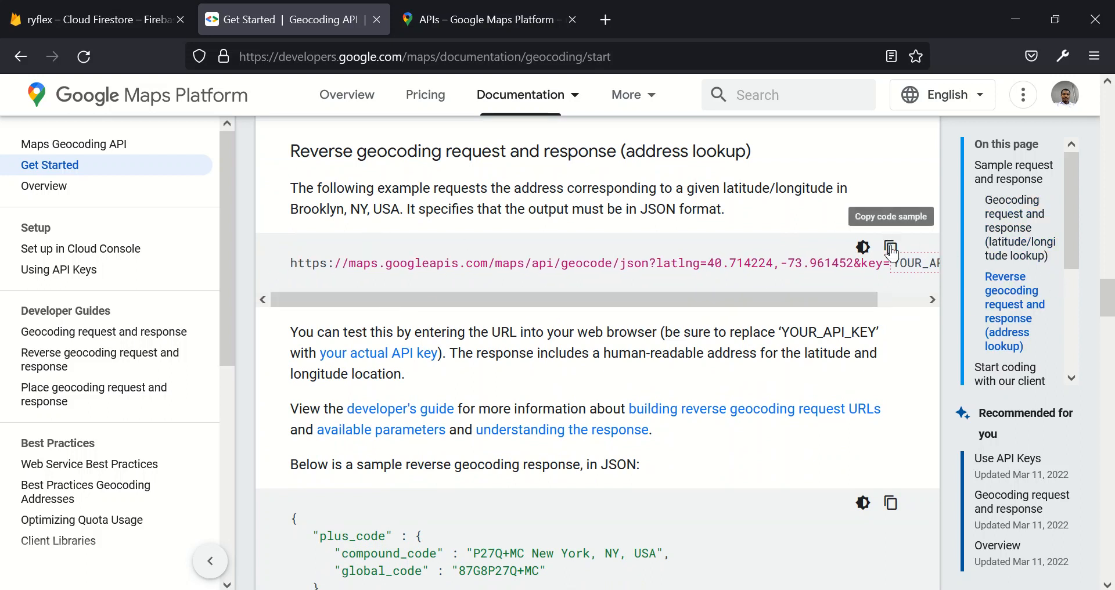
click(891, 248)
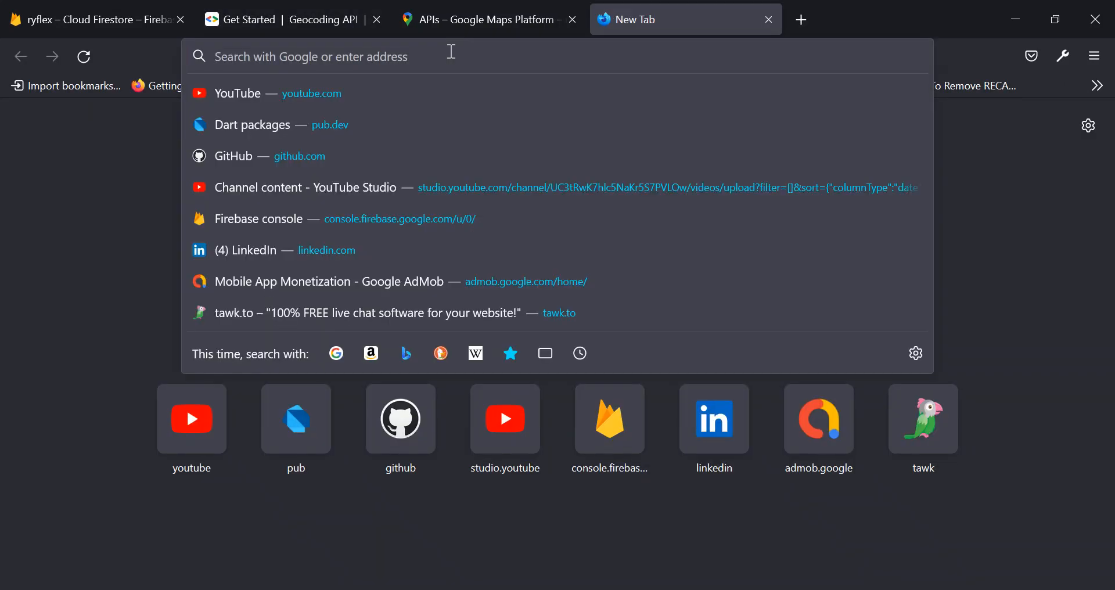
mouse_move(468, 51)
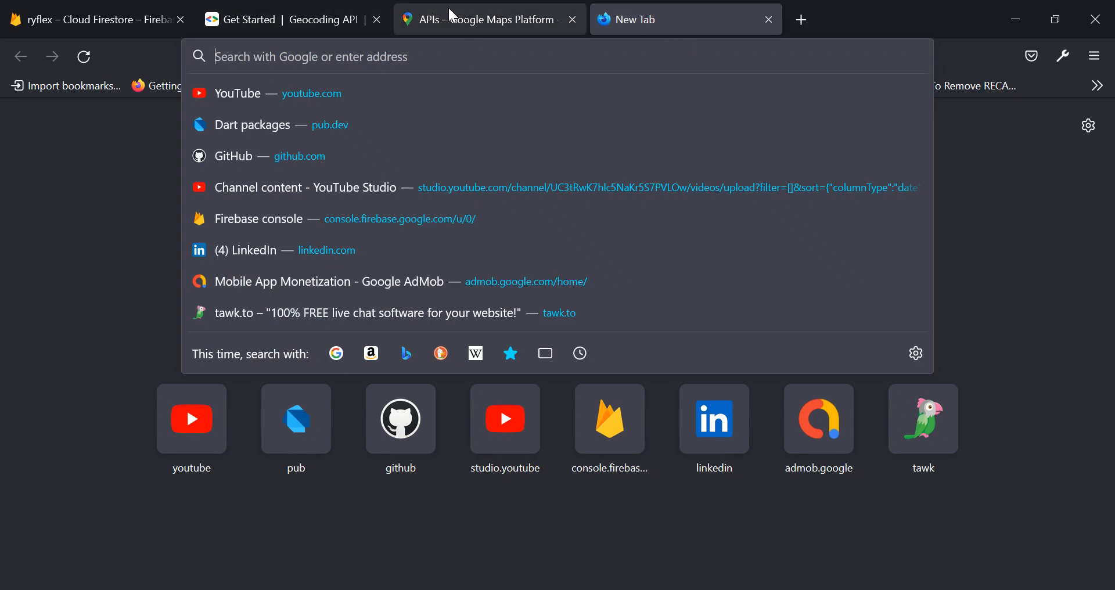
Open the ryflex project's Billing page from the console Navigation menu
click(489, 19)
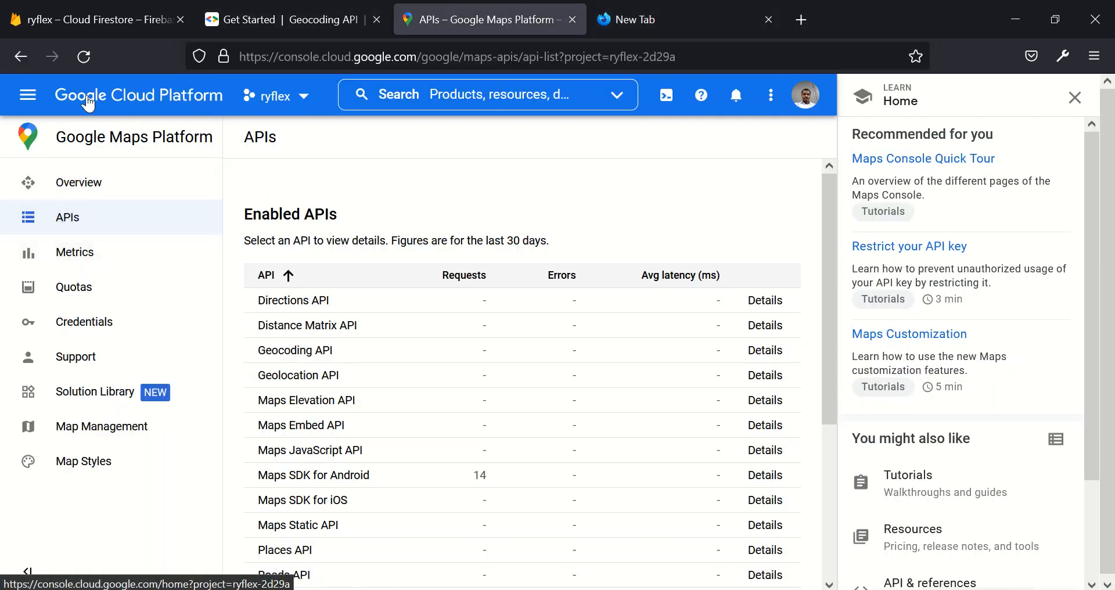
click(28, 95)
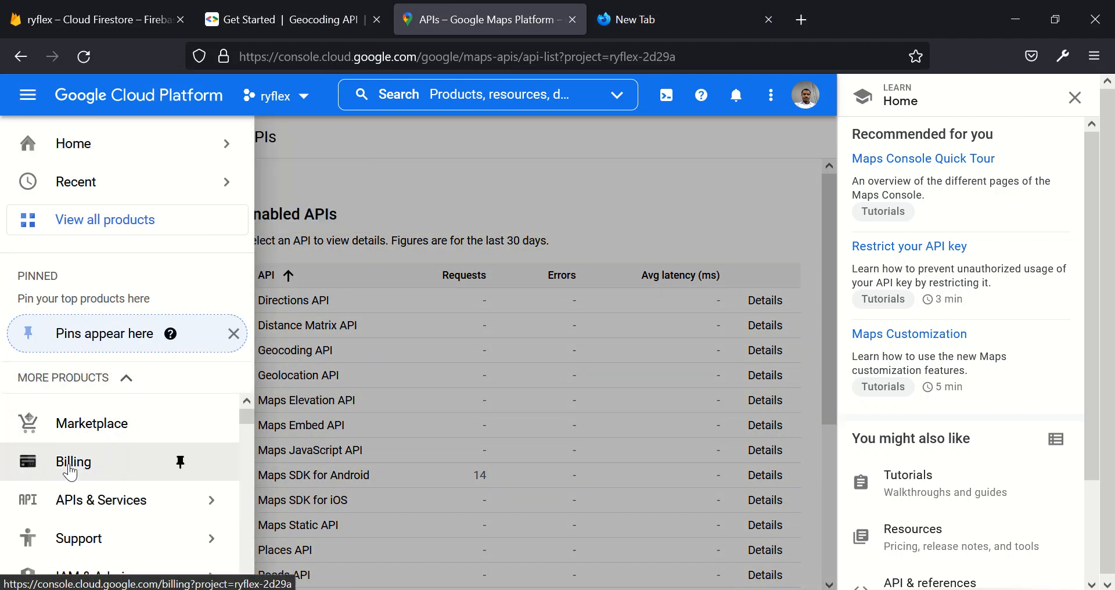
click(72, 461)
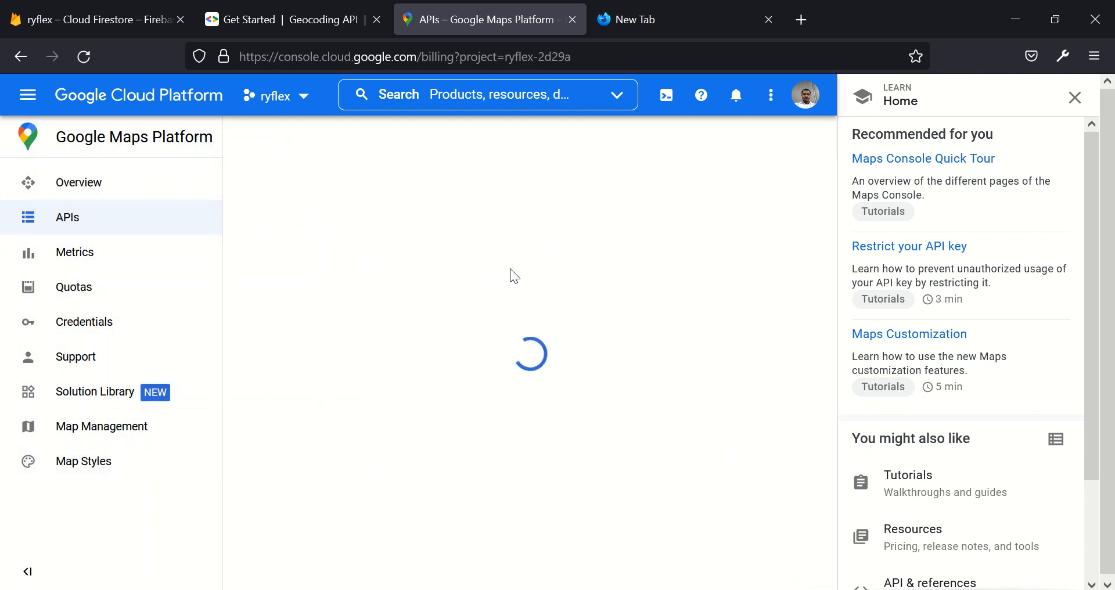
mouse_move(574, 308)
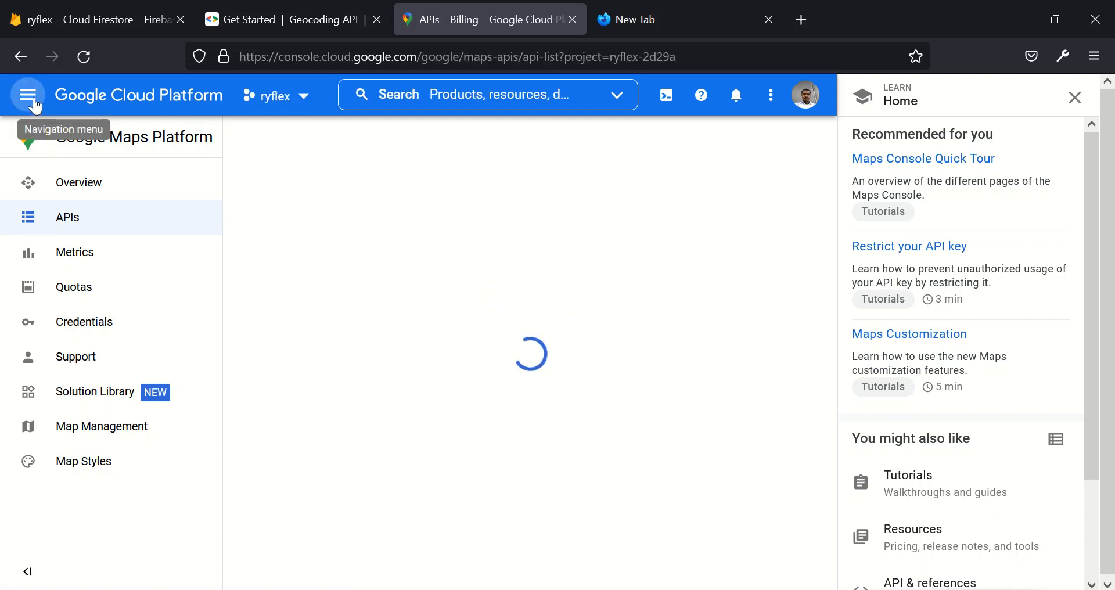
click(28, 94)
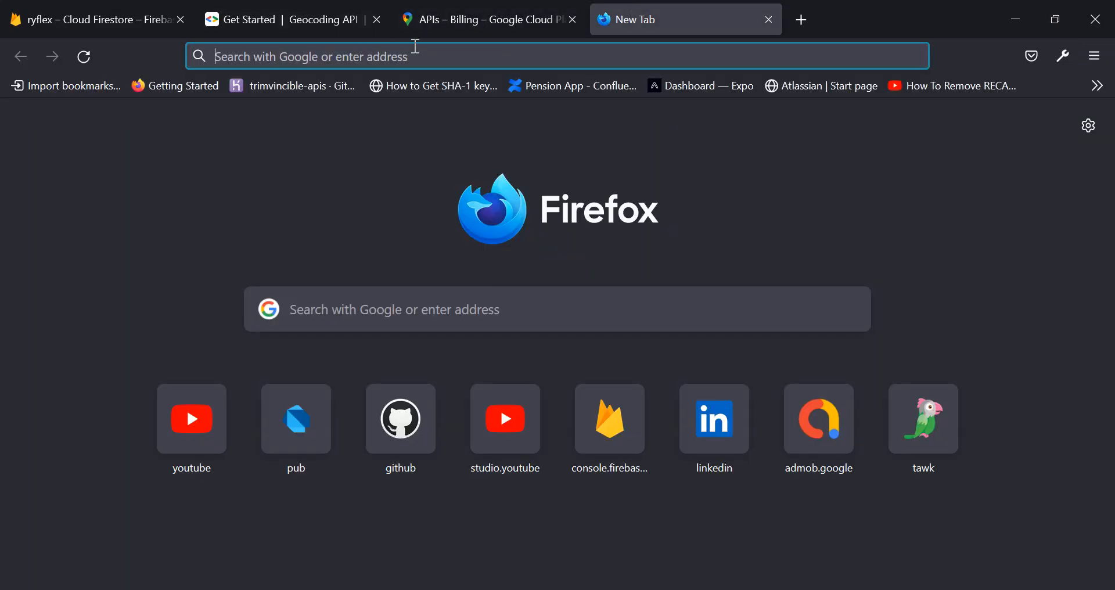
Paste the latlng=40.714224,-73.961452 sample request URL into the new tab's address bar
text(https://maps.googleapis.com/maps/api/geocode/json?latlng=40.714224,-73.961452&key=YOUR_API_KEY)
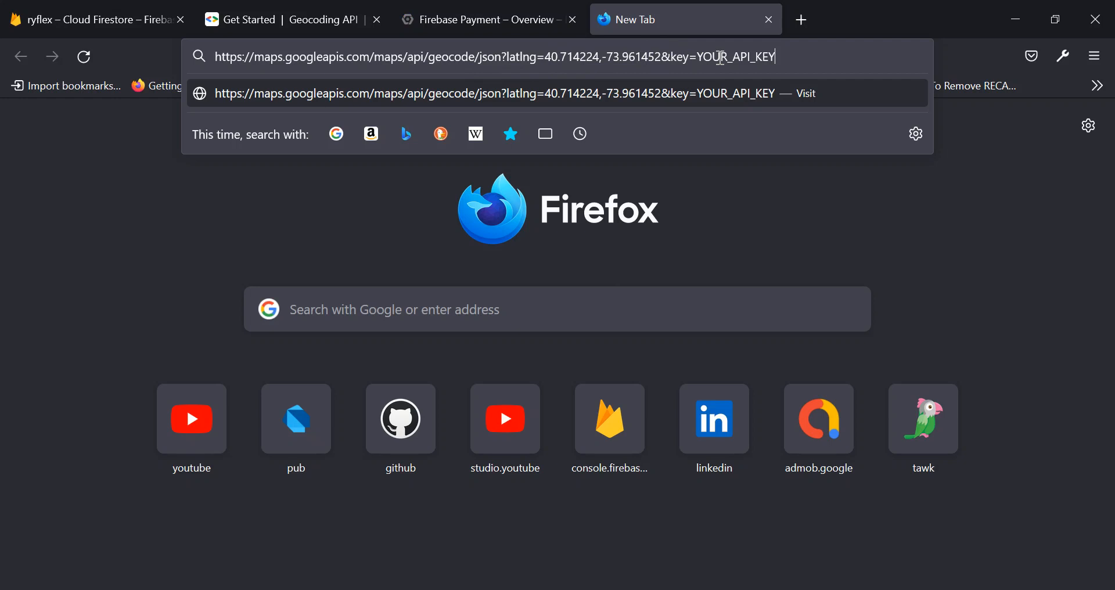
mouse_move(779, 56)
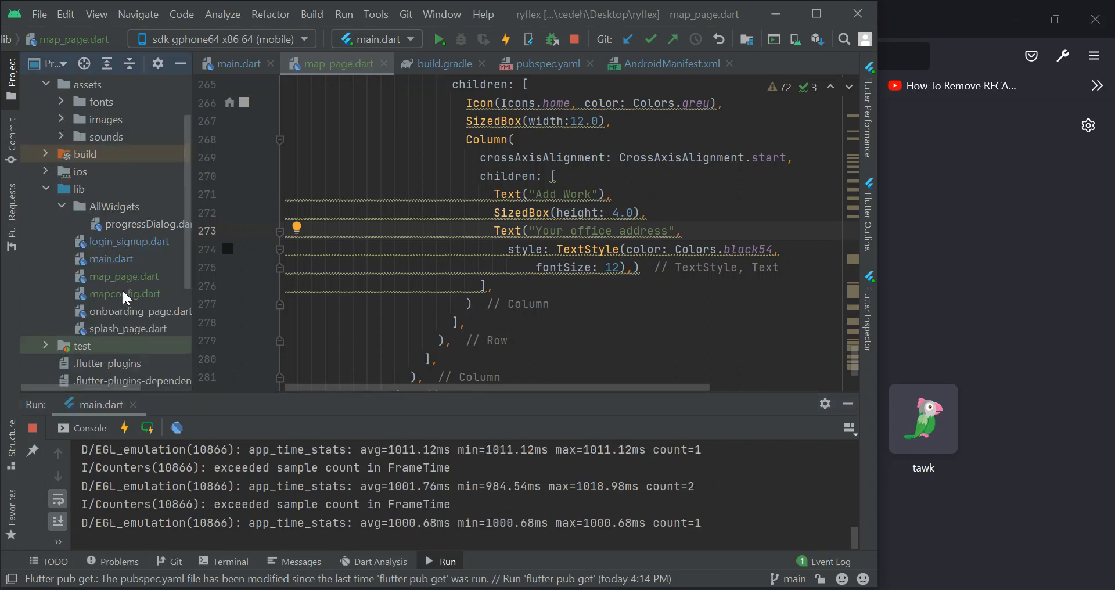
Scroll through map_page.dart in Android Studio
scroll(down, 3)
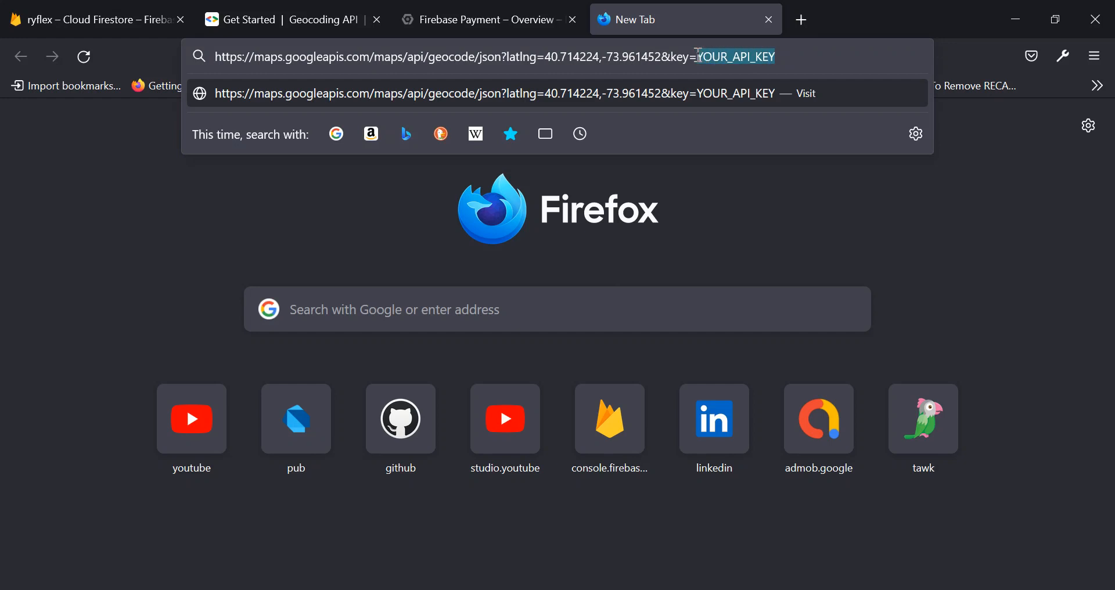
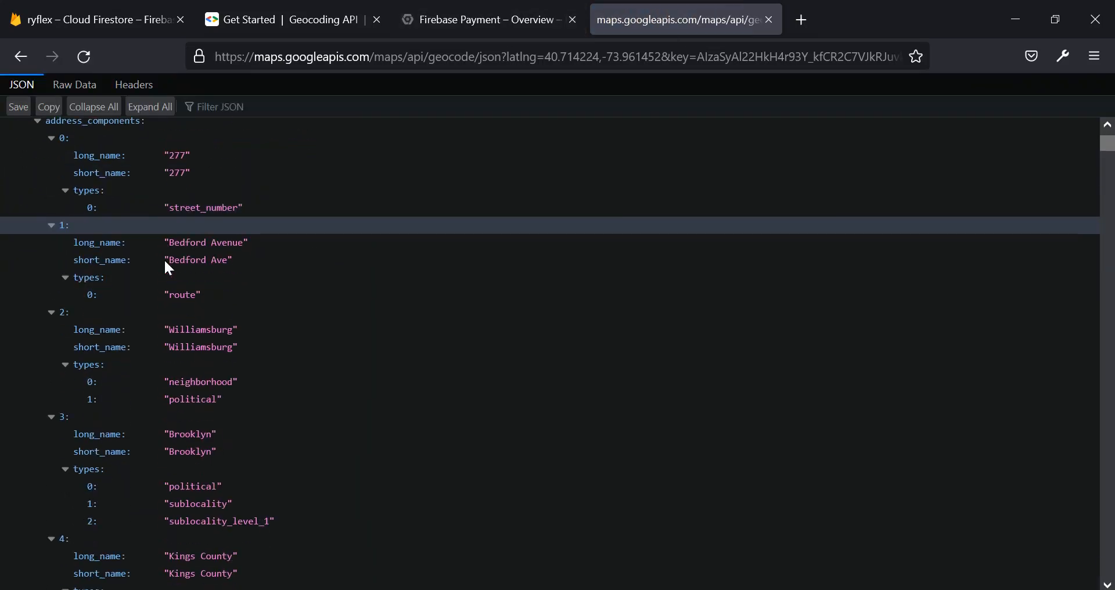
Replace YOUR_API_KEY with the real API key and read the returned JSON addresses
scroll(up, 3)
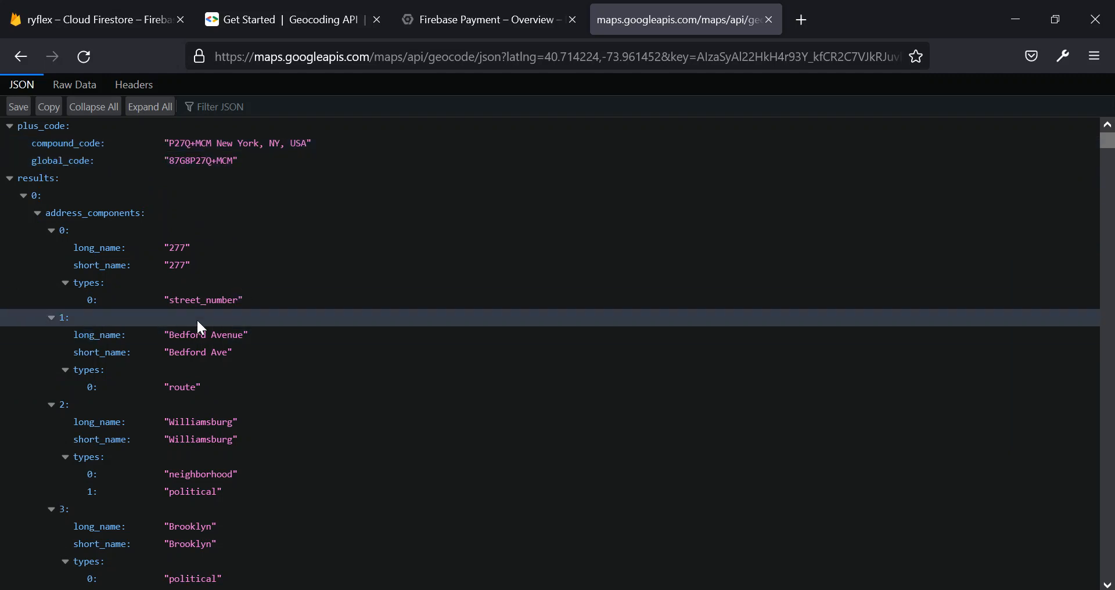
scroll(down, 3)
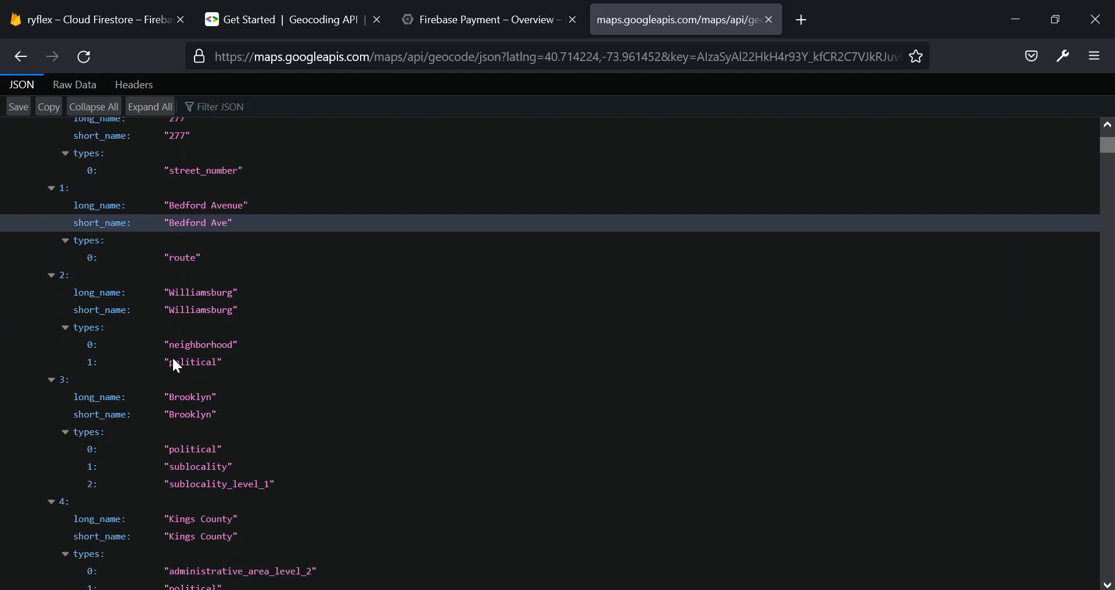
scroll(down, 3)
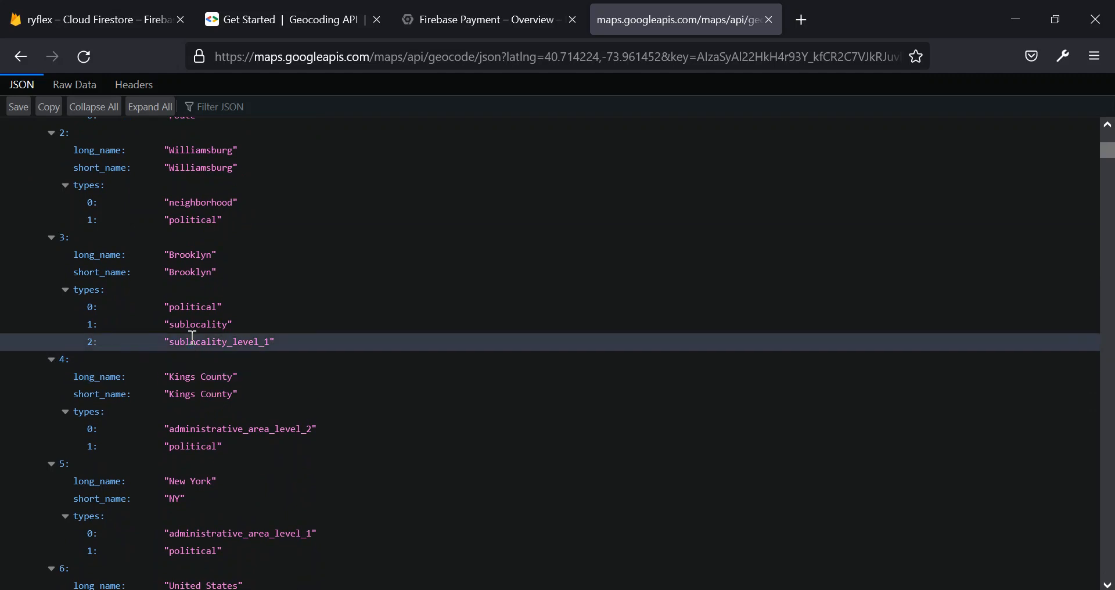
scroll(down, 3)
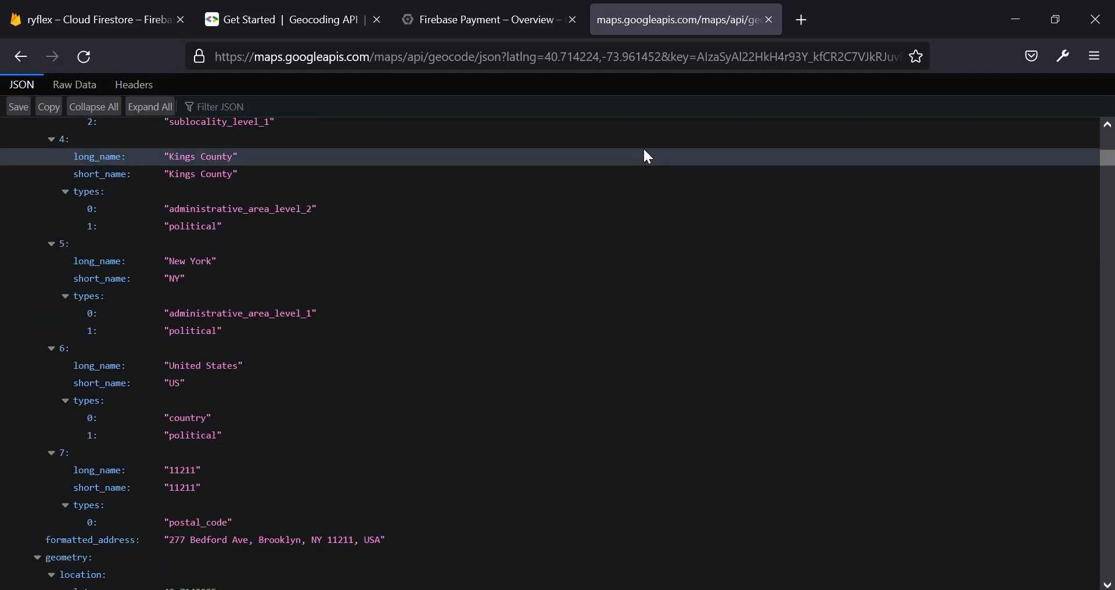
Change the latlng coordinates and read the response, which lists Fire Island, then Monroe, Massachusetts
click(555, 56)
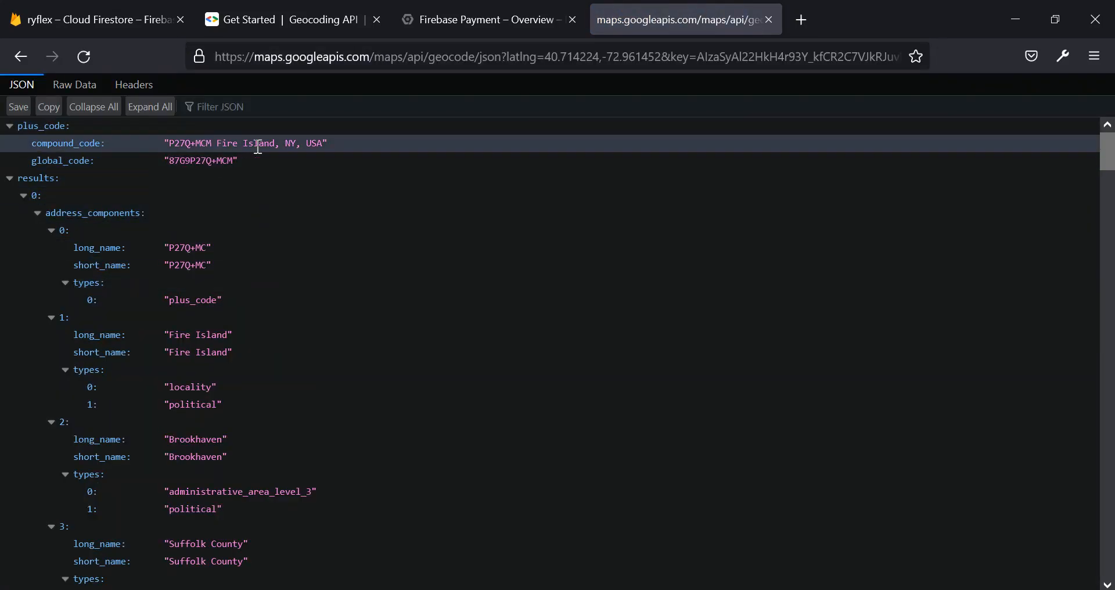
scroll(down, 3)
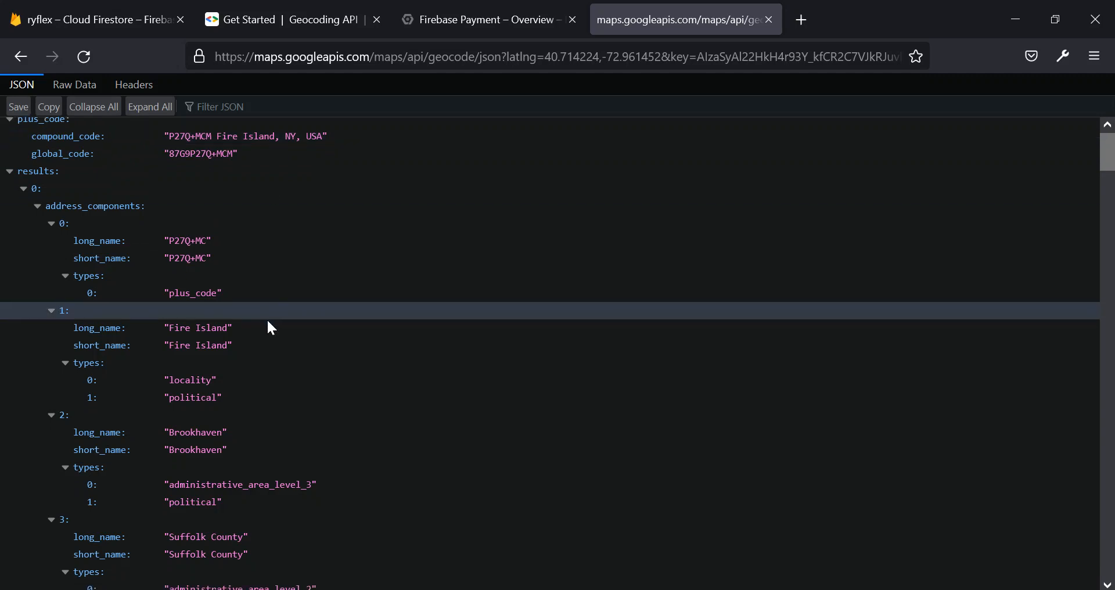
scroll(down, 3)
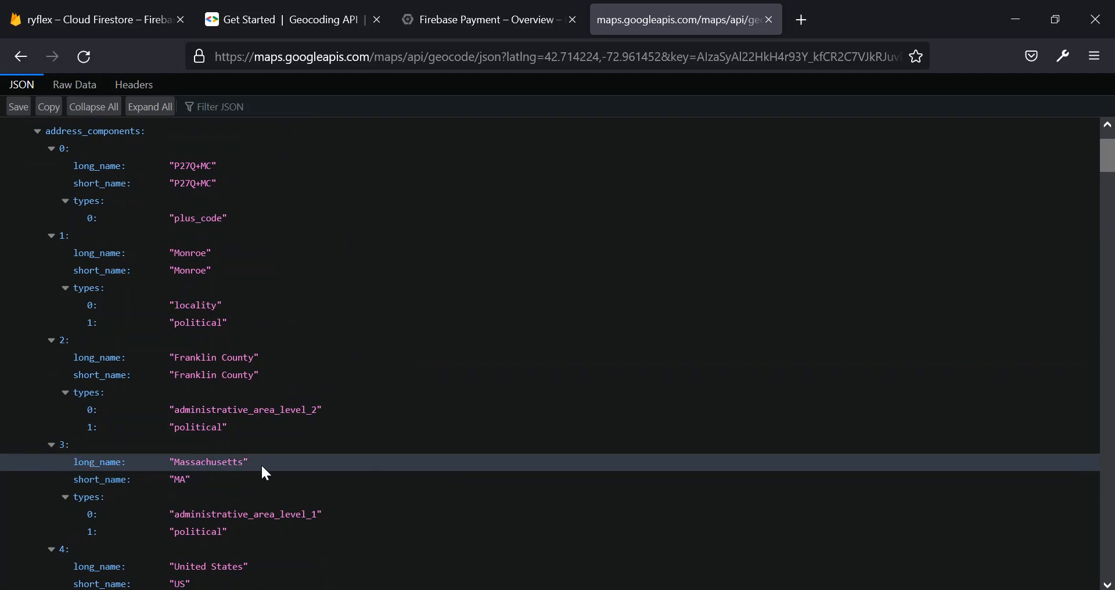
scroll(down, 3)
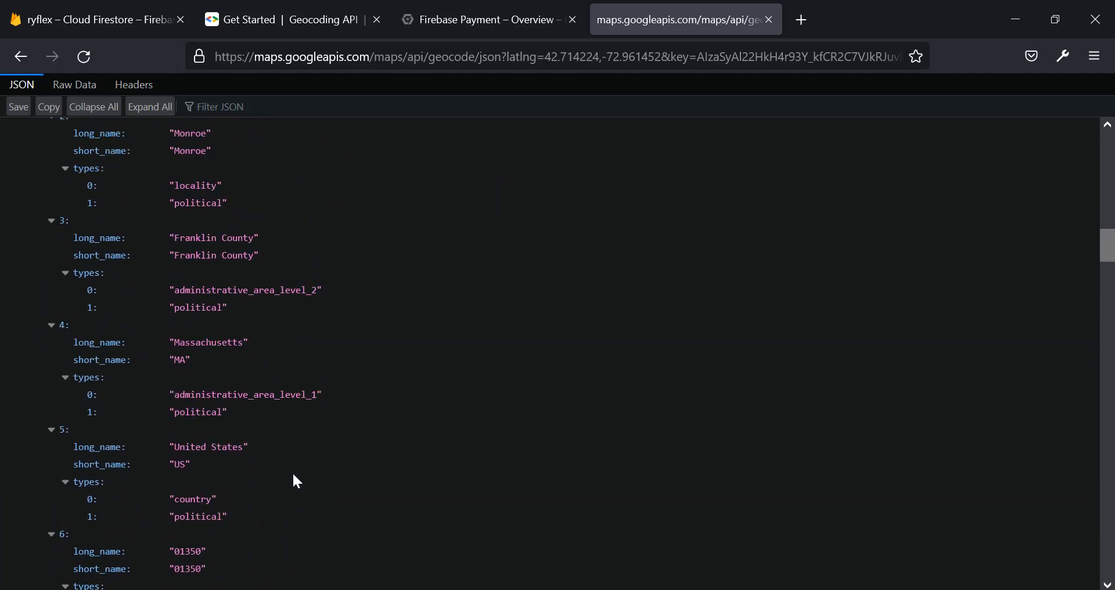
scroll(down, 3)
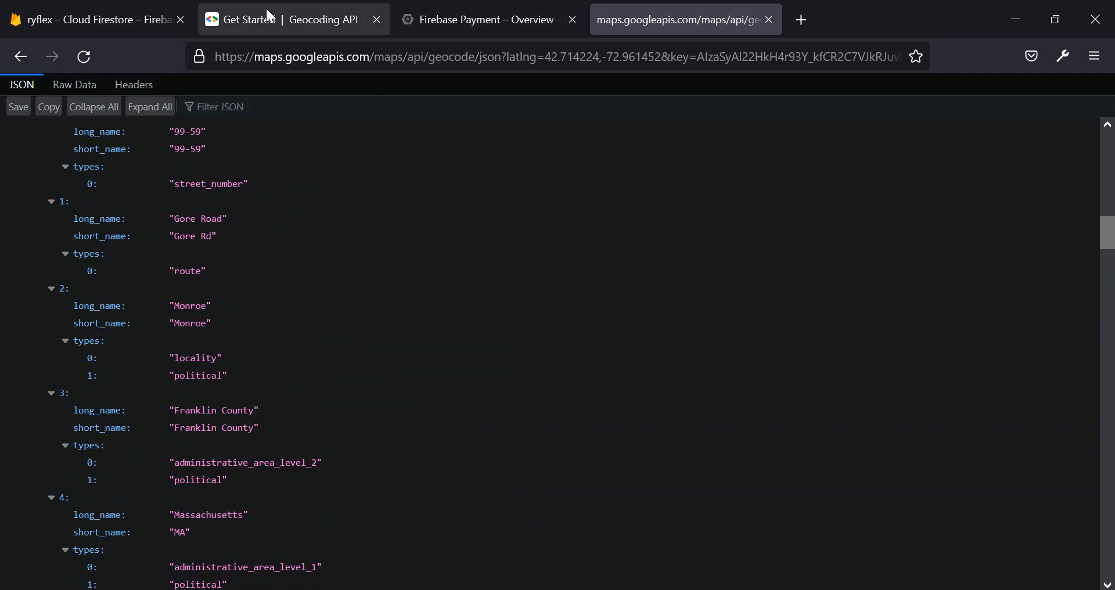
Move between the Geocoding getting-started docs and the Firebase Payment billing account overview
click(487, 19)
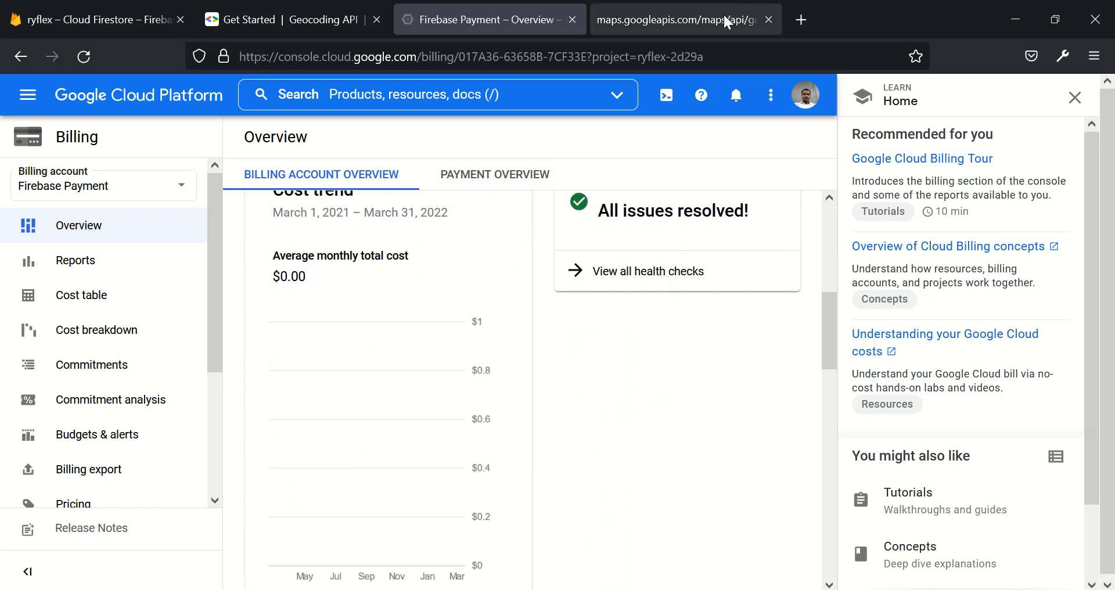
click(291, 19)
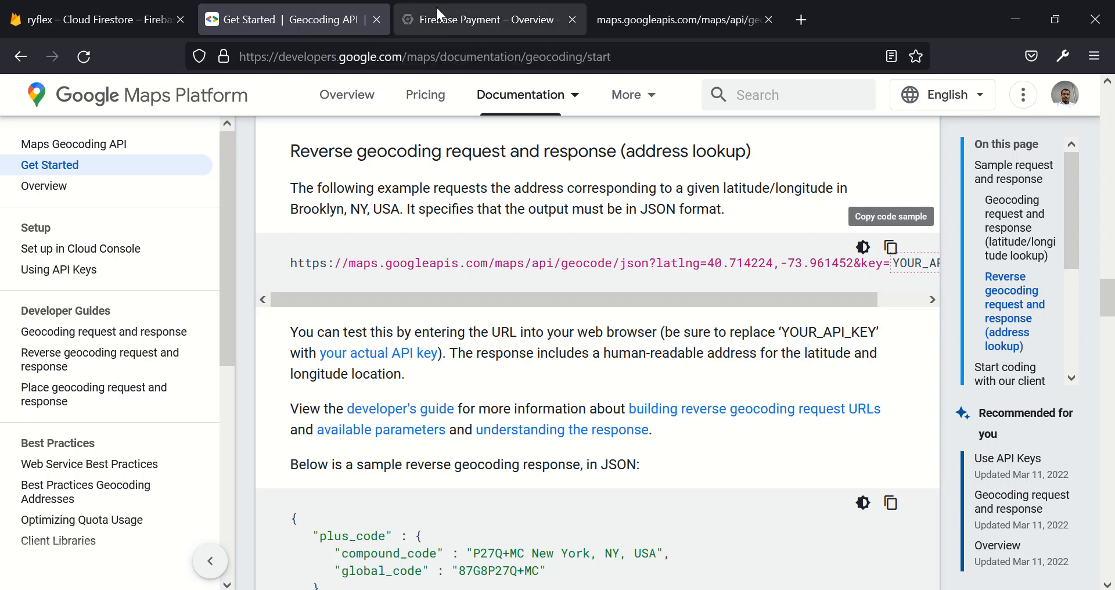
click(484, 19)
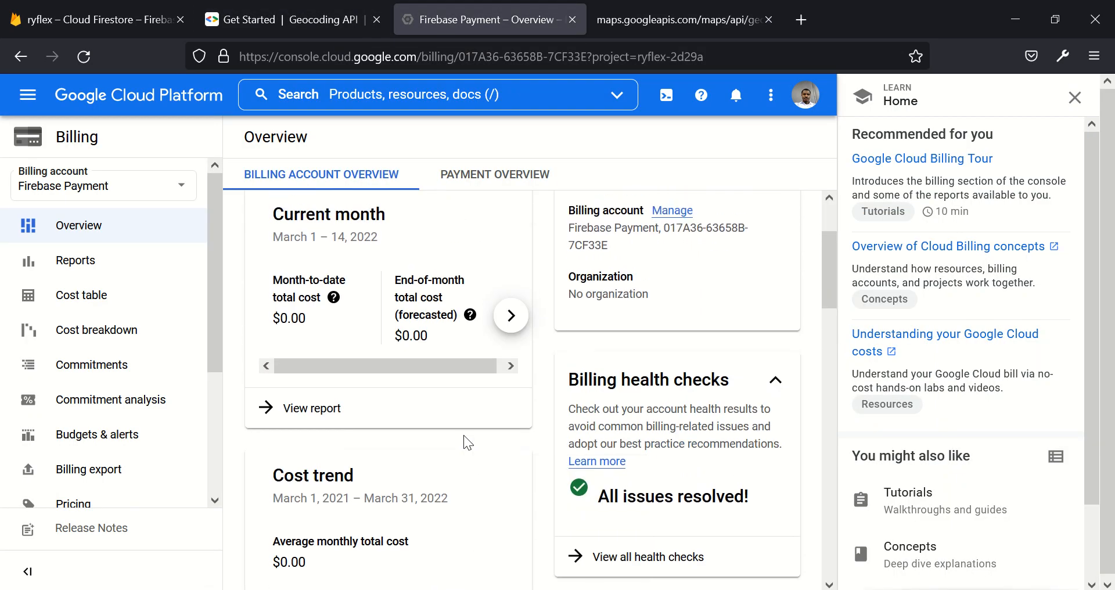
click(469, 438)
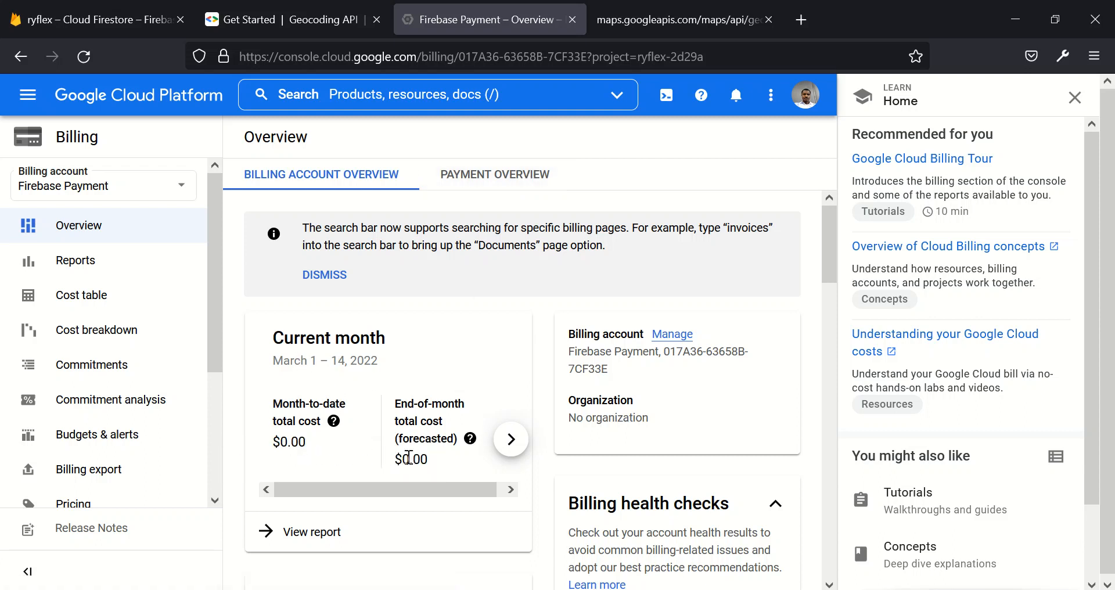
mouse_move(409, 390)
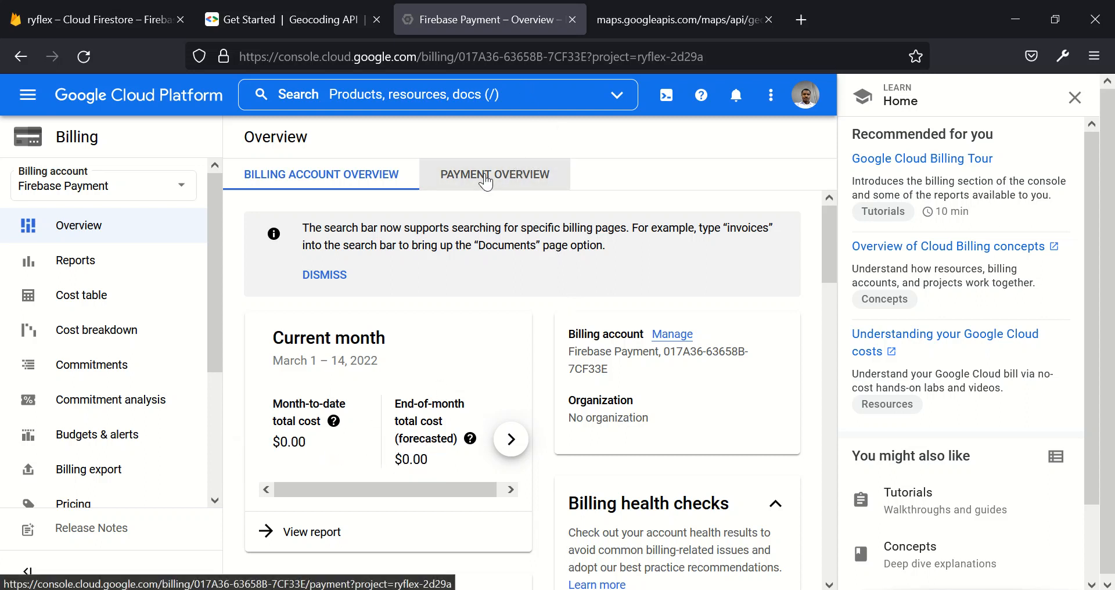
Confirm the Payment overview shows a $0.00 balance with no transactions, then return to the account overview
click(495, 175)
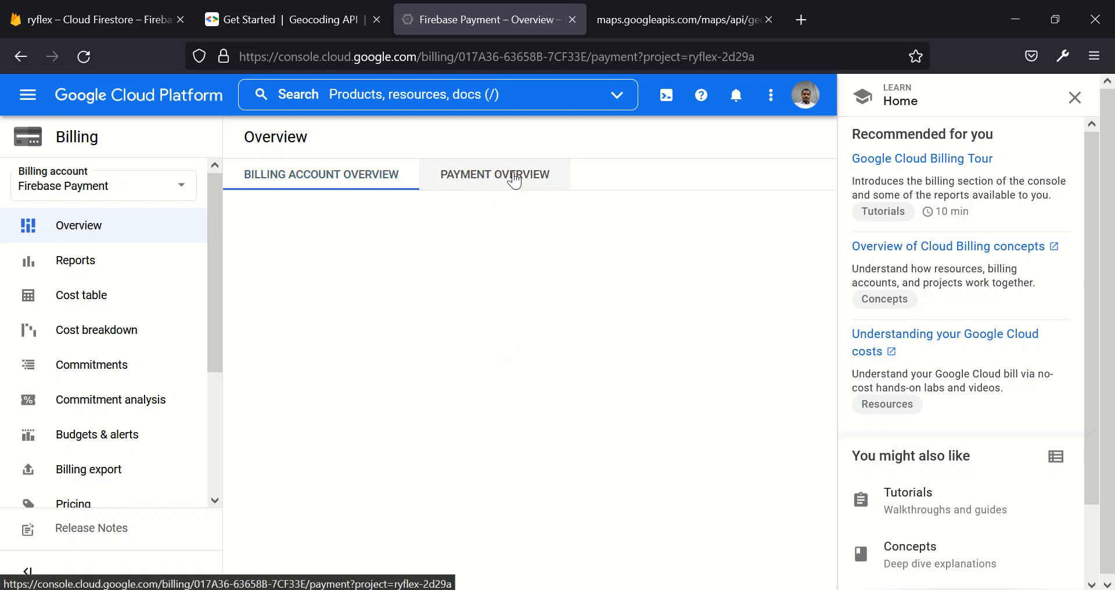
click(495, 174)
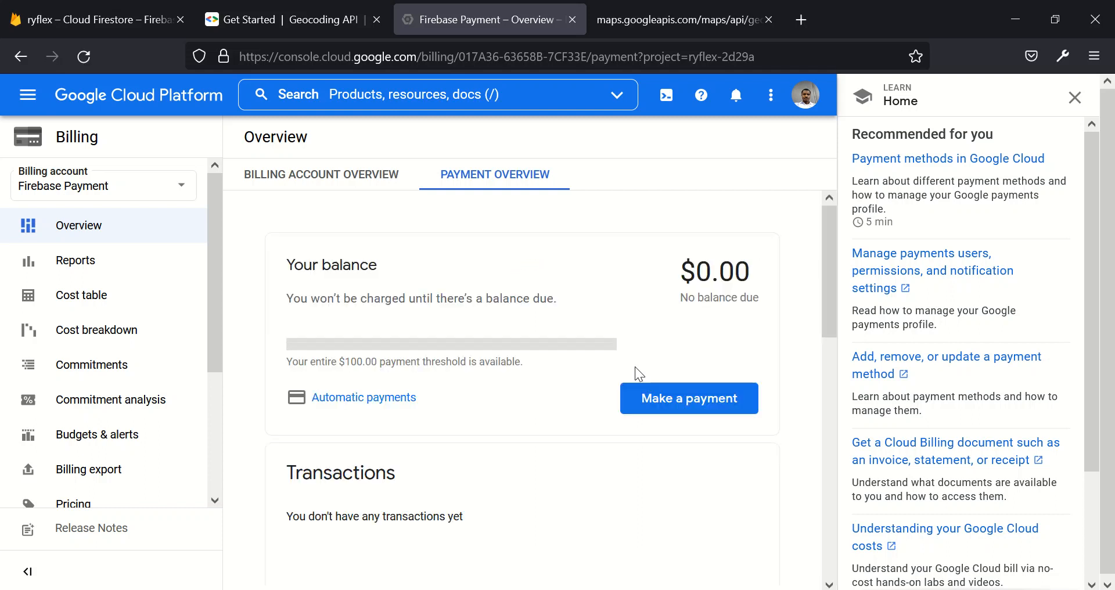
mouse_move(383, 341)
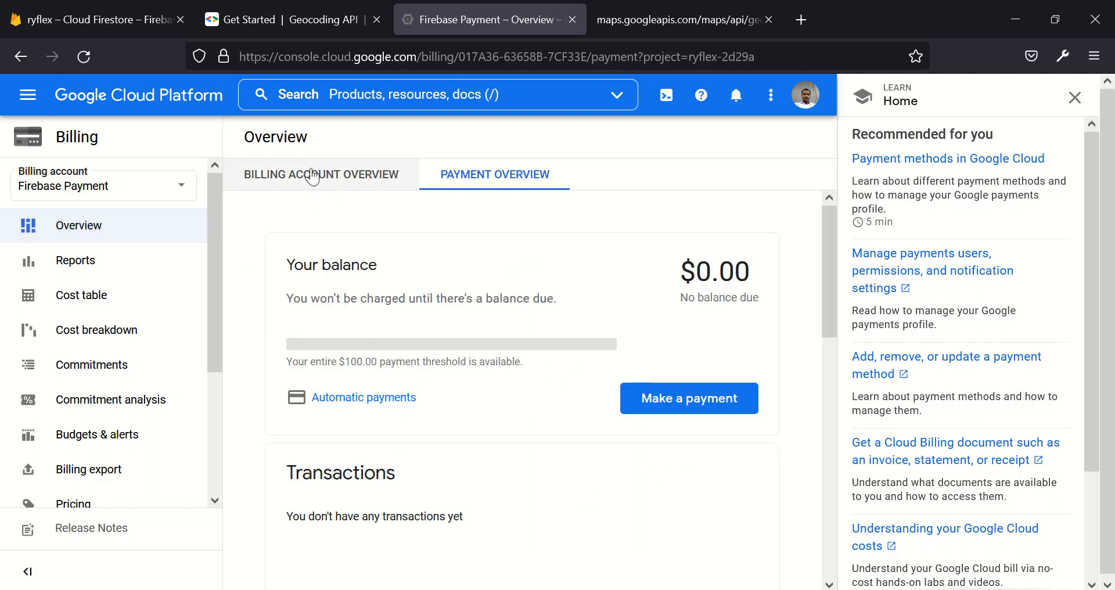
click(494, 175)
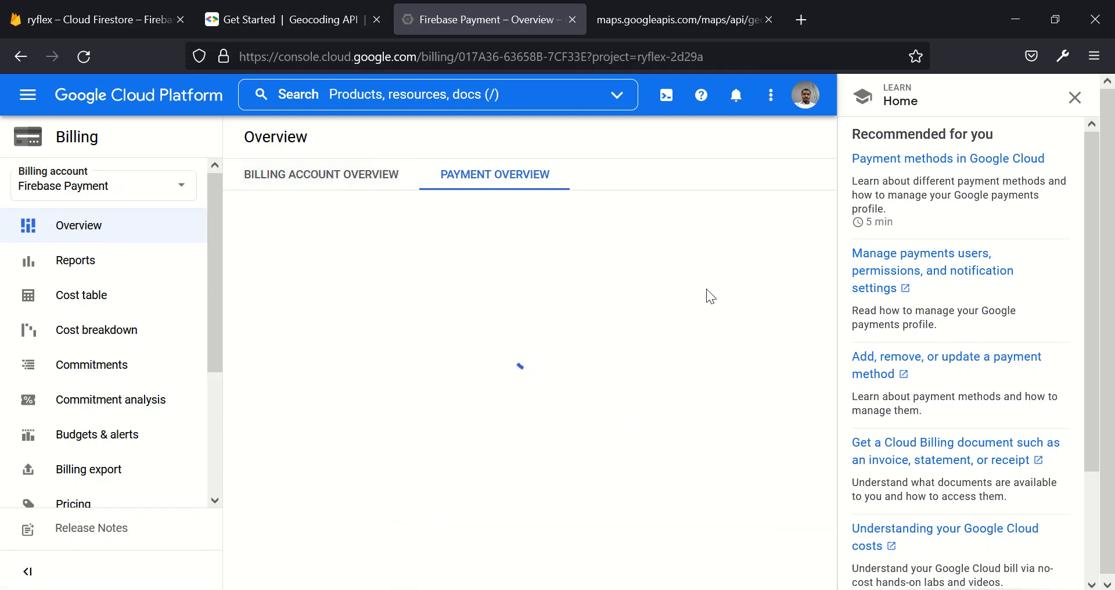
mouse_move(513, 276)
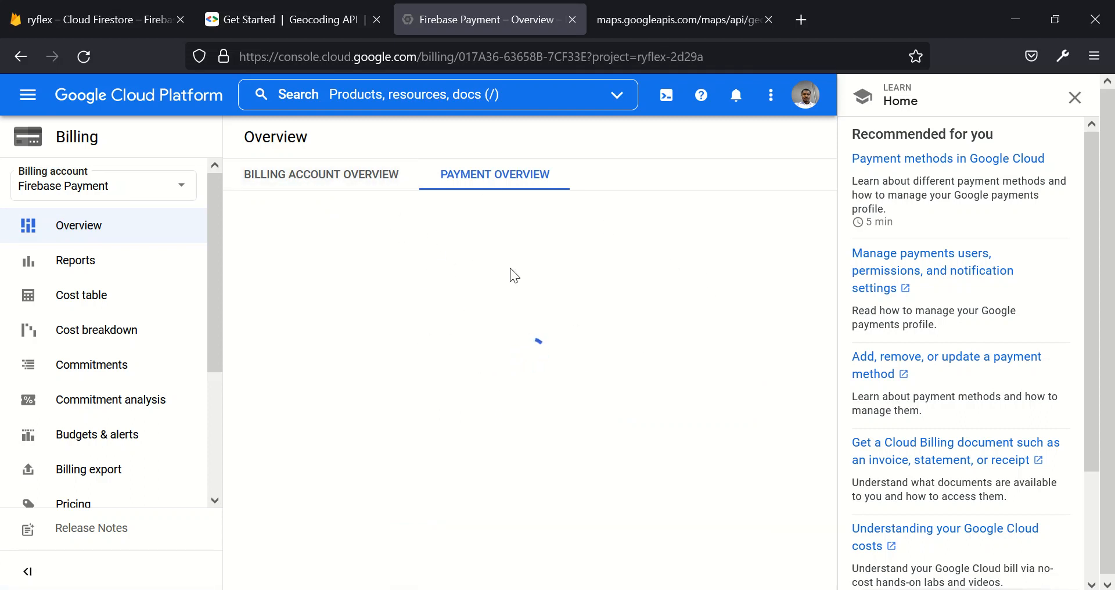
mouse_move(595, 365)
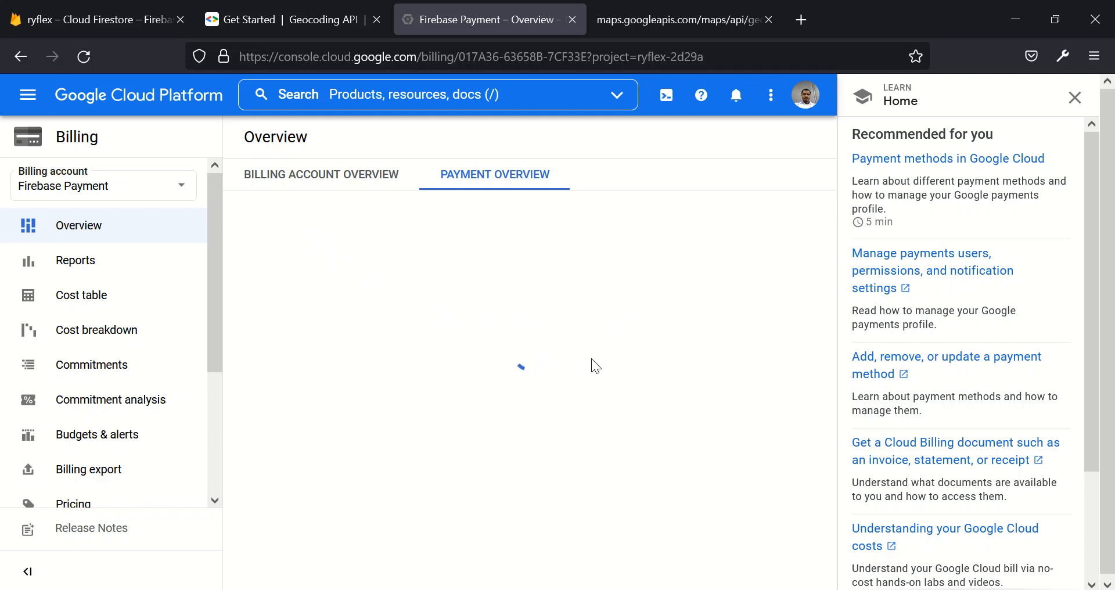
mouse_move(592, 296)
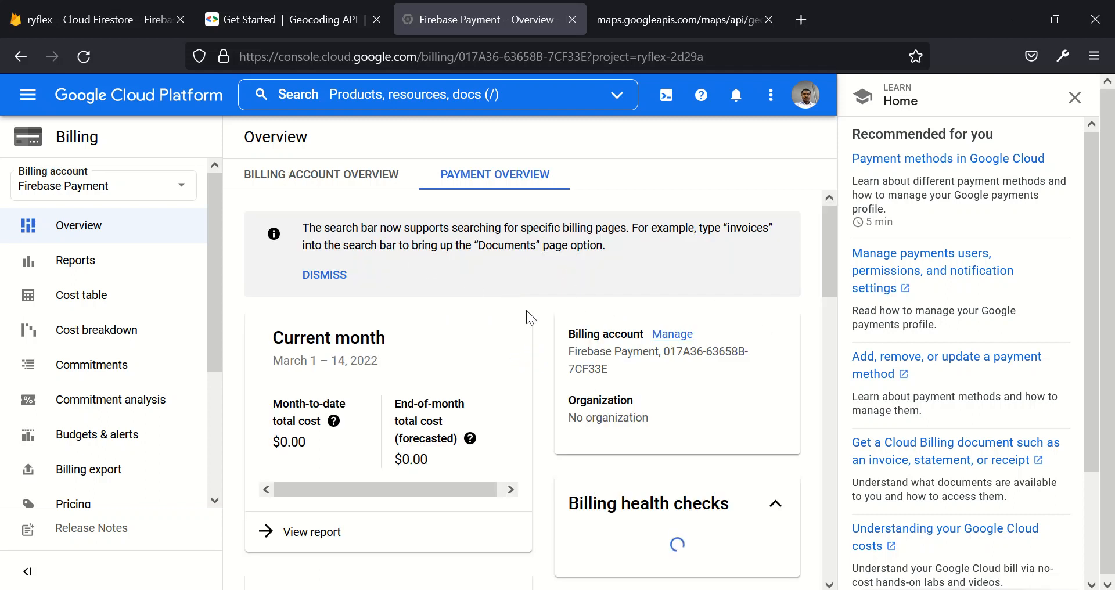
scroll(down, 3)
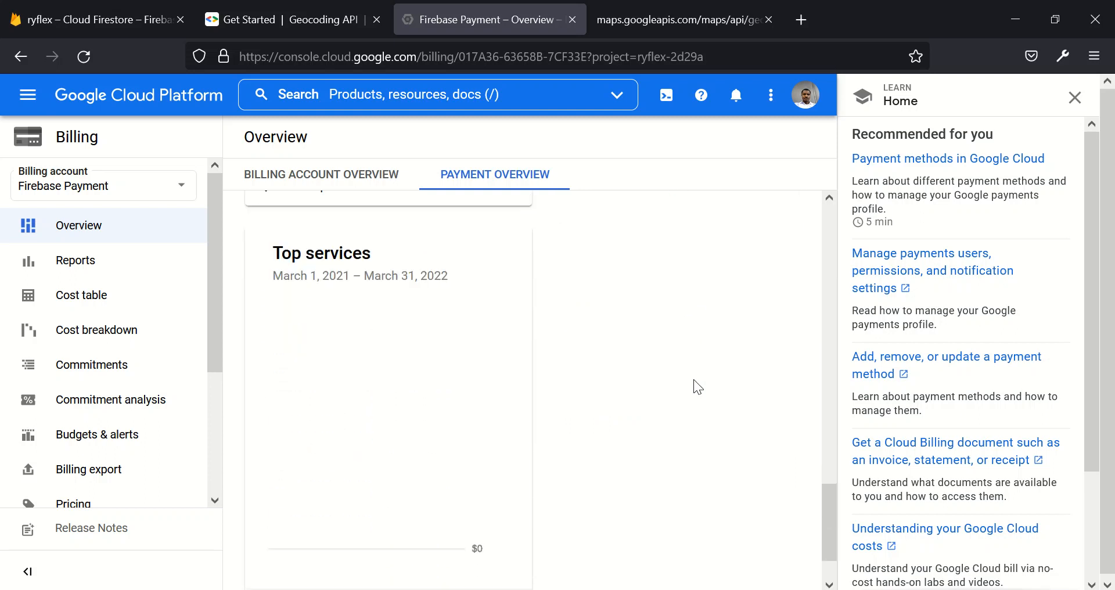
click(321, 174)
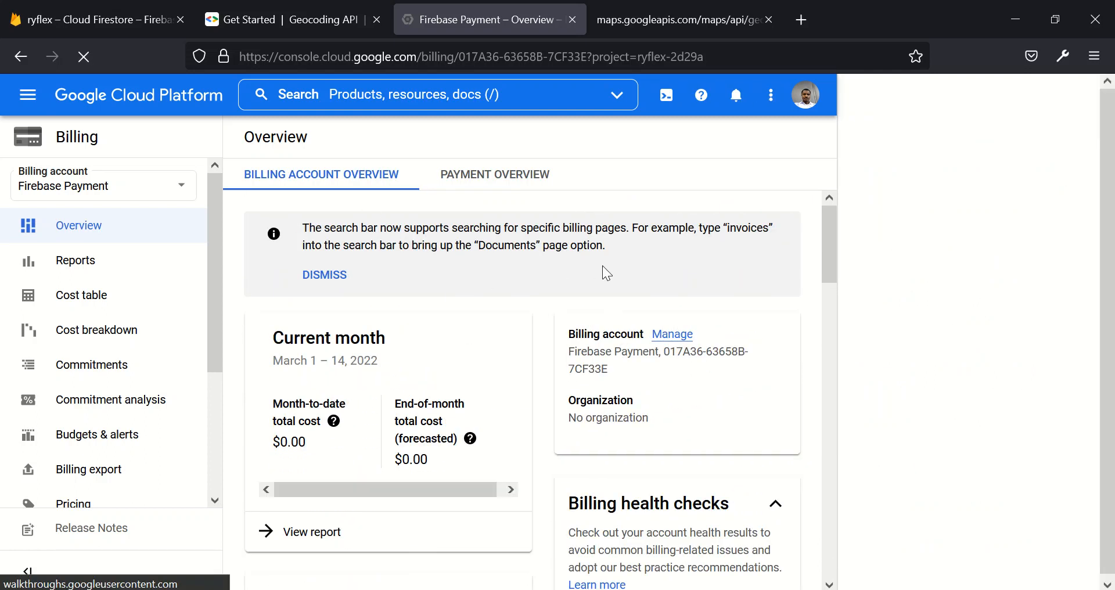
click(700, 95)
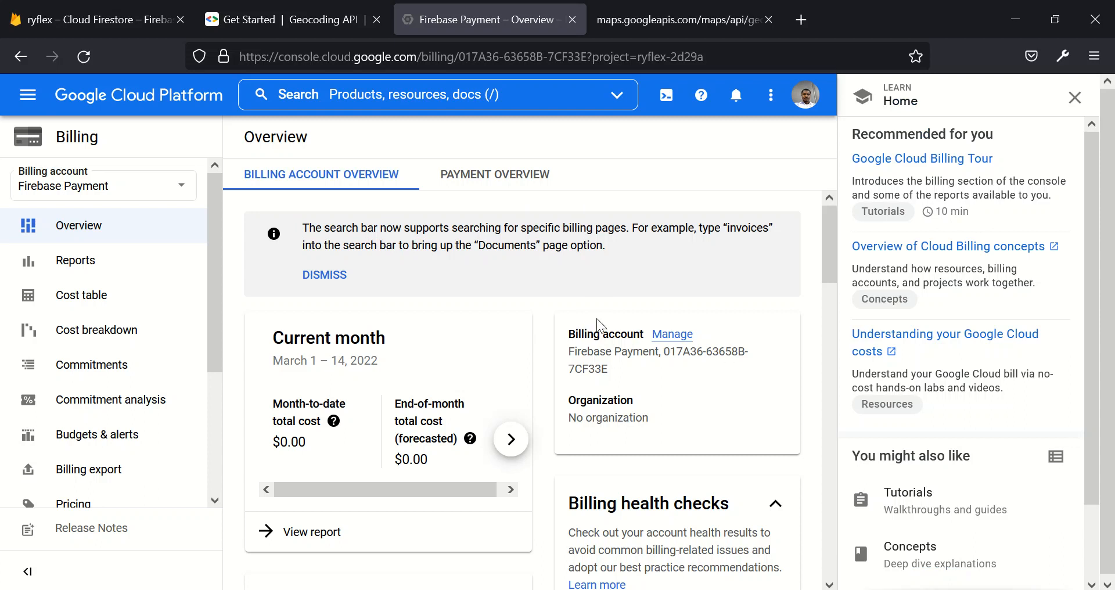
mouse_move(616, 277)
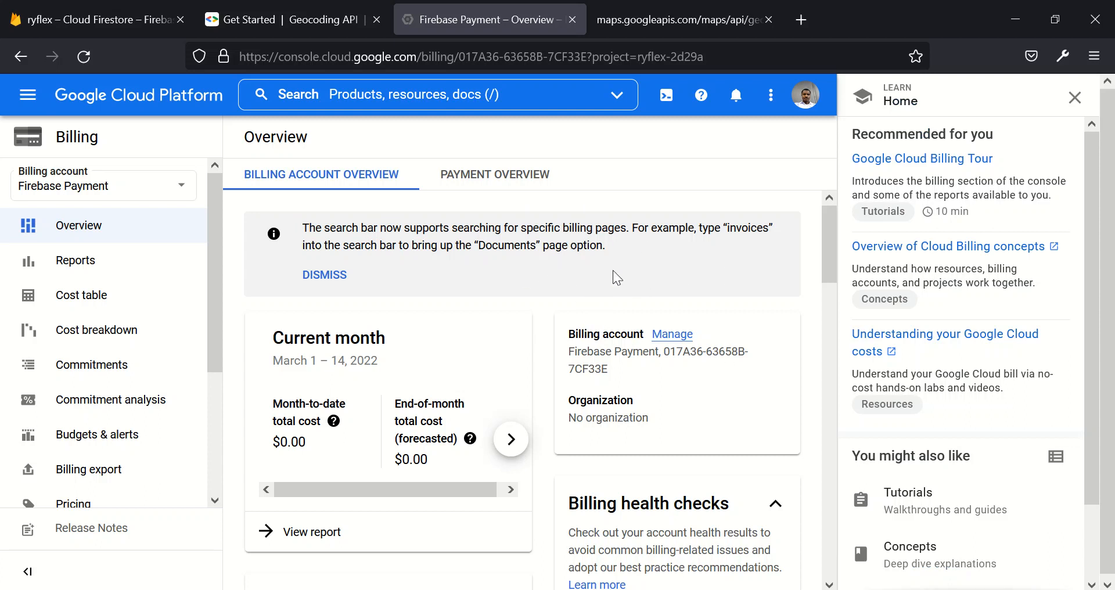
mouse_move(945, 171)
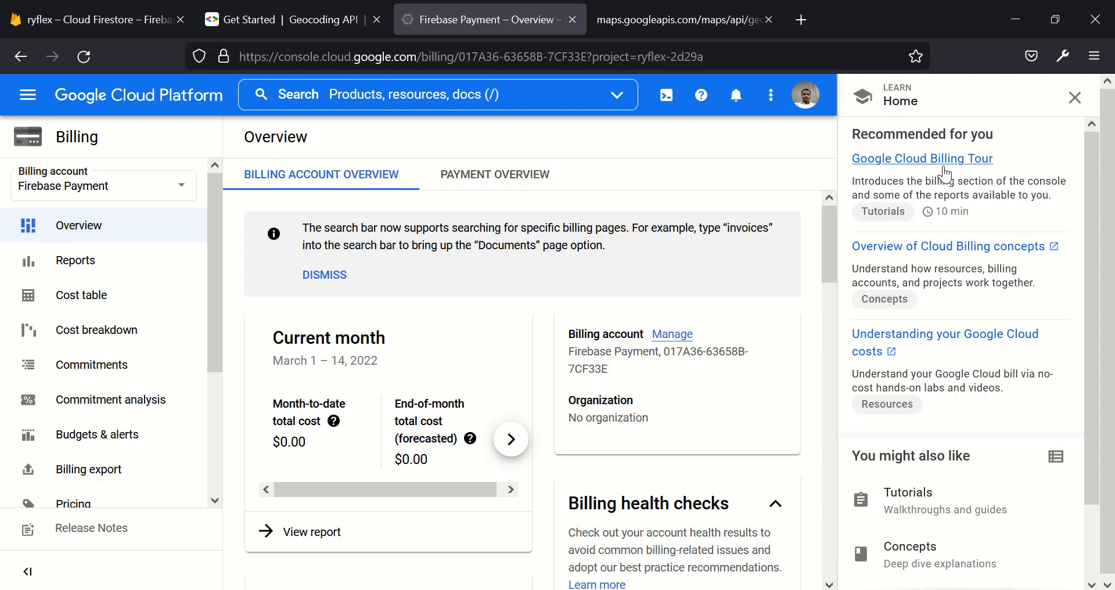
mouse_move(918, 161)
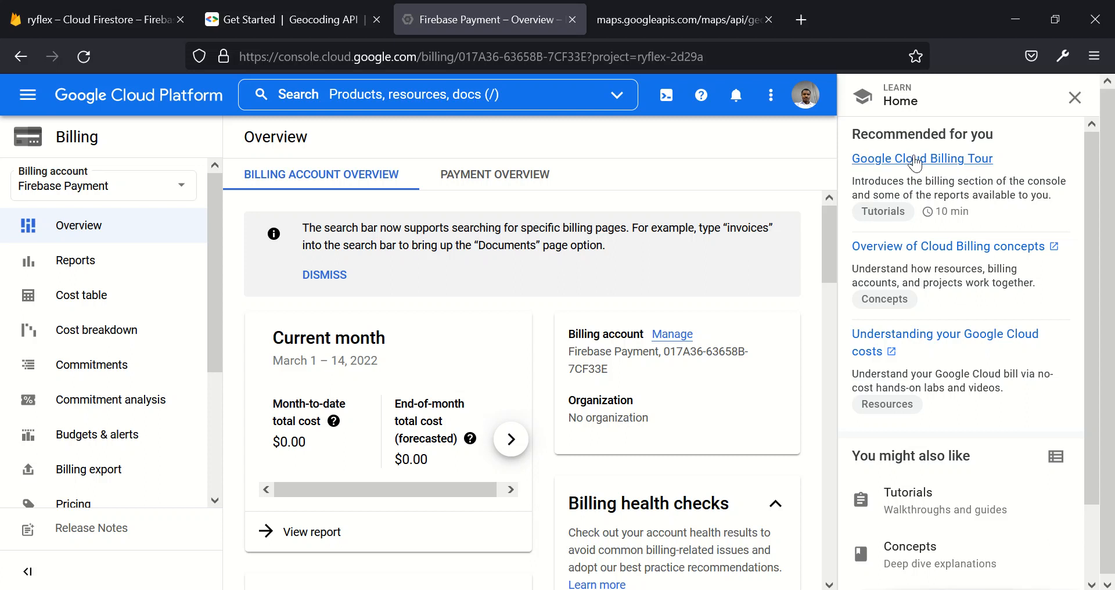
mouse_move(902, 185)
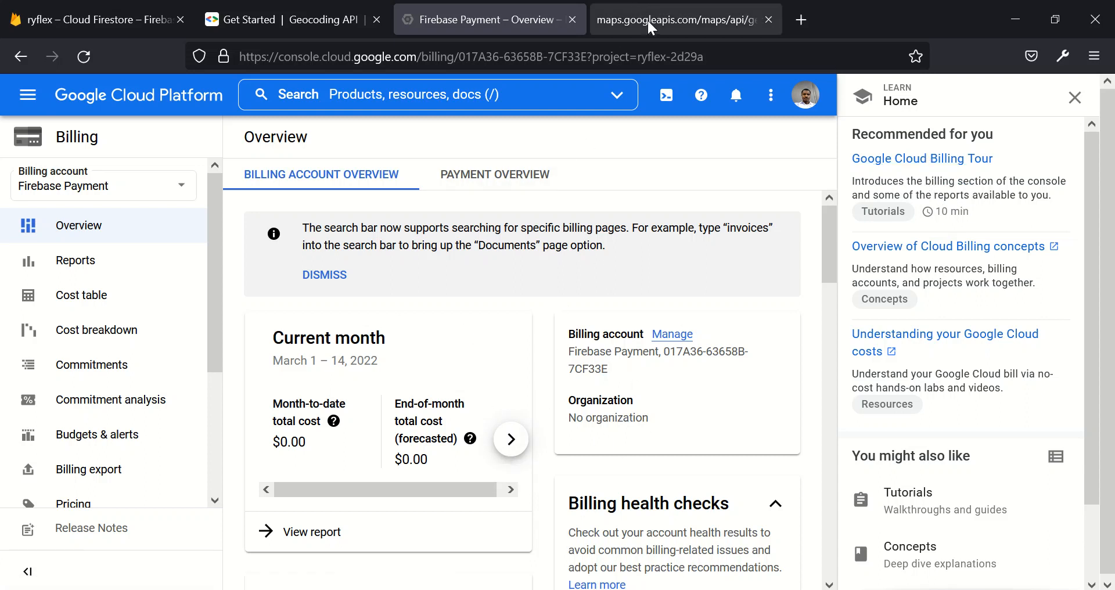
Search for Lagos coordinates and copy latitude 6.465422 from the latlong.net result
click(683, 20)
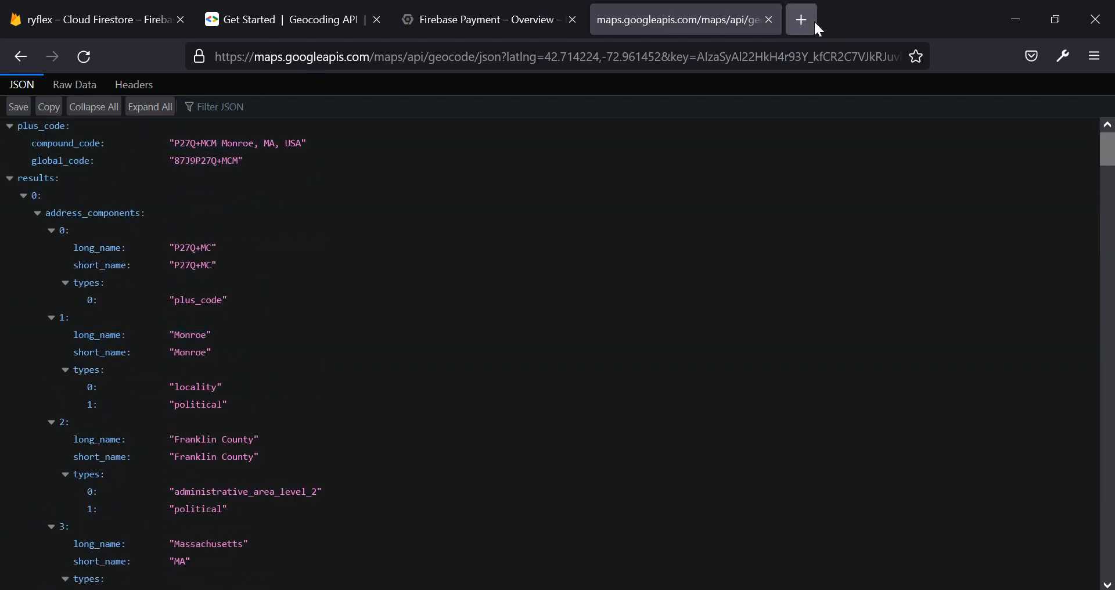
click(801, 20)
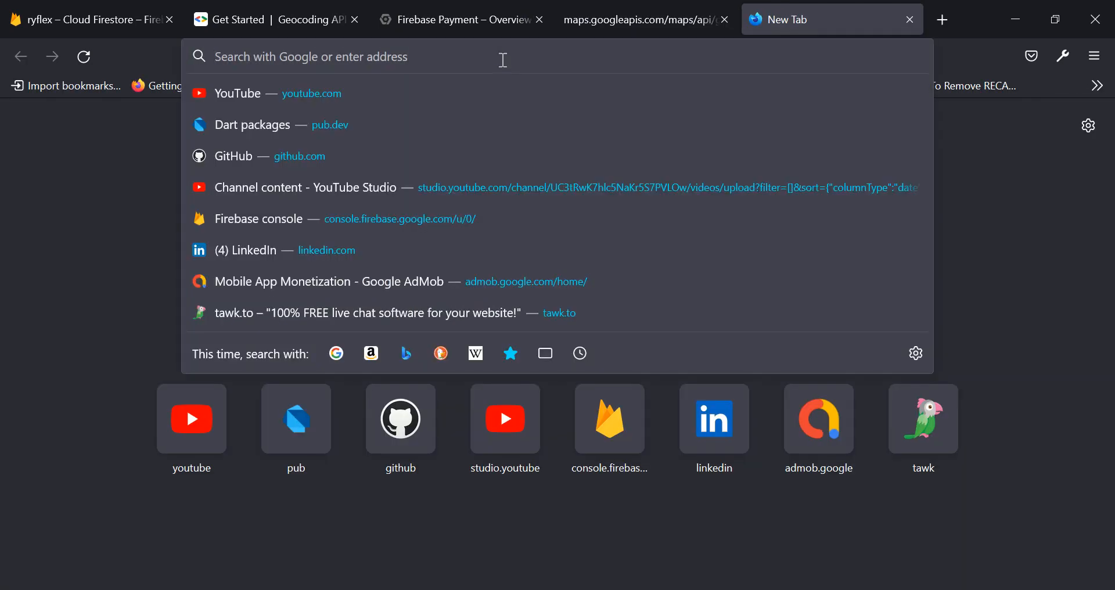
text(latitude+and+longitude+of+lagos+state)
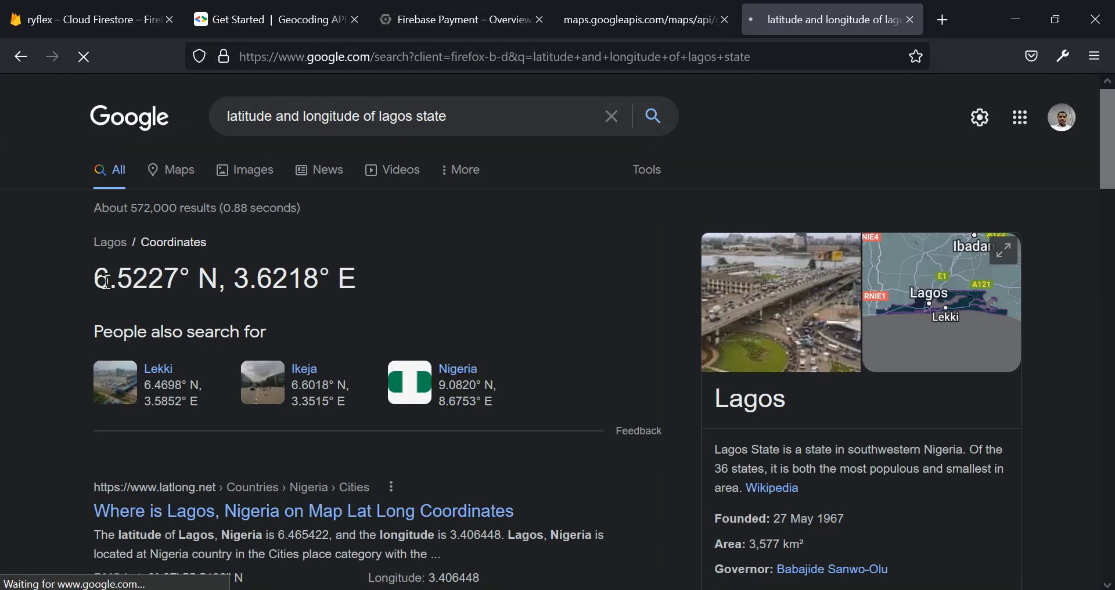
scroll(down, 3)
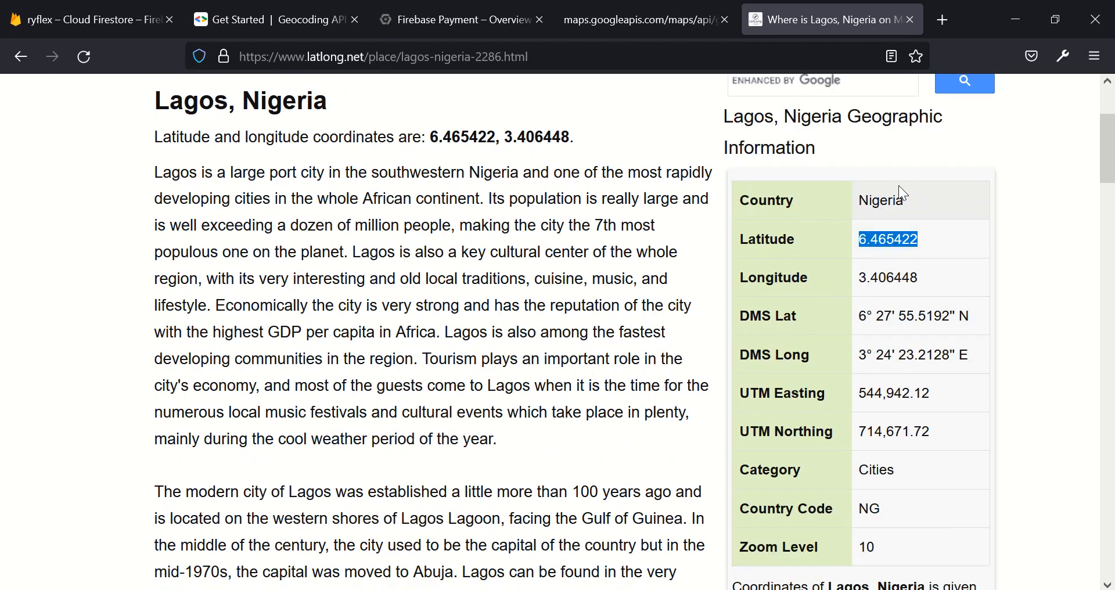
right_click(897, 240)
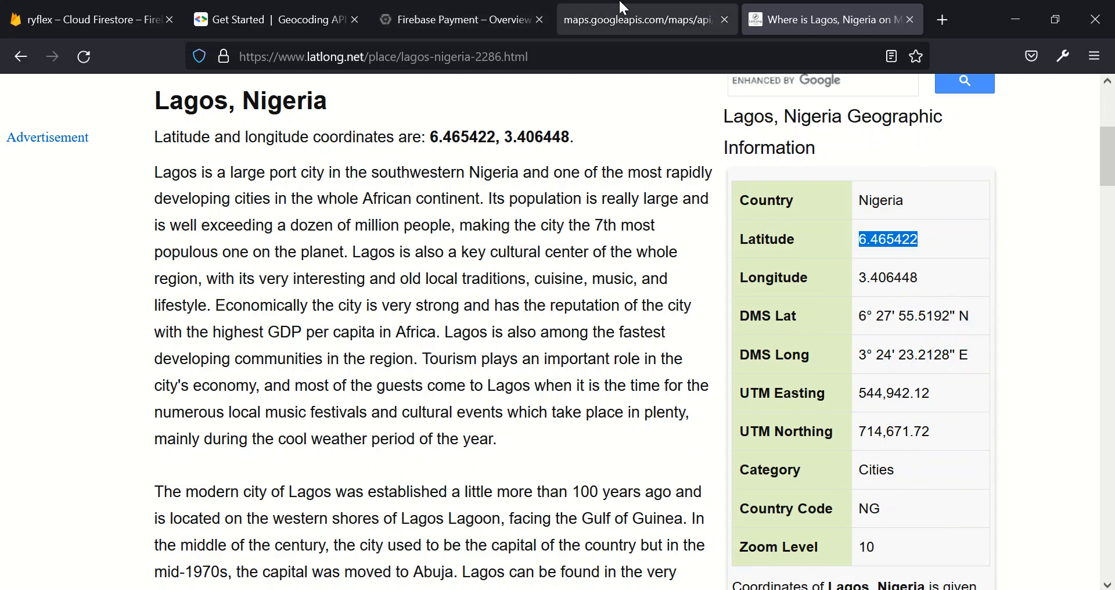
Replace the latitude in the geocoding request URL with 6.465422
click(643, 19)
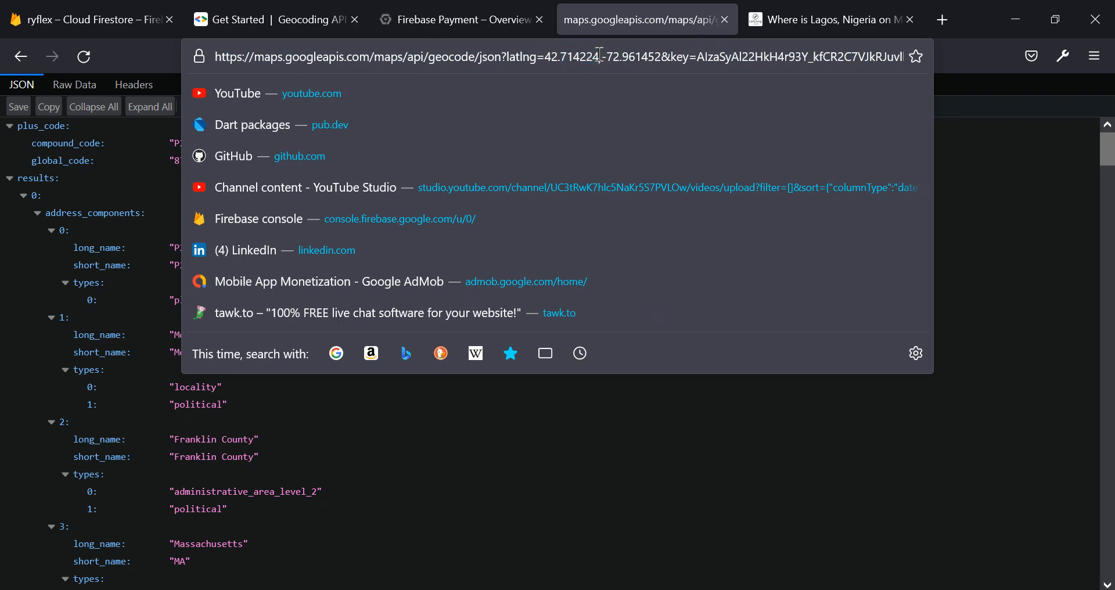
double_click(571, 57)
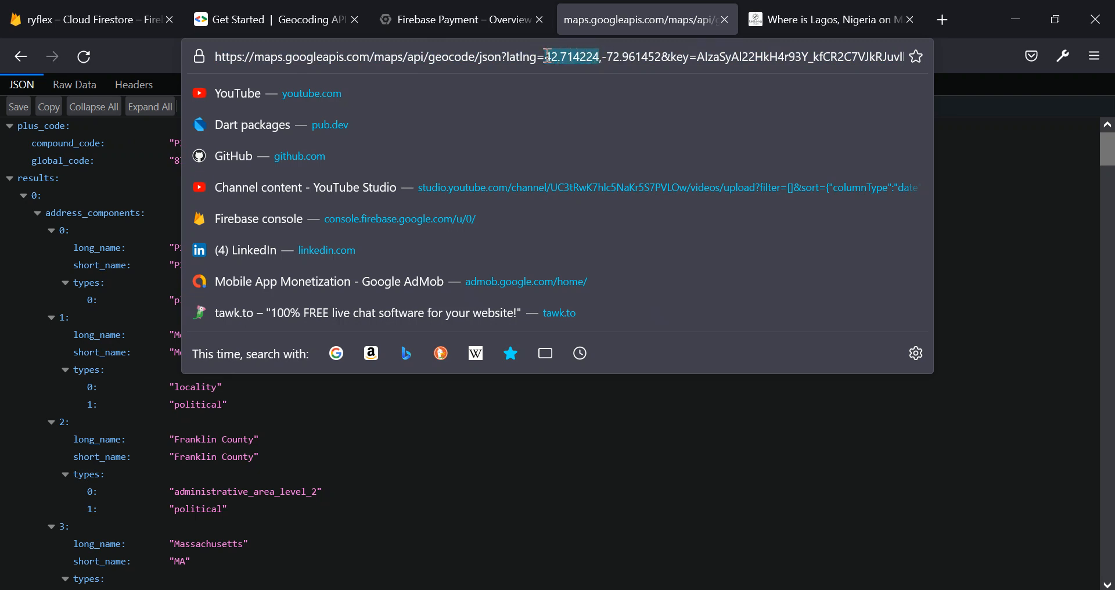
text(6.465422)
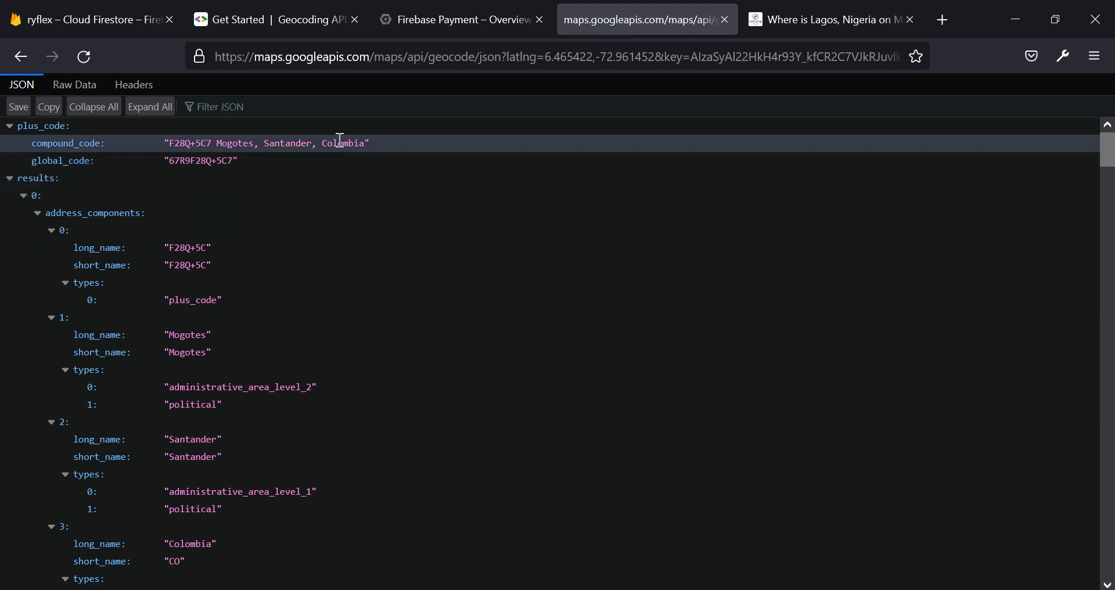
Replace the longitude with 3.406448 and review the Lagos, Nigeria JSON response
click(825, 19)
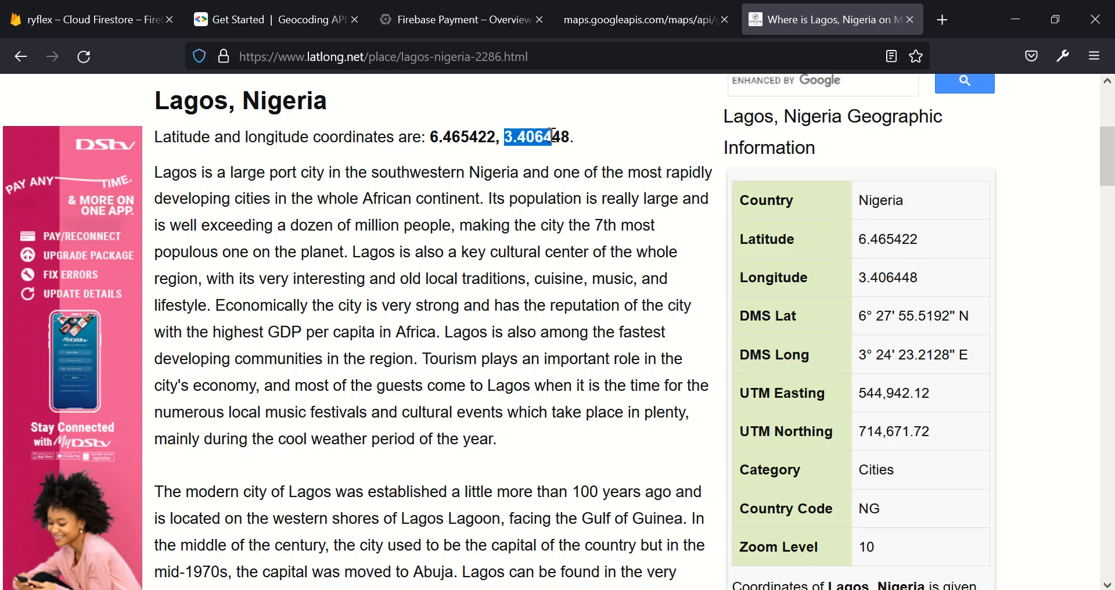
right_click(537, 136)
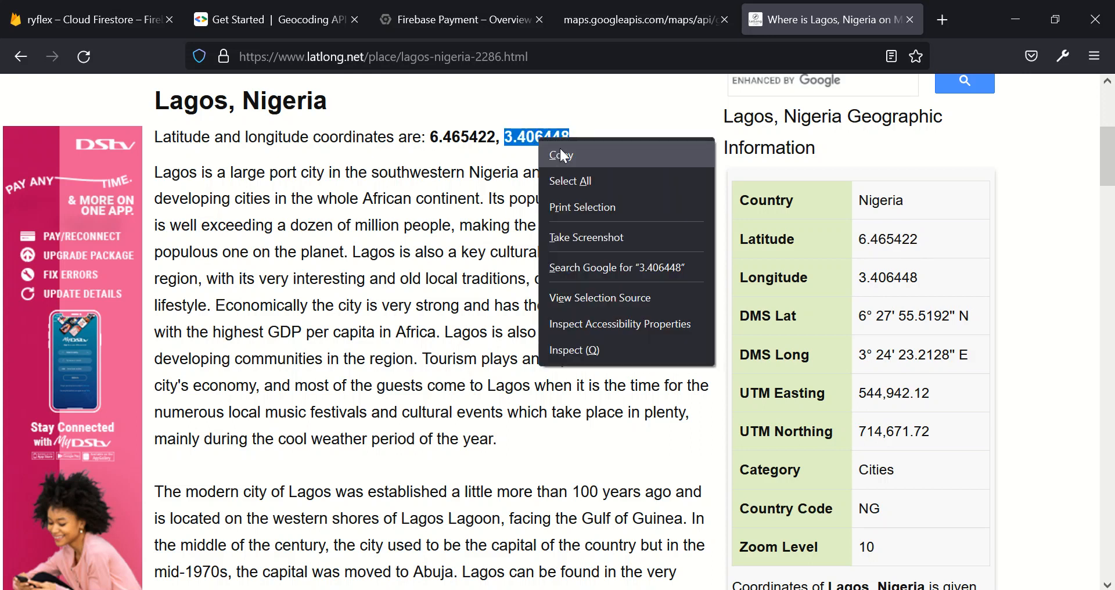
click(643, 19)
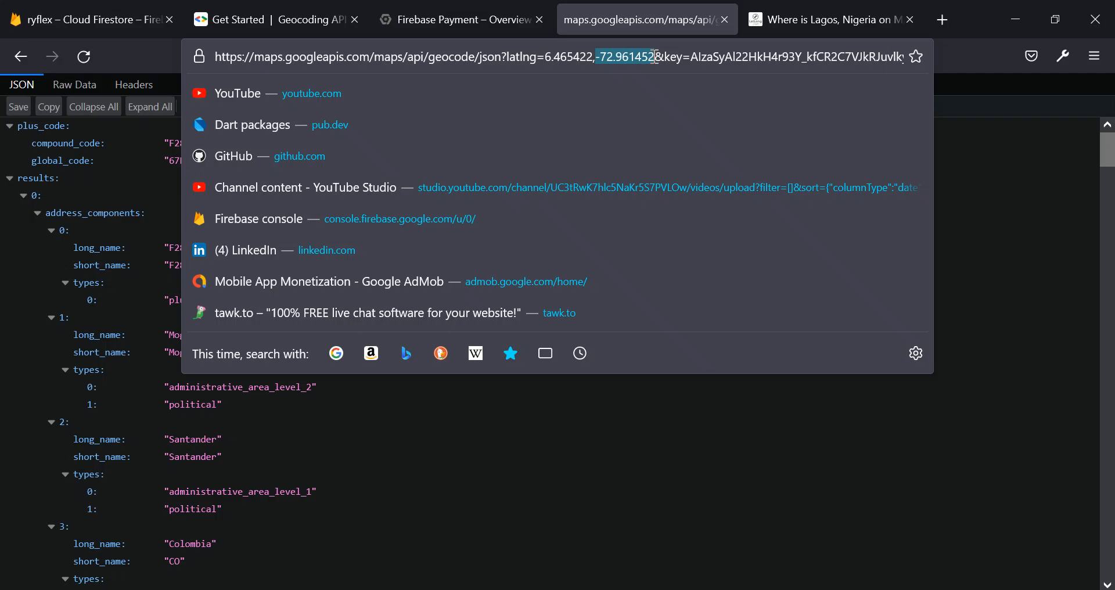
text(3.406448)
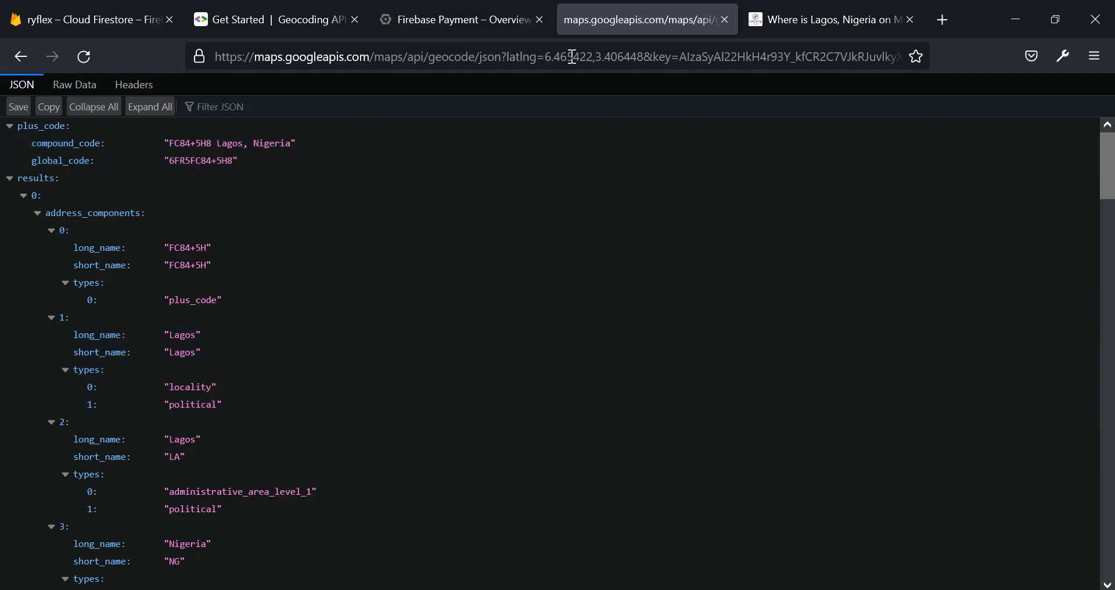
scroll(down, 3)
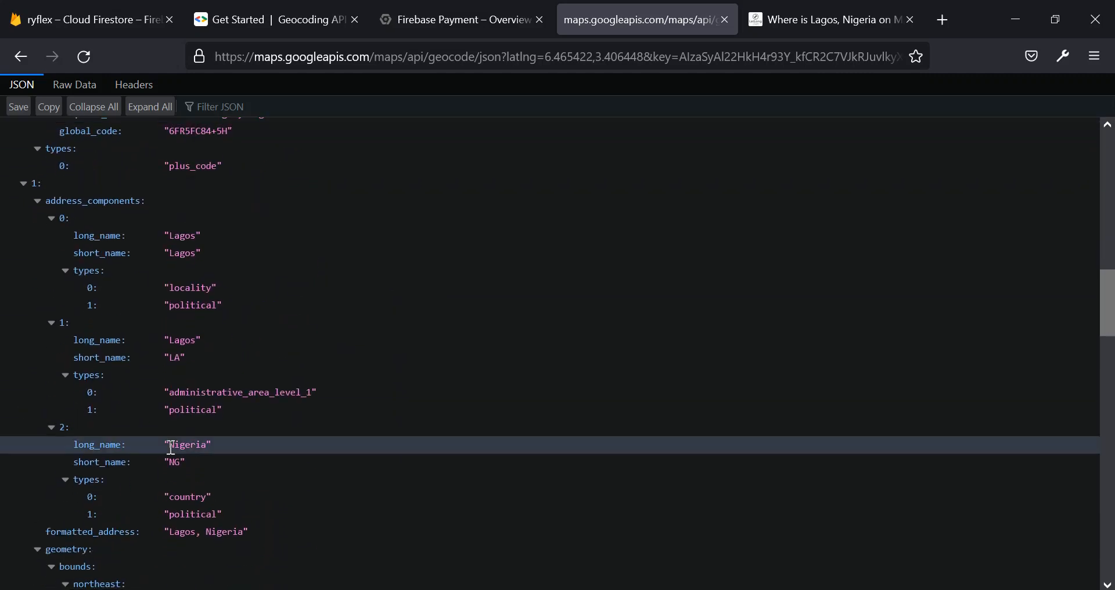
scroll(down, 3)
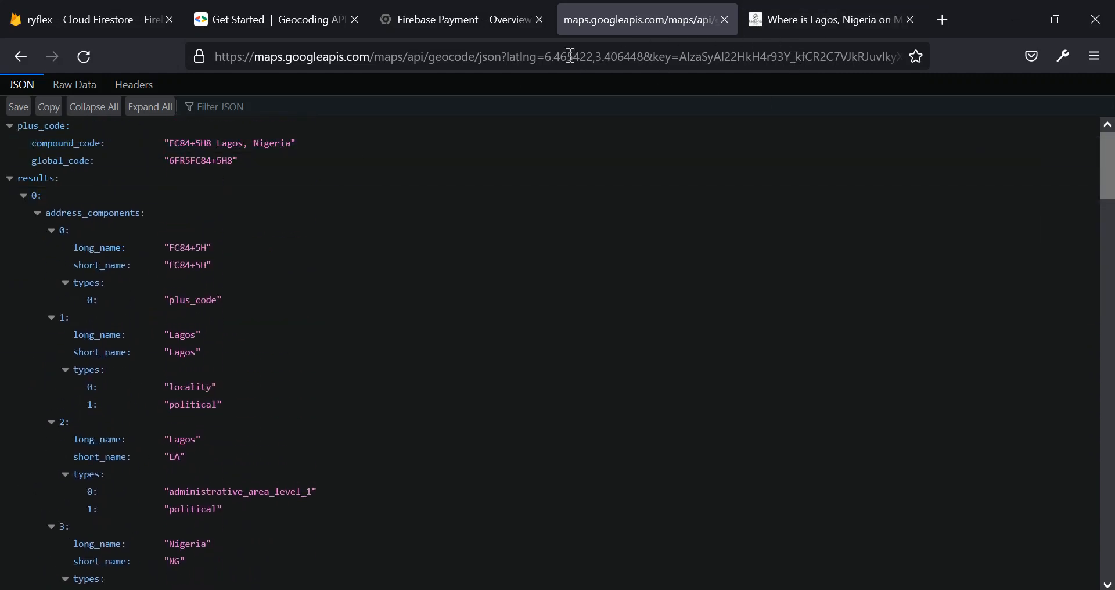
Change the latlng to 6.565422,3.806448 and scroll the response now showing Lekki, Nigeria
click(570, 57)
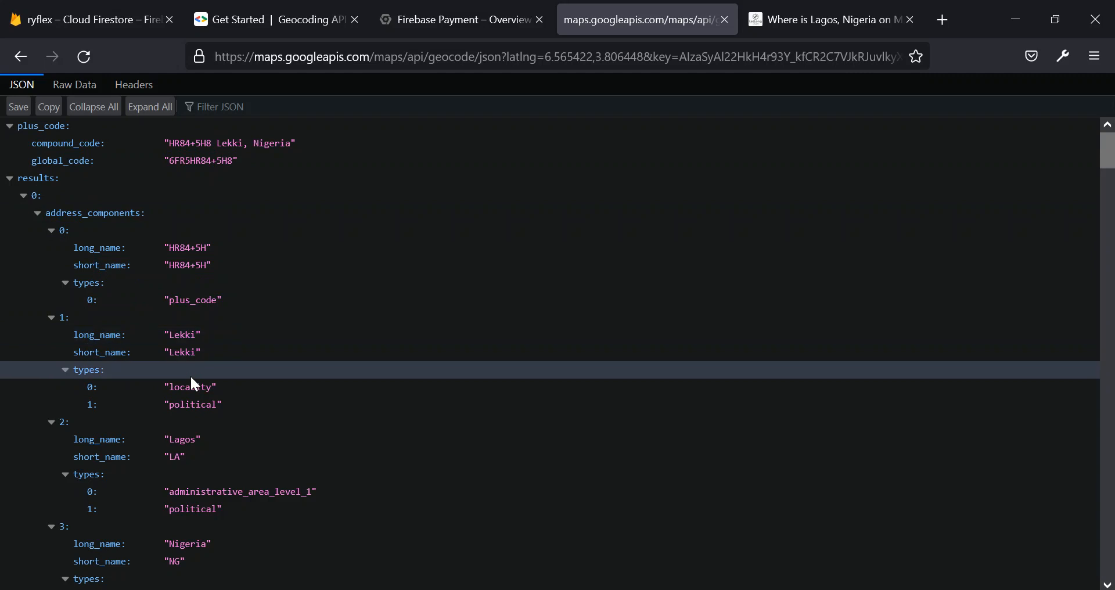
scroll(down, 3)
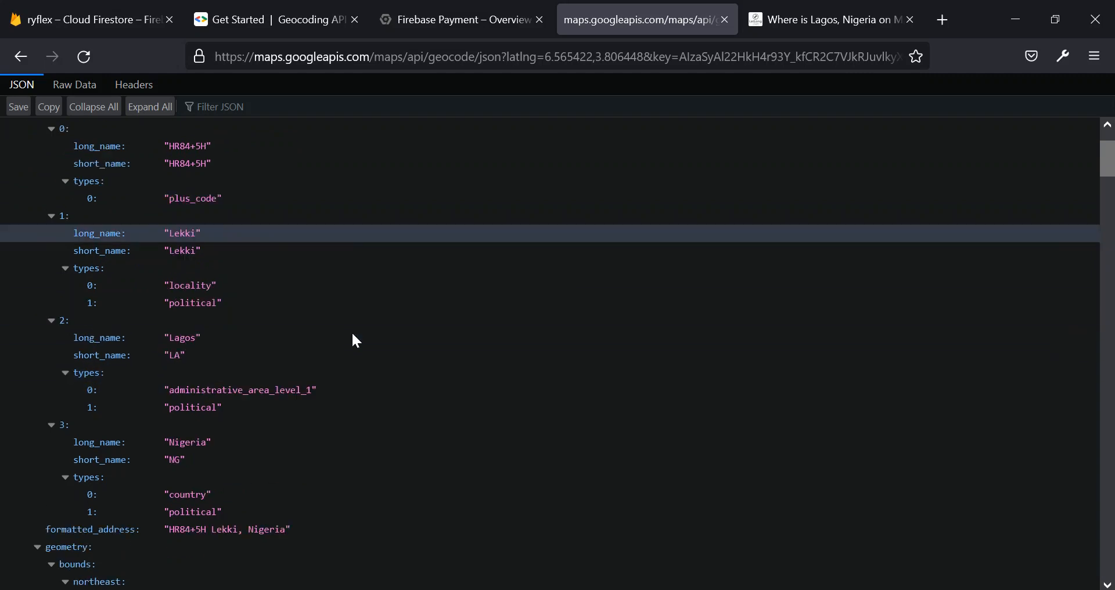
scroll(down, 3)
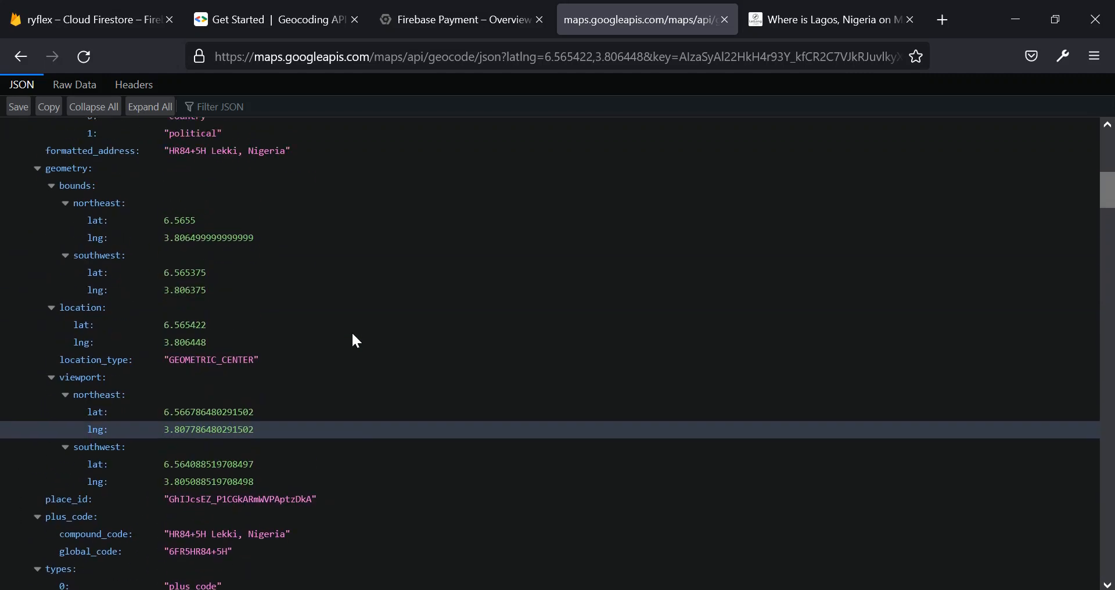
scroll(down, 3)
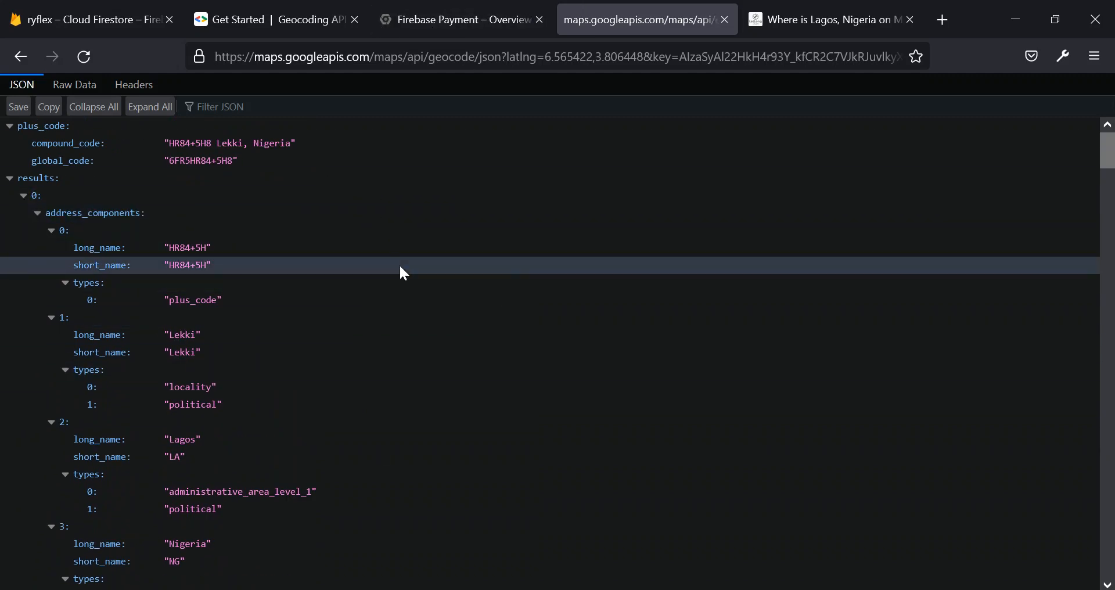
click(276, 19)
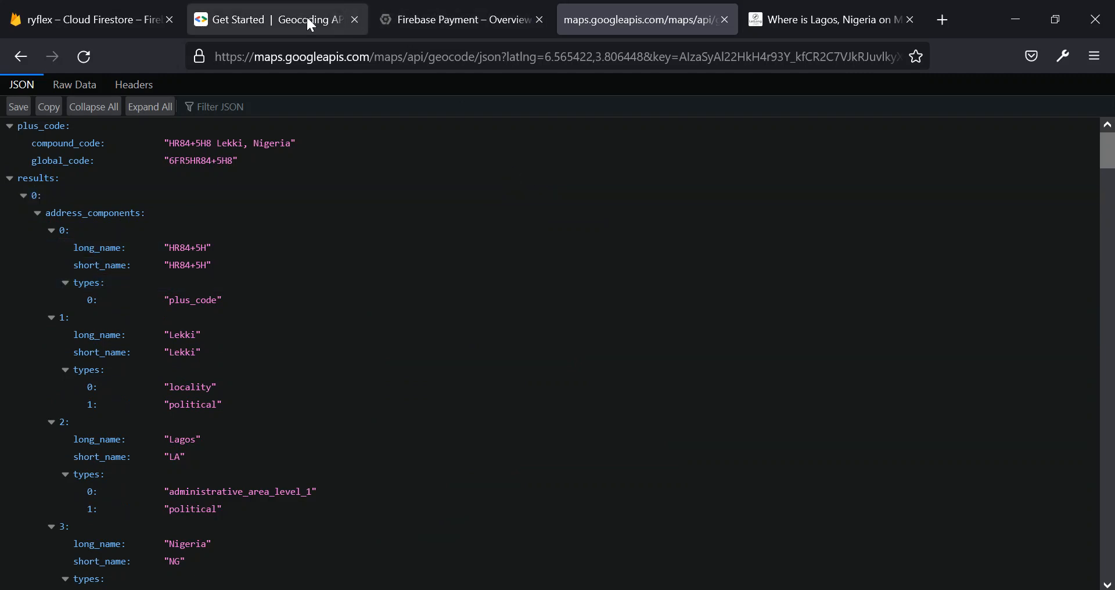
click(276, 19)
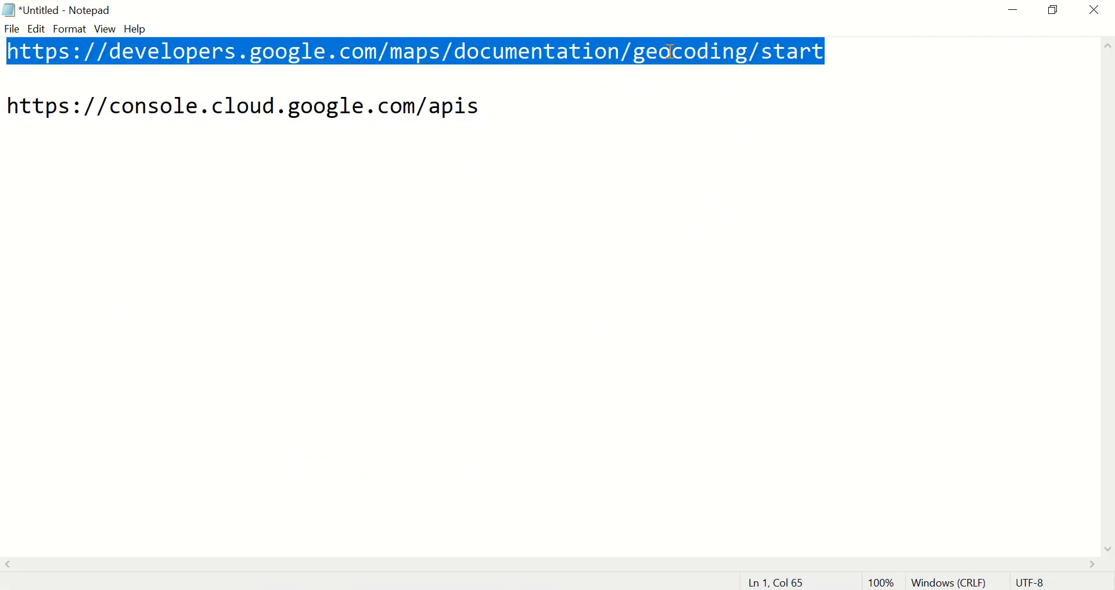
Select the Cloud console APIs link in Notepad, then return to the Get Started guide
click(480, 105)
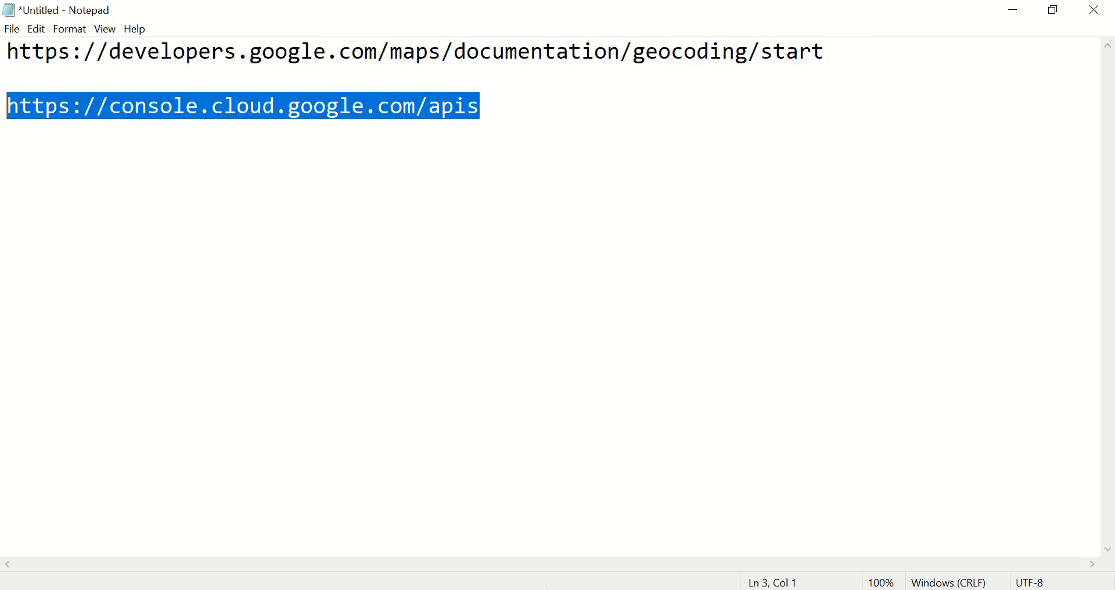
click(277, 20)
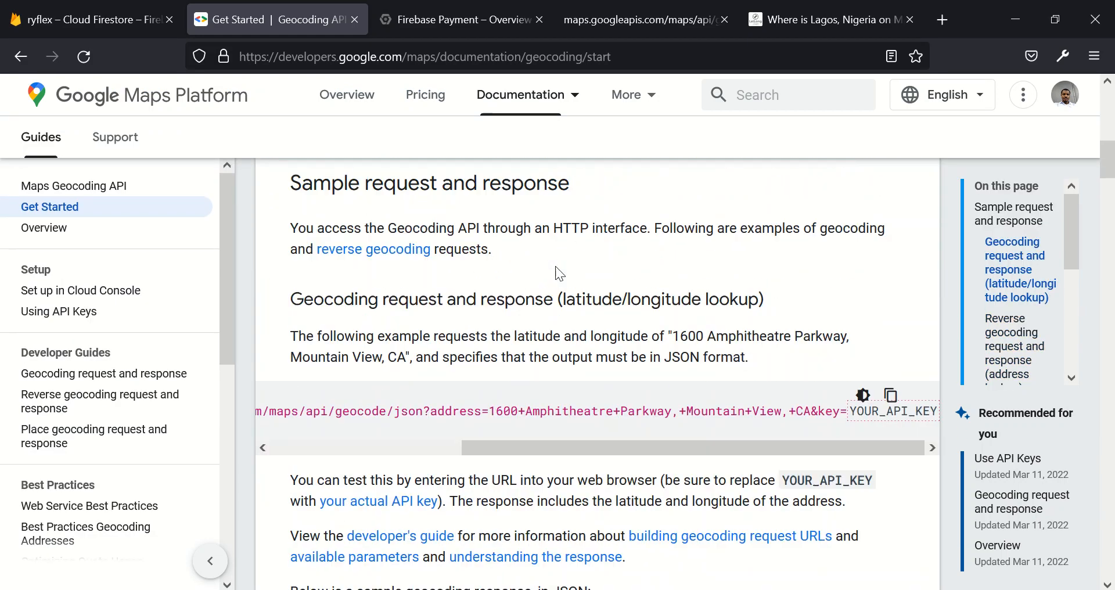
Scroll to the reverse geocoding example, then open map_page.dart in the Flutter project
scroll(down, 3)
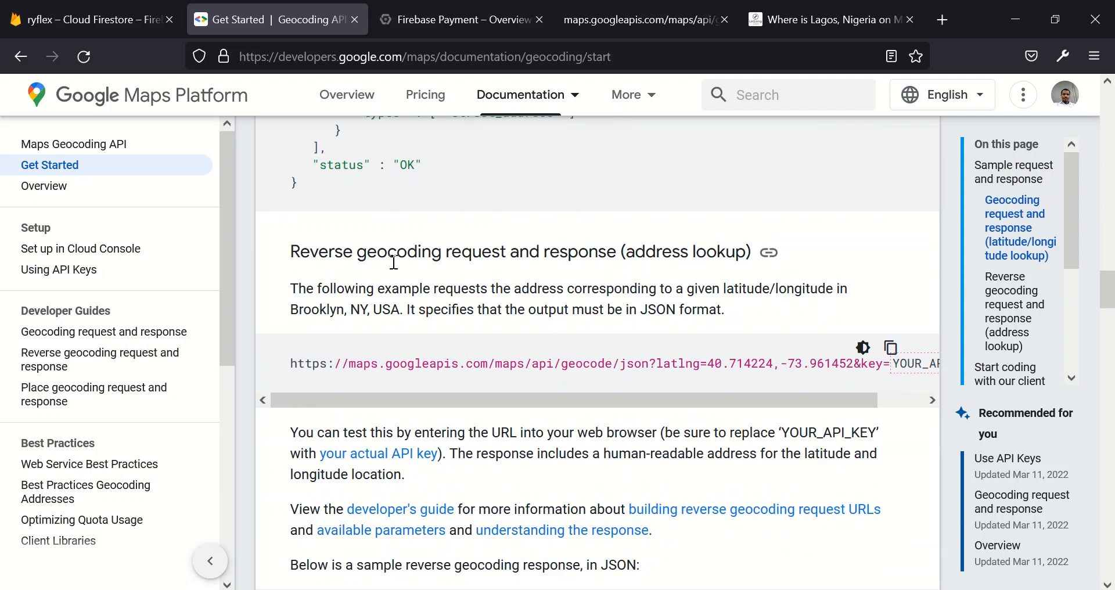
mouse_move(610, 400)
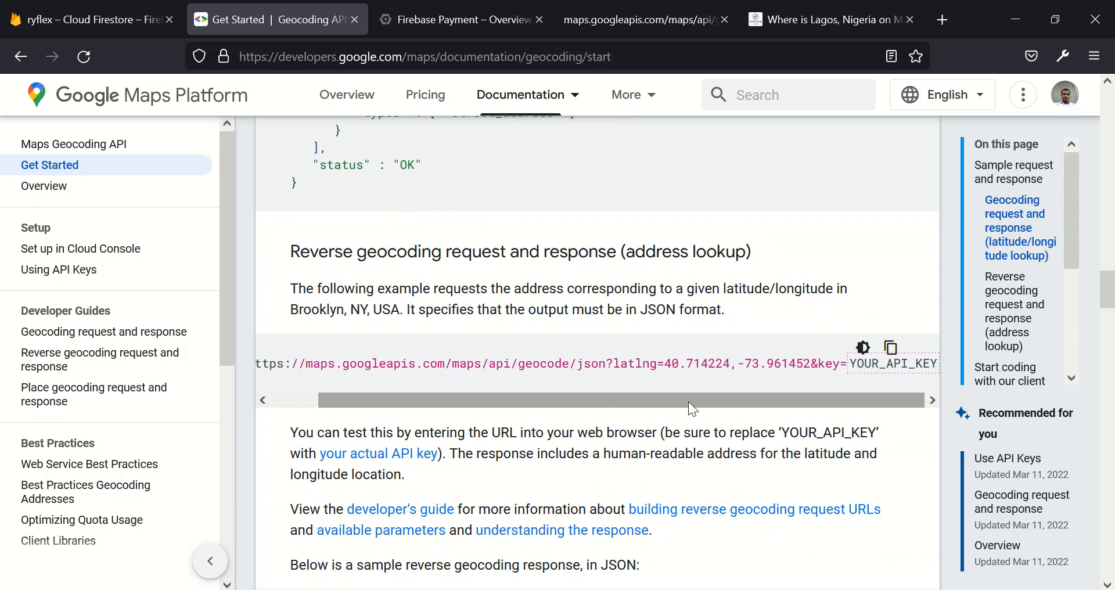
click(520, 95)
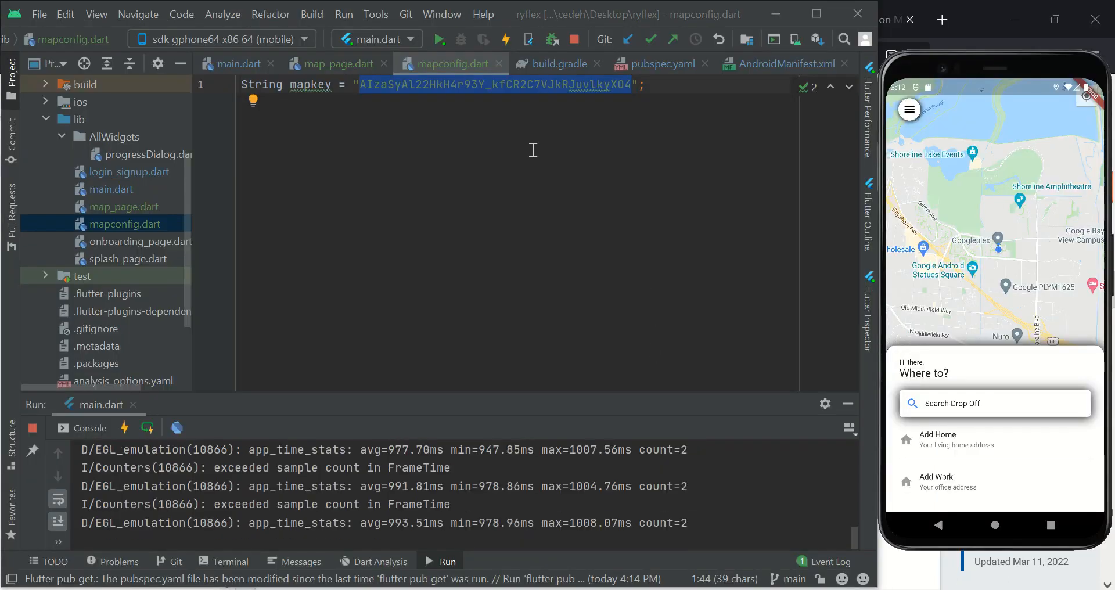
click(331, 63)
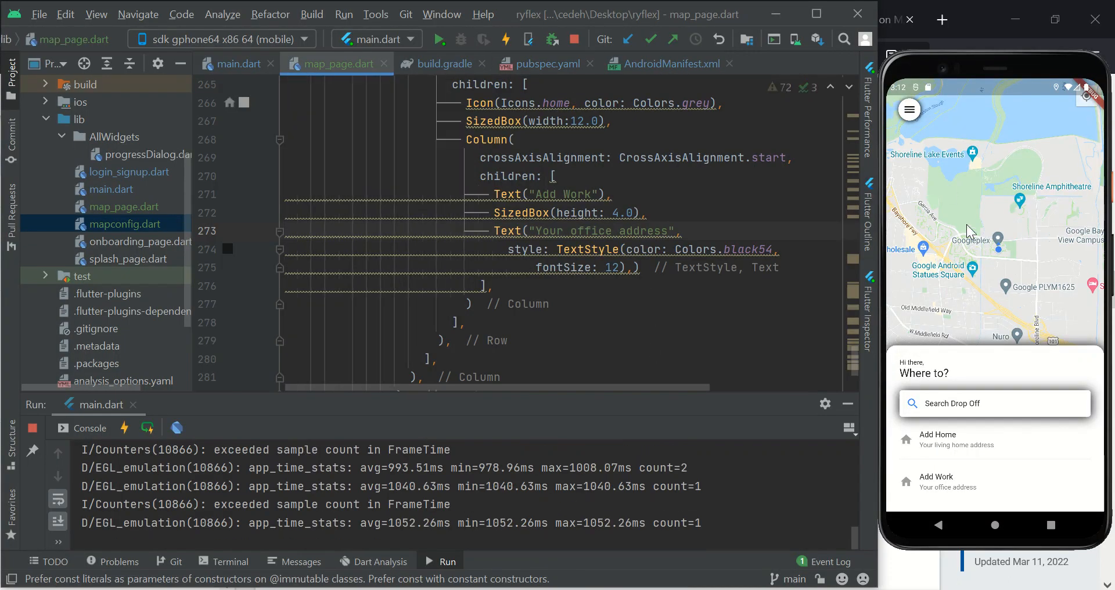
click(669, 231)
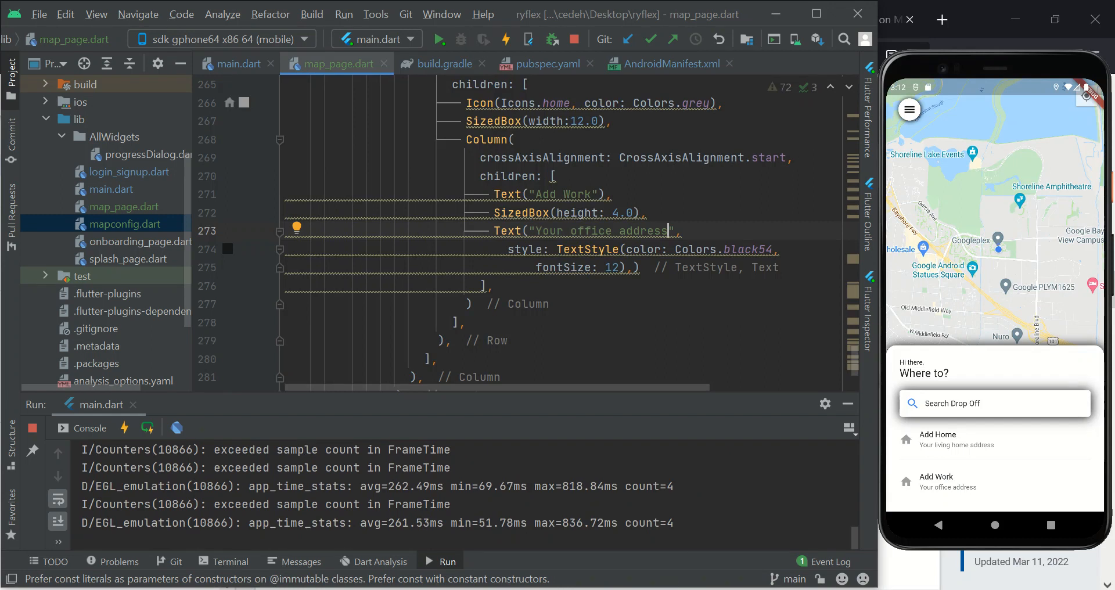